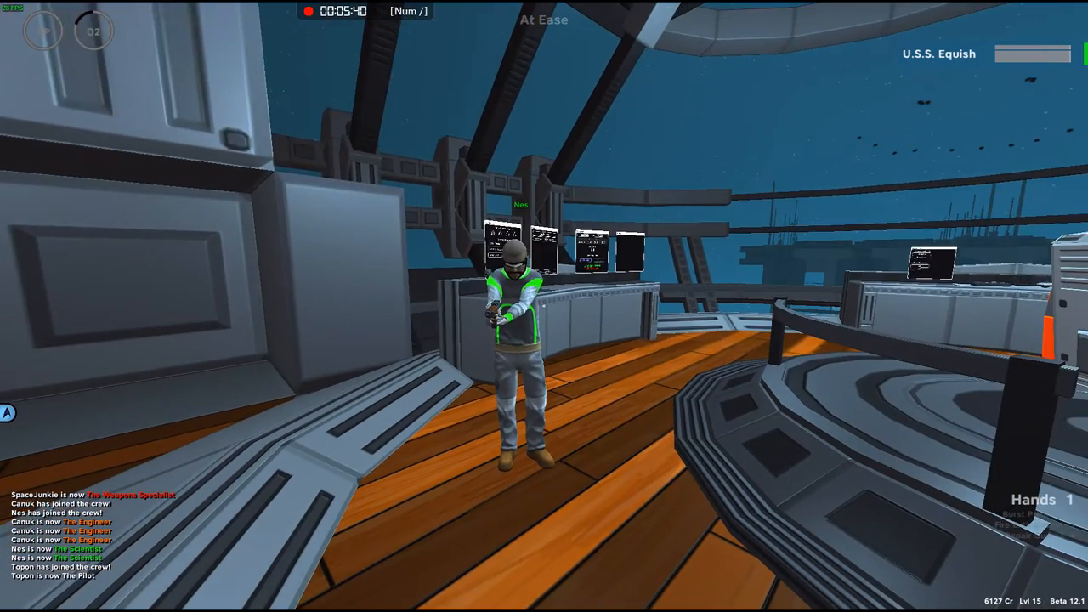
# Step: Leave the bridge menu and head off to man the Focused Laser Turret
pyautogui.press('Escape')
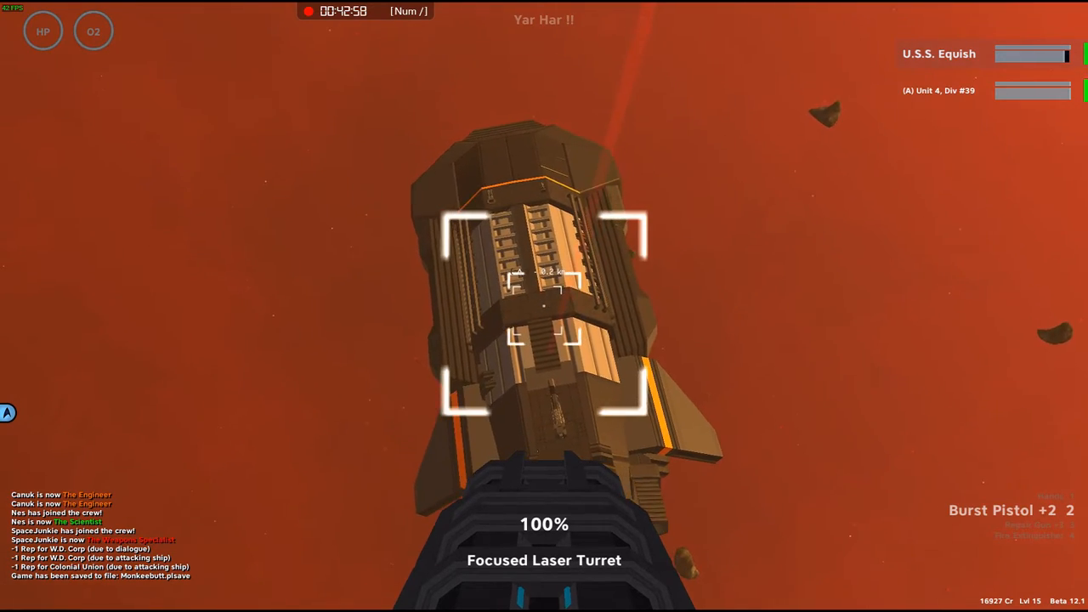
# Step: Fire the laser turret at the attacking enemy ship
pyautogui.click(544, 340)
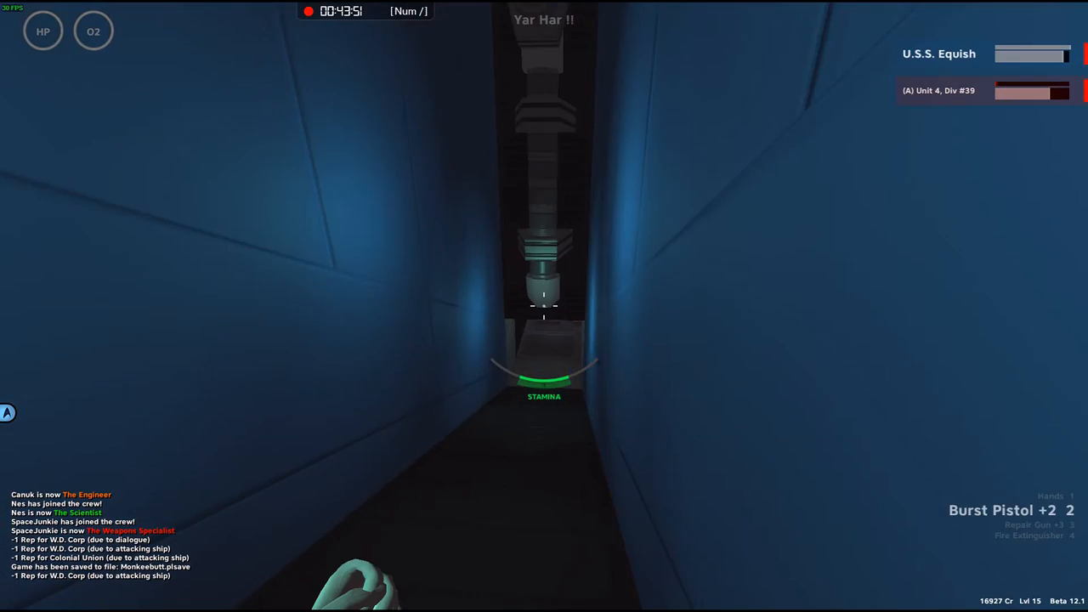
pyautogui.moveTo(544, 306)
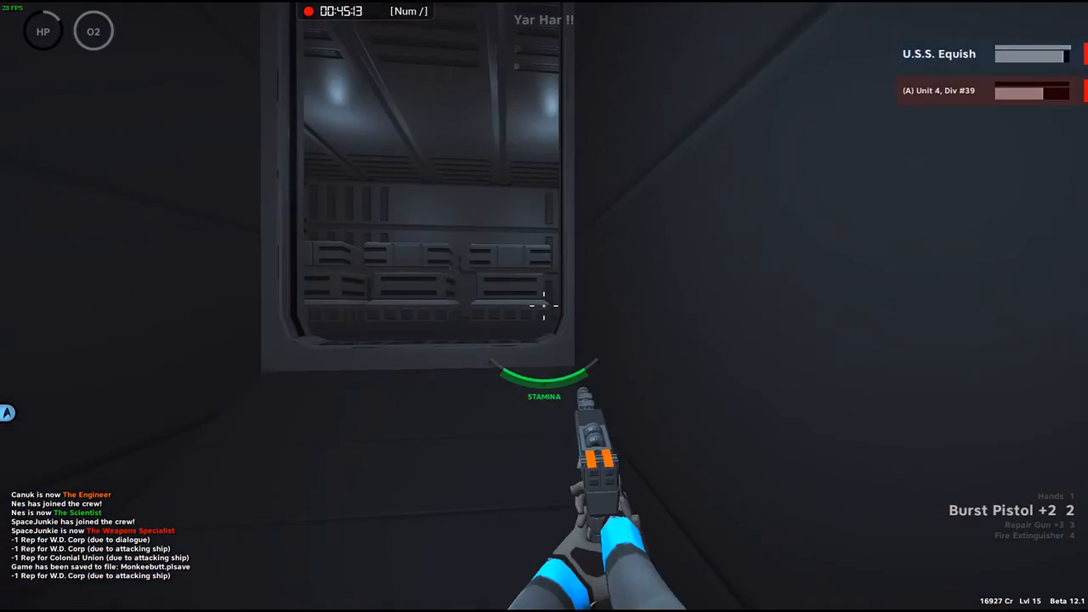
pyautogui.moveTo(544, 306)
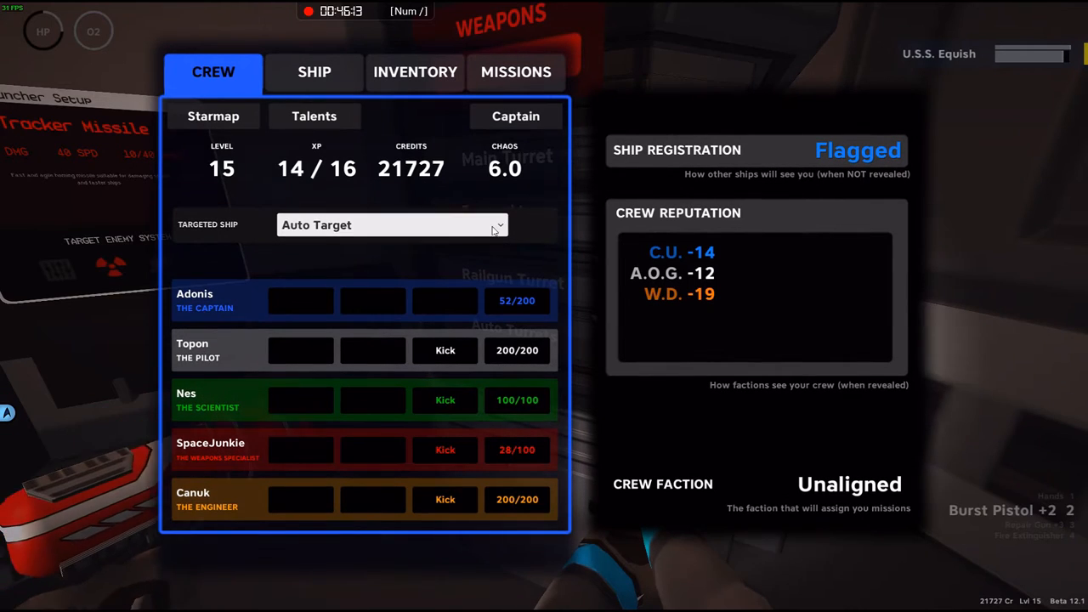
# Step: Check the crew overview with levels and credits in the player menu
pyautogui.click(392, 224)
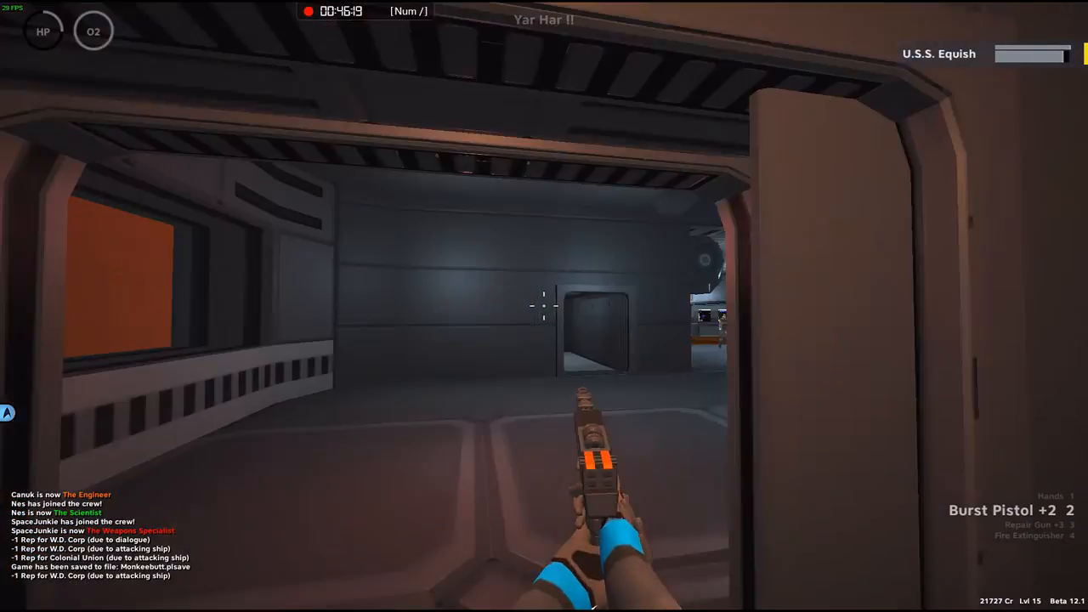
pyautogui.moveTo(544, 306)
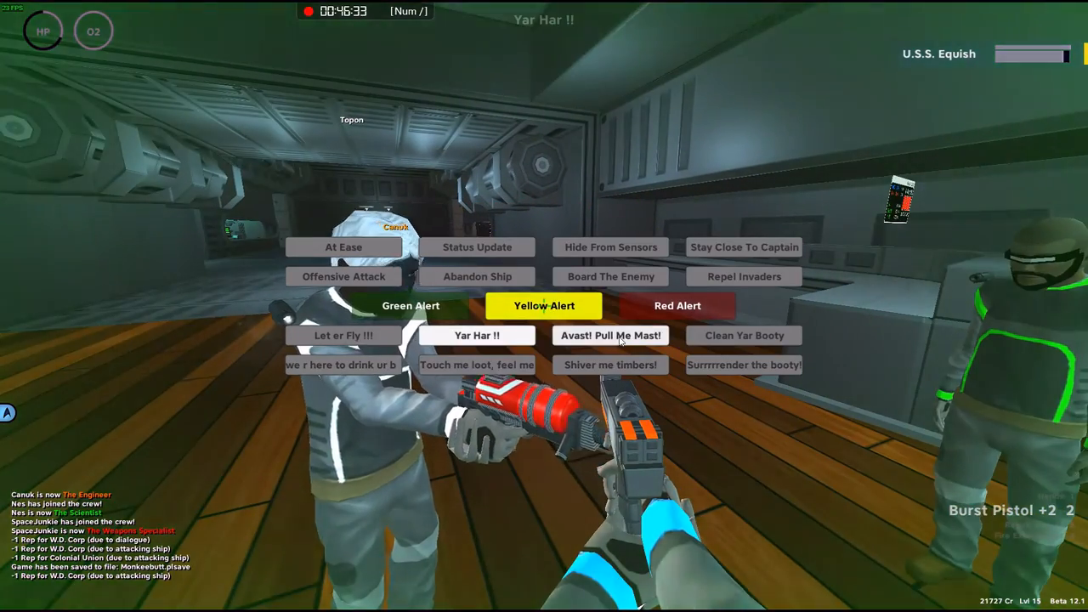
# Step: Shout Avast! Pull Me Mast!, Surrrrender the booty! and Clean Yar Booty to the crew, then set them At Ease
pyautogui.click(610, 337)
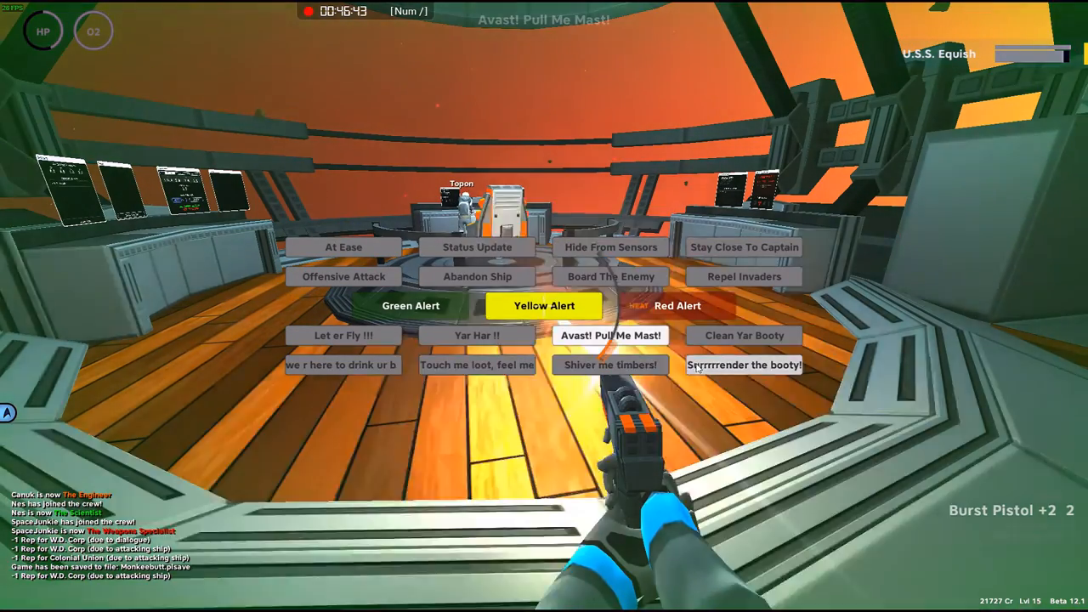
pyautogui.click(745, 364)
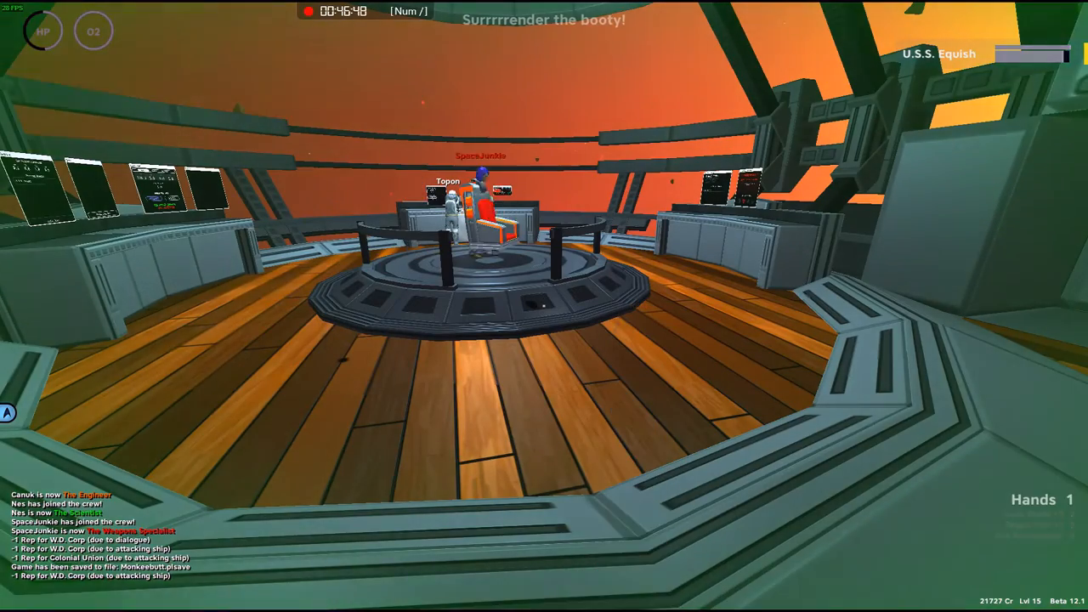
pyautogui.moveTo(544, 306)
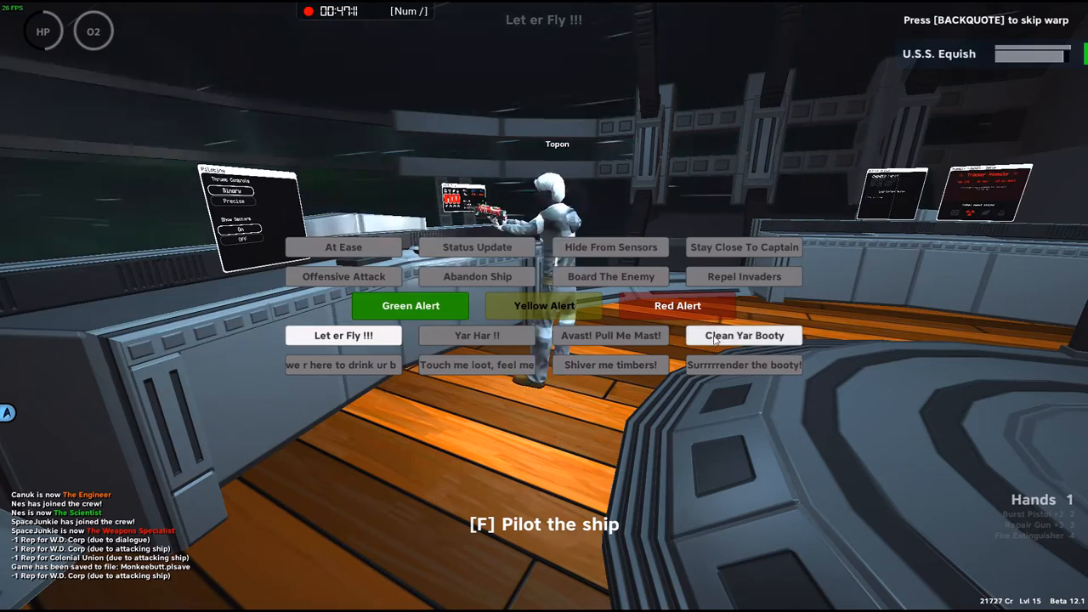
pyautogui.click(743, 335)
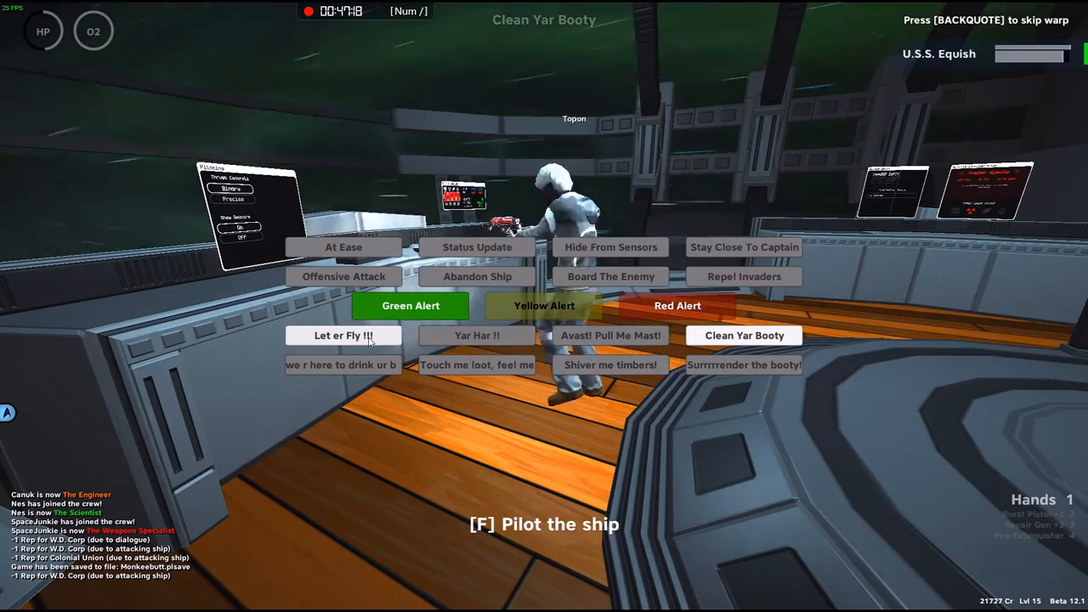
pyautogui.click(344, 247)
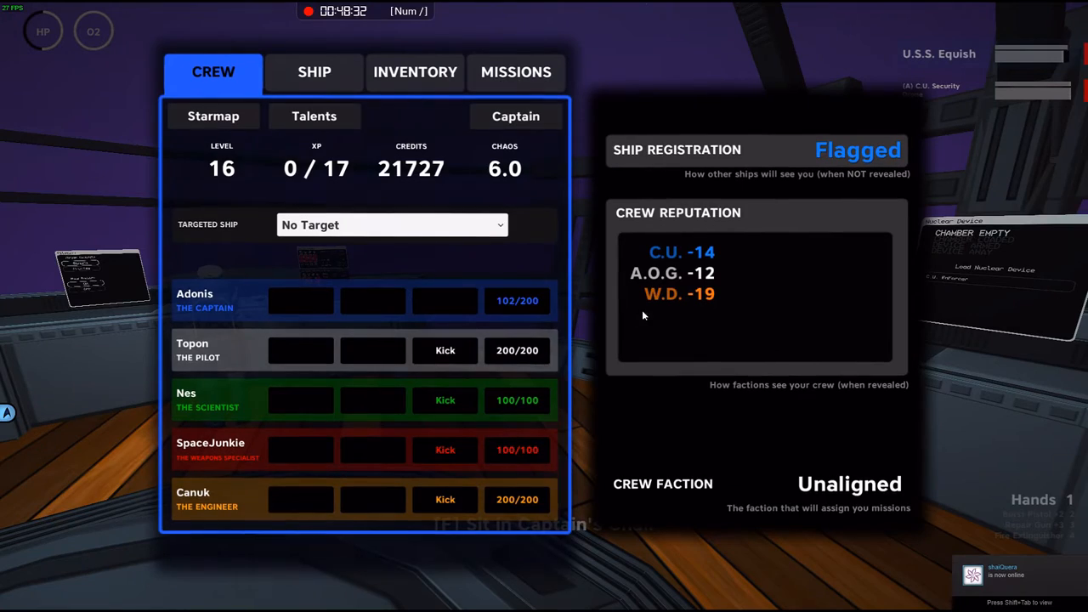
pyautogui.moveTo(672, 262)
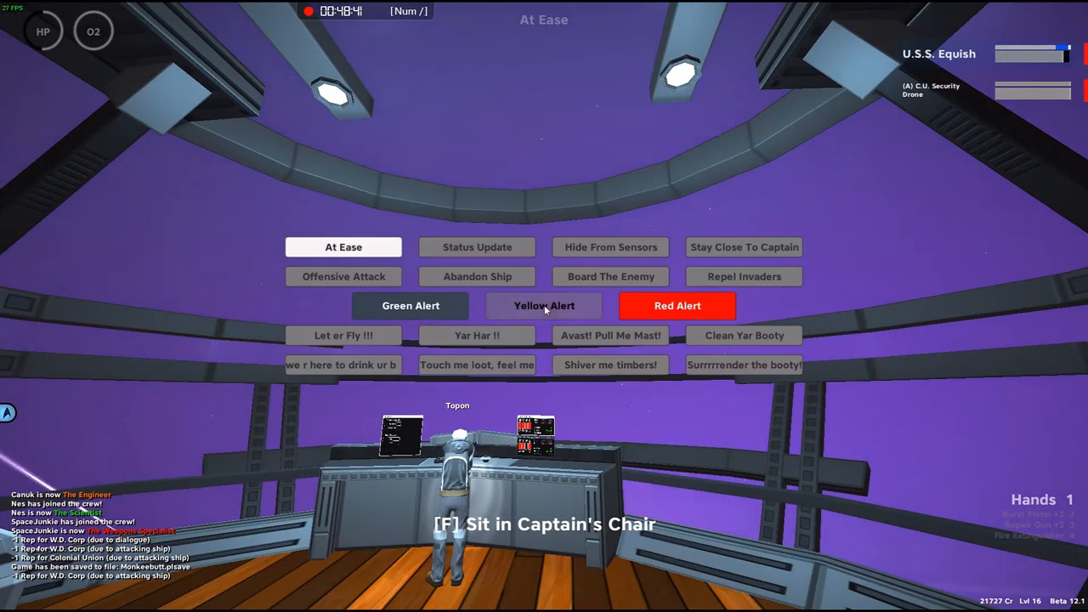
# Step: Issue the Let er Fly !!! order, then return the crew to At Ease
pyautogui.click(343, 335)
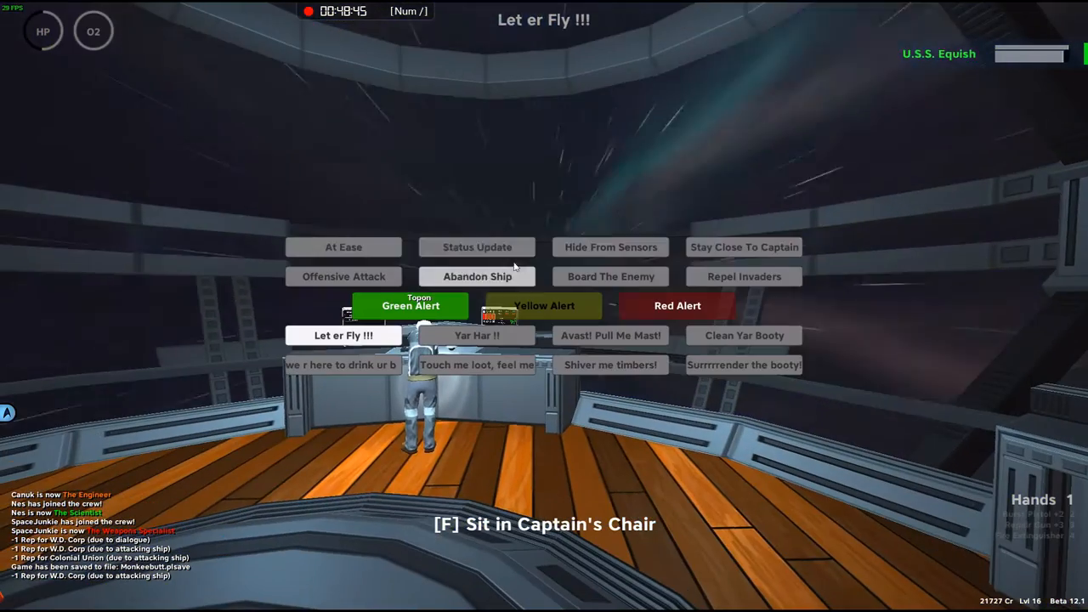
pyautogui.click(344, 246)
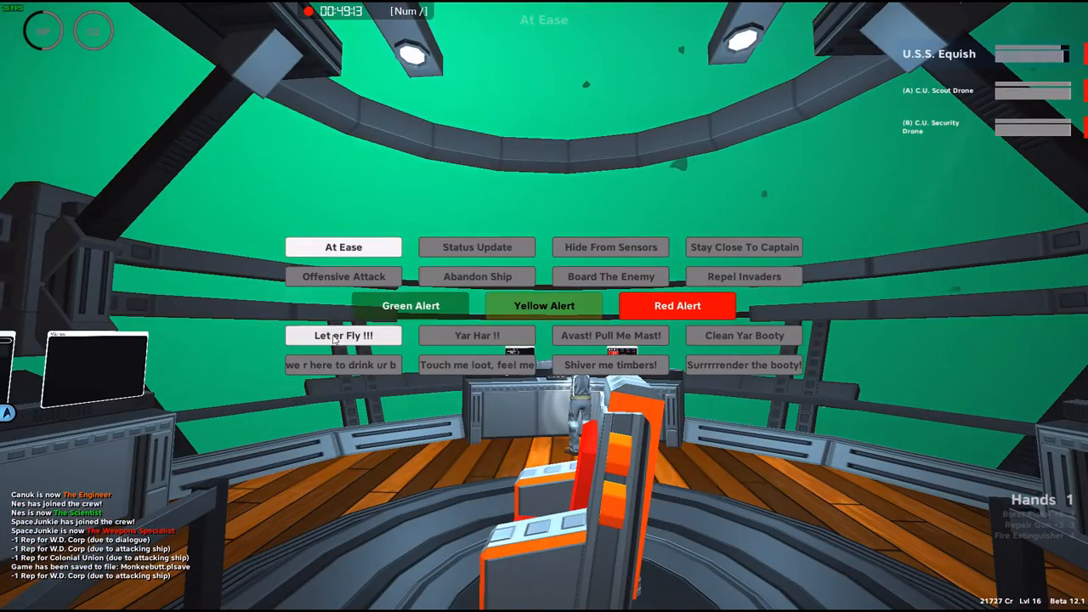
# Step: Ask the crew for a Status Update from the captain's orders menu
pyautogui.click(343, 335)
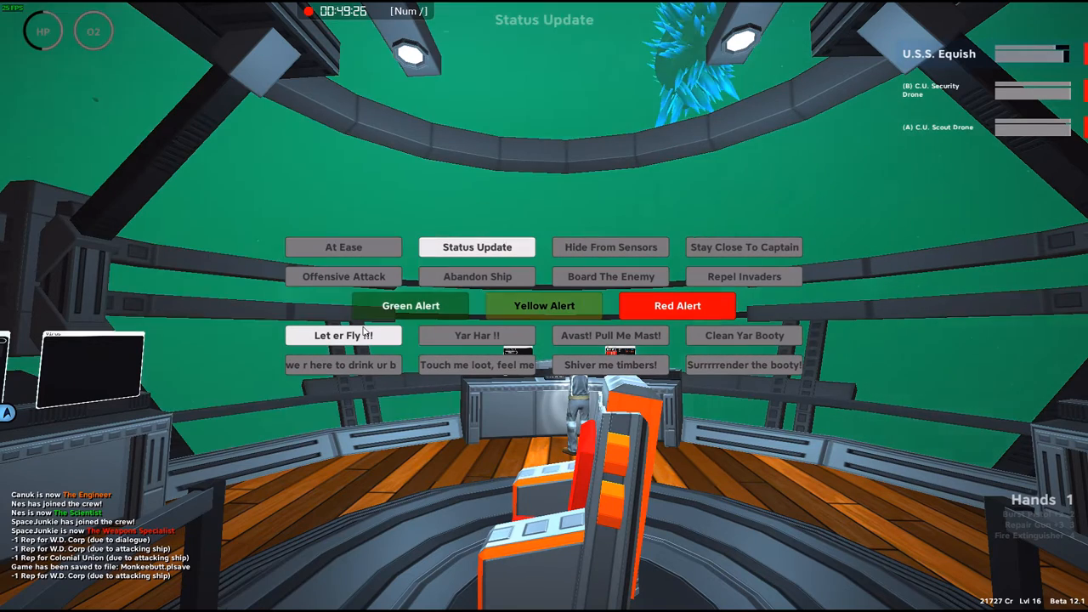
pyautogui.click(344, 333)
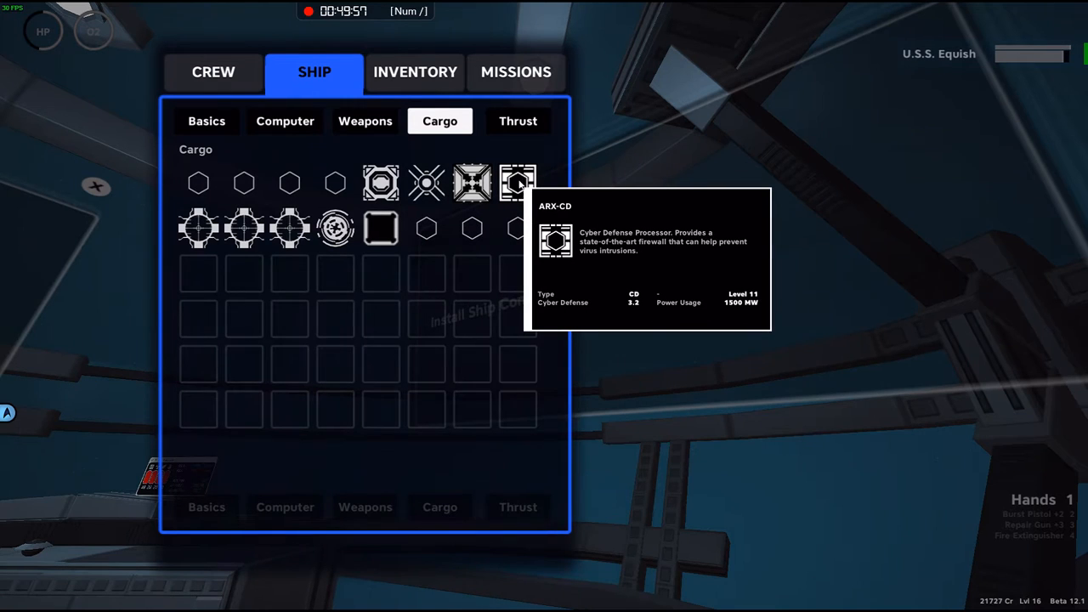
# Step: Select the ARX-CD Cyber Defense Processor in the ship's cargo to equip it
pyautogui.click(517, 184)
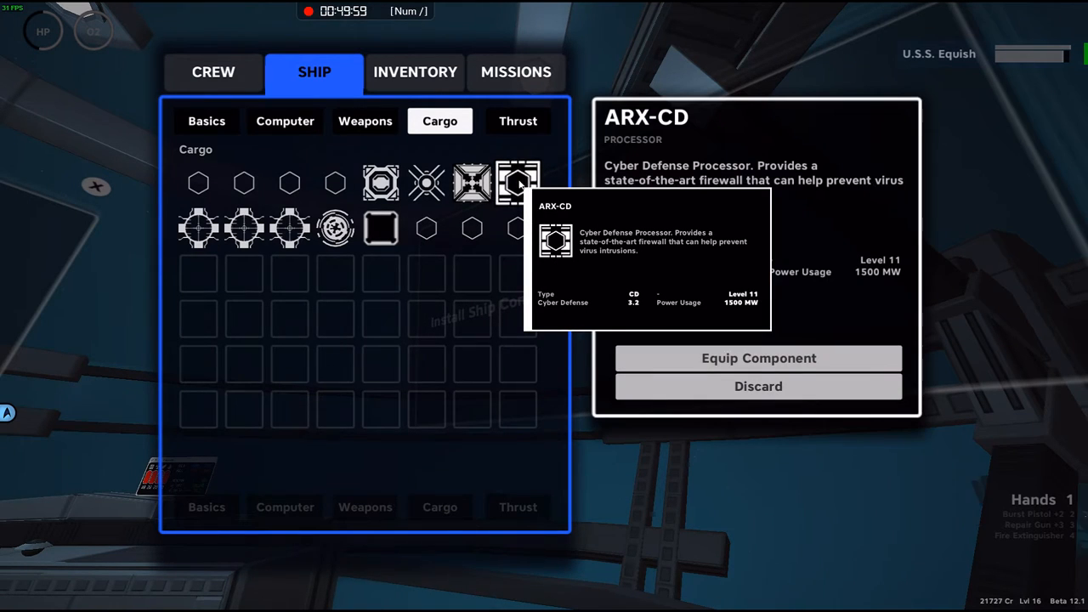
pyautogui.moveTo(742, 364)
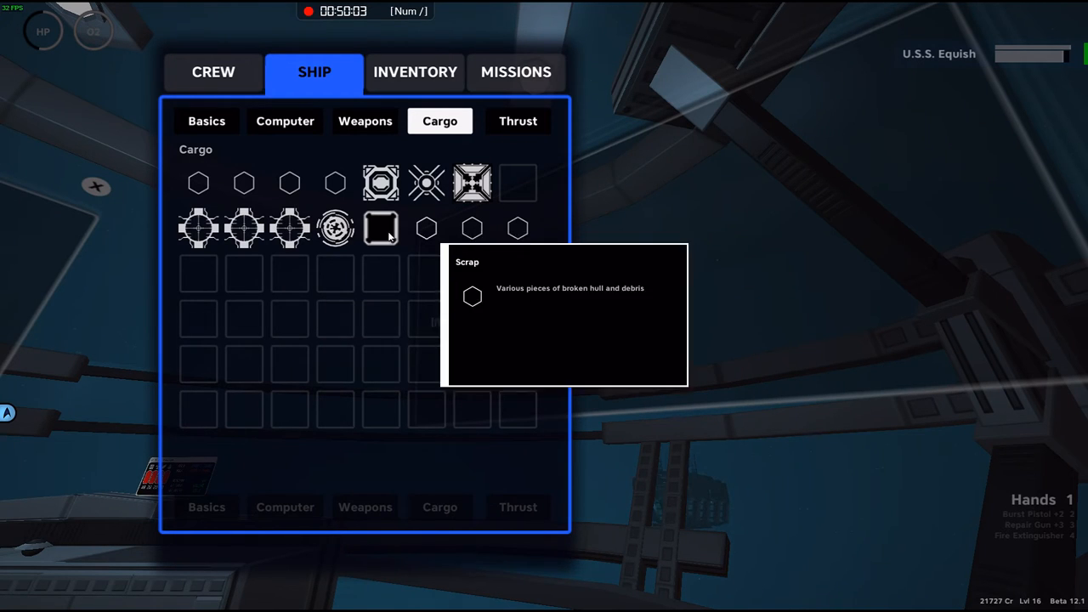
pyautogui.moveTo(335, 228)
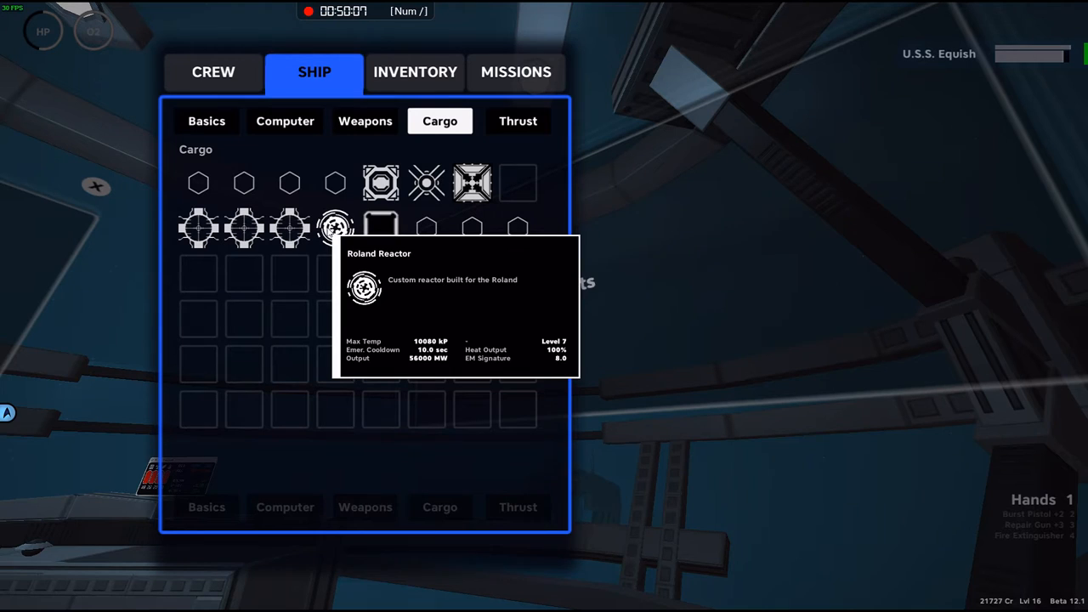
pyautogui.moveTo(379, 228)
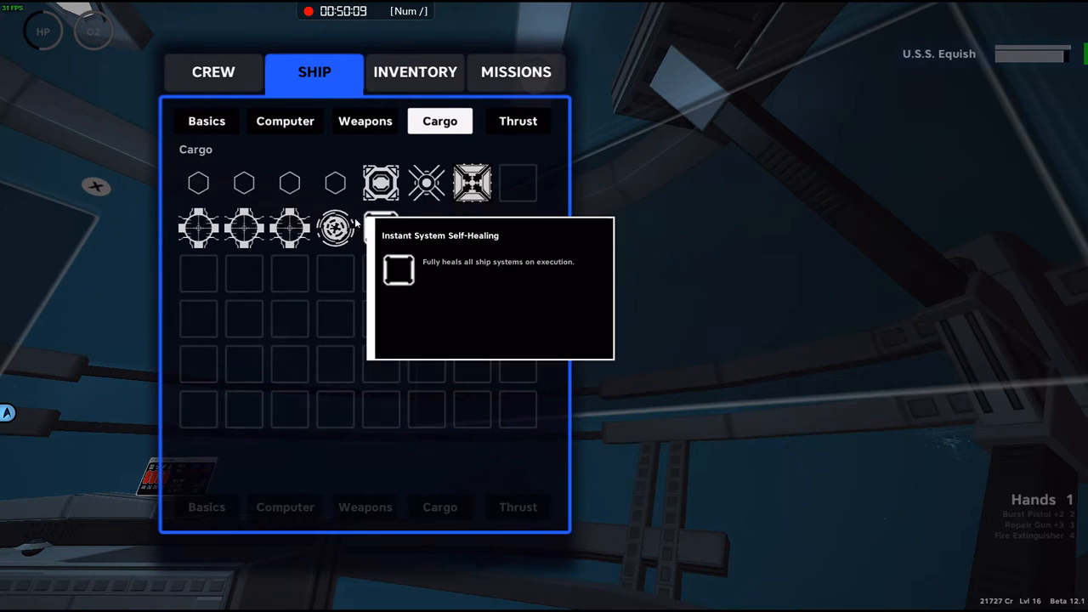
pyautogui.moveTo(334, 228)
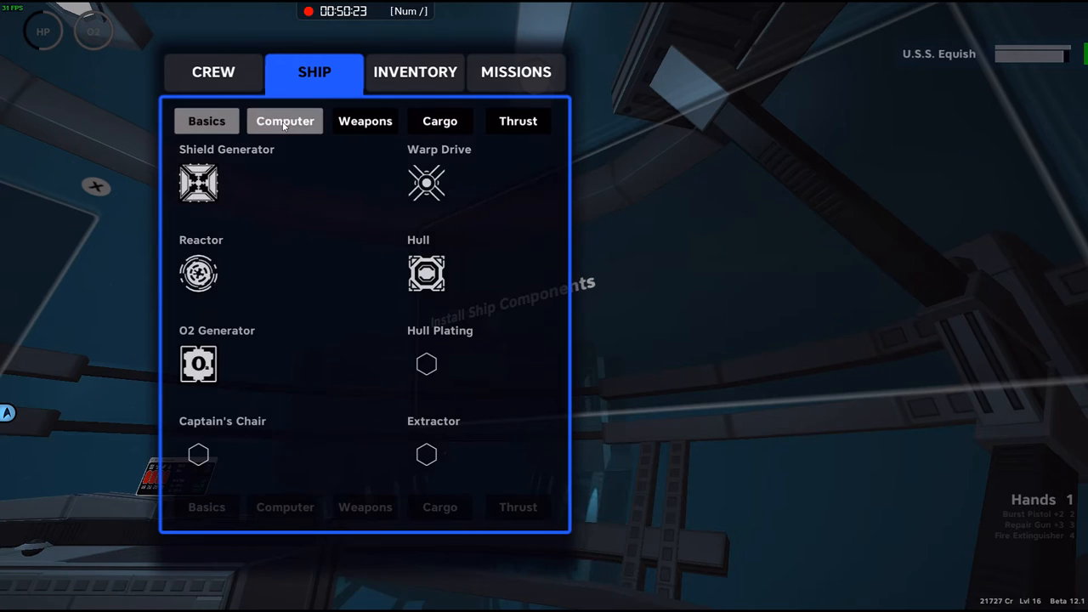
# Step: Review the ship's installed computer components, then the components stored in cargo
pyautogui.click(286, 120)
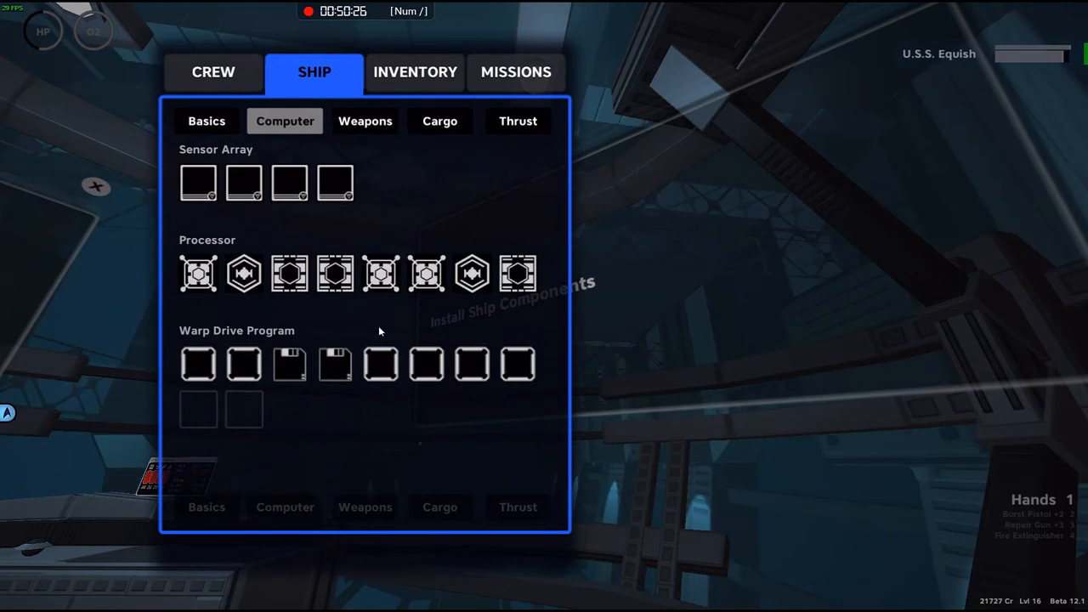
pyautogui.moveTo(197, 274)
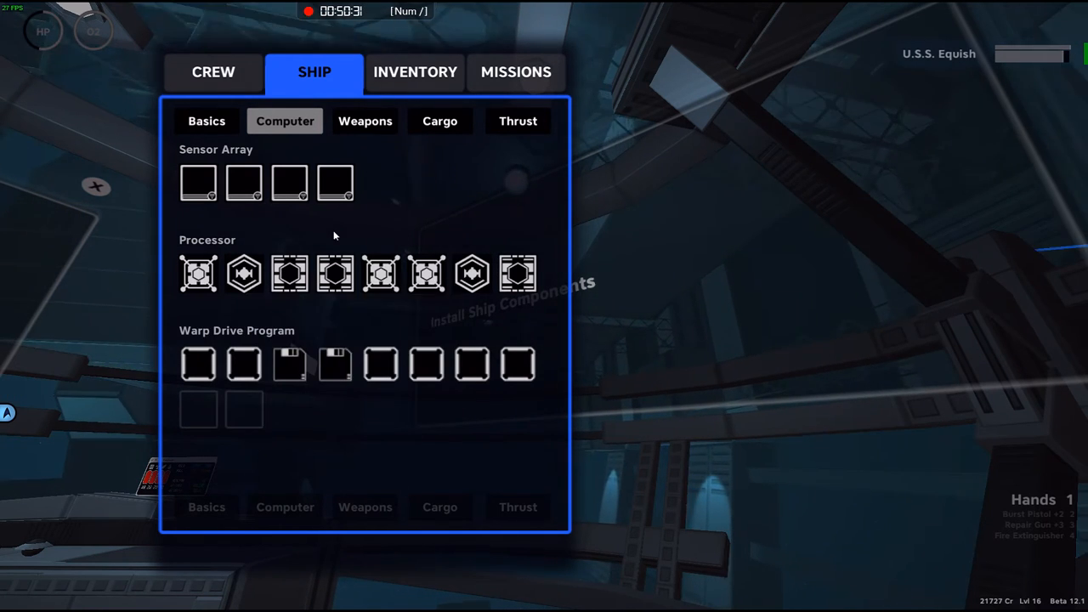
pyautogui.click(439, 121)
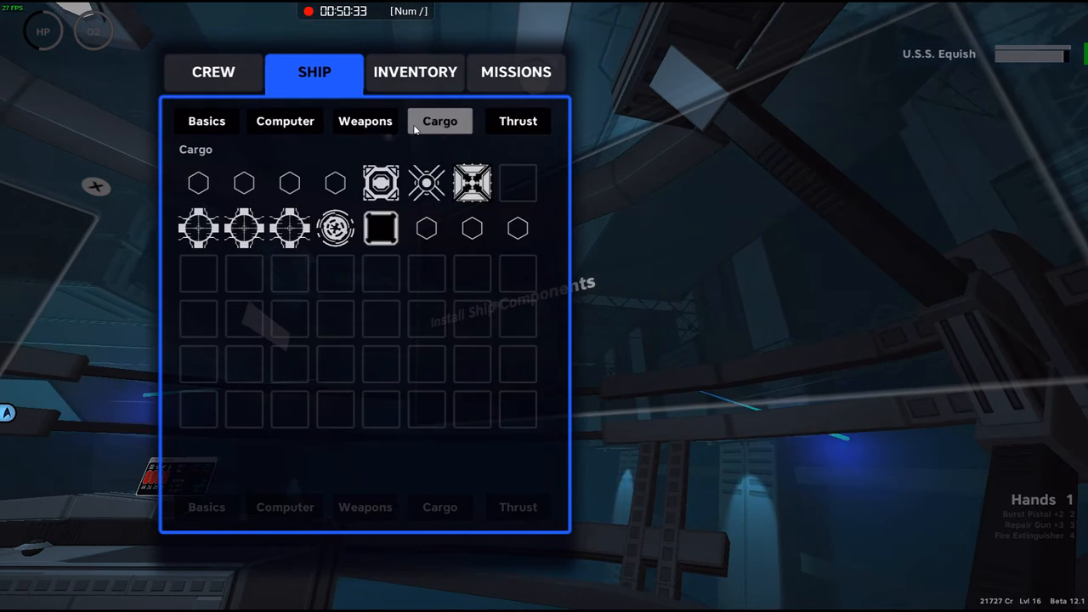
pyautogui.moveTo(473, 184)
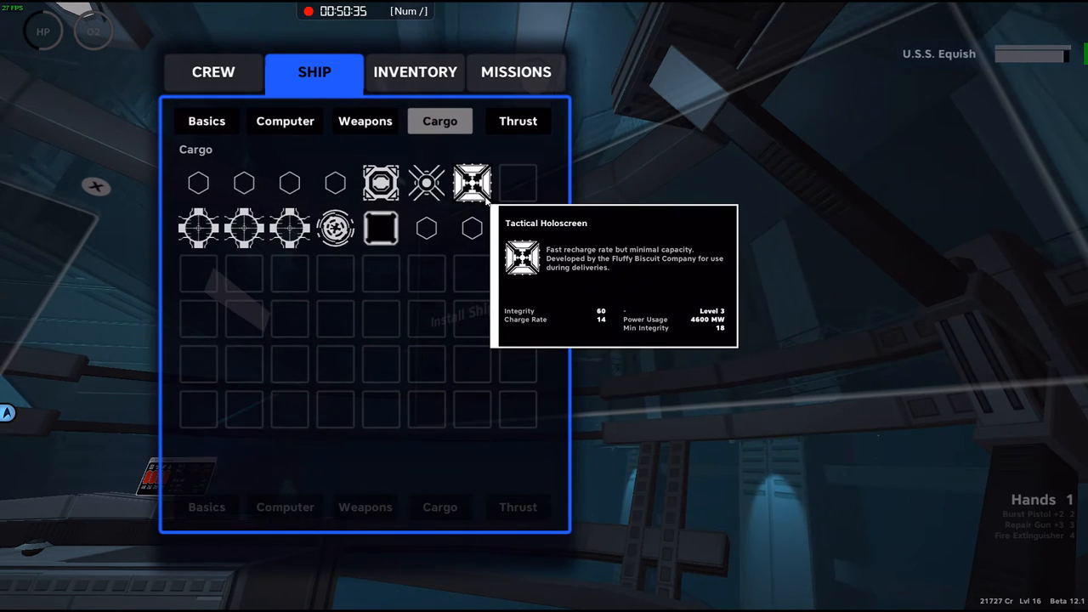
pyautogui.moveTo(633, 180)
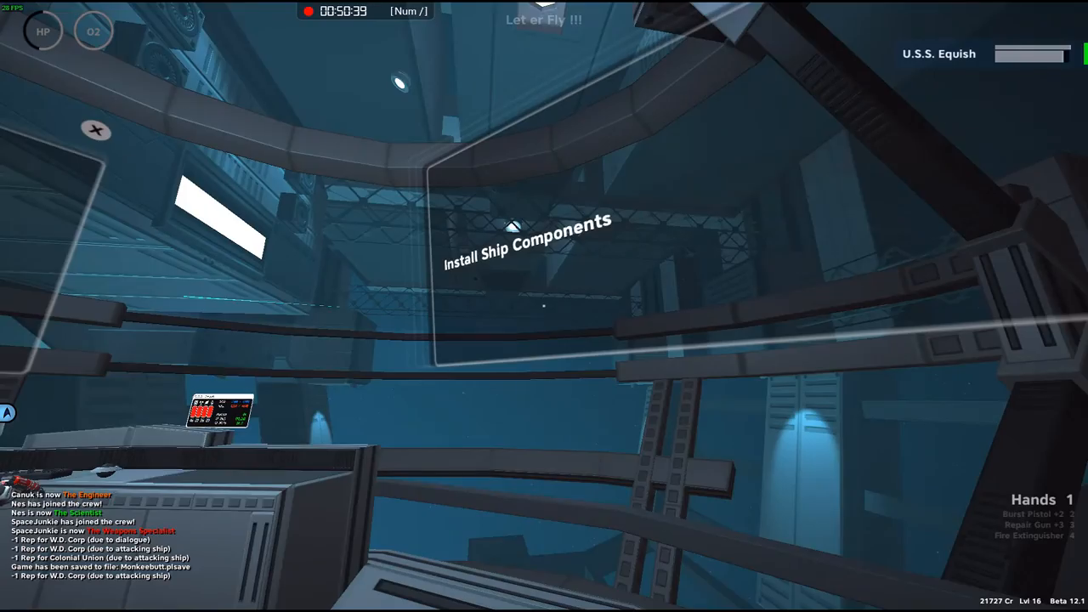
pyautogui.moveTo(544, 306)
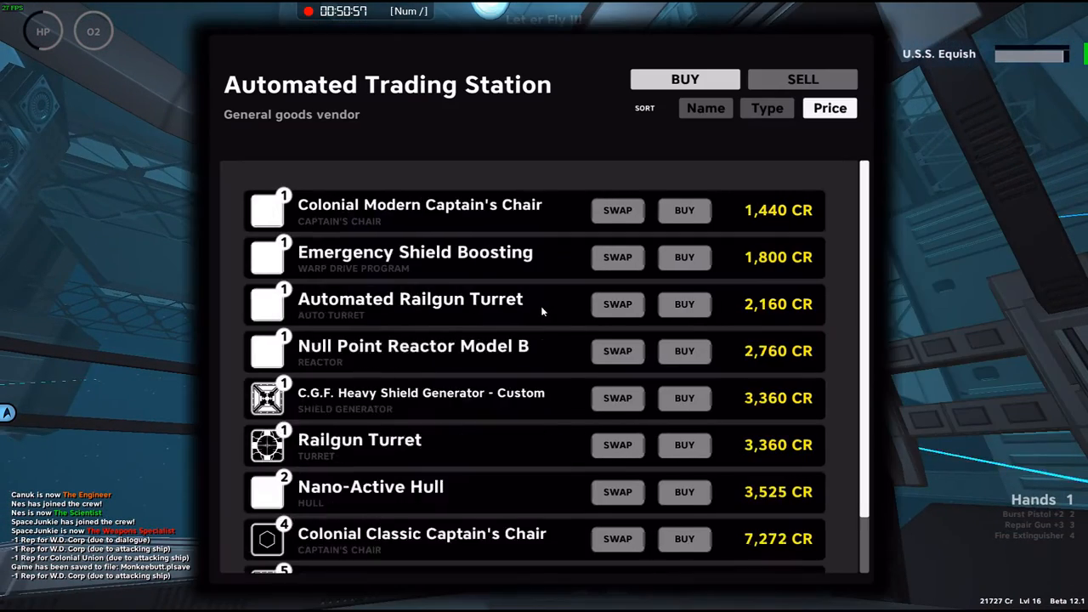
# Step: Switch the Automated Trading Station to its list of items to sell
pyautogui.click(802, 78)
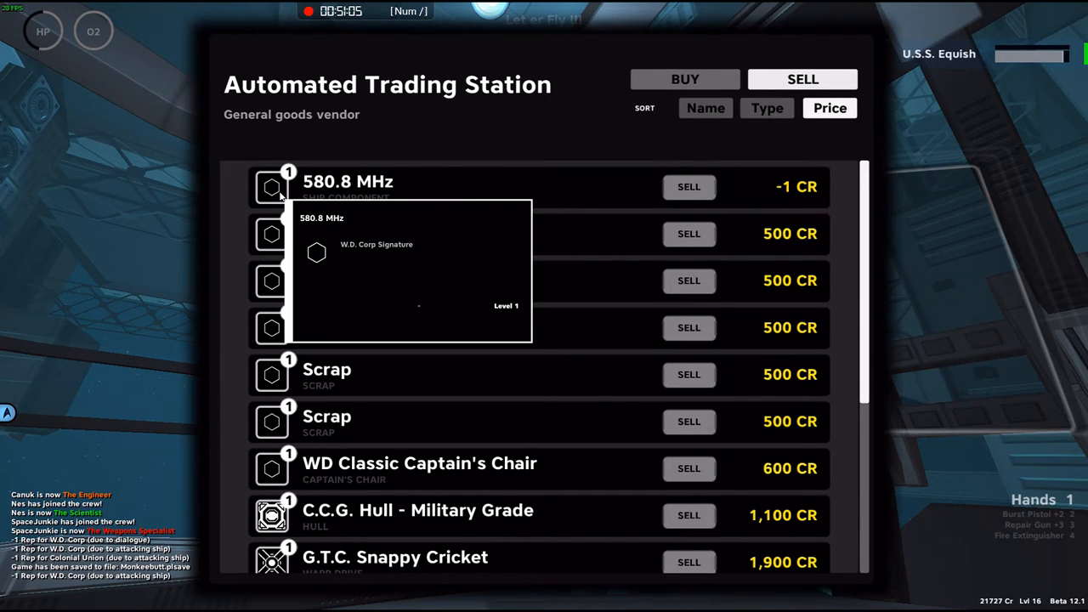
pyautogui.moveTo(415, 246)
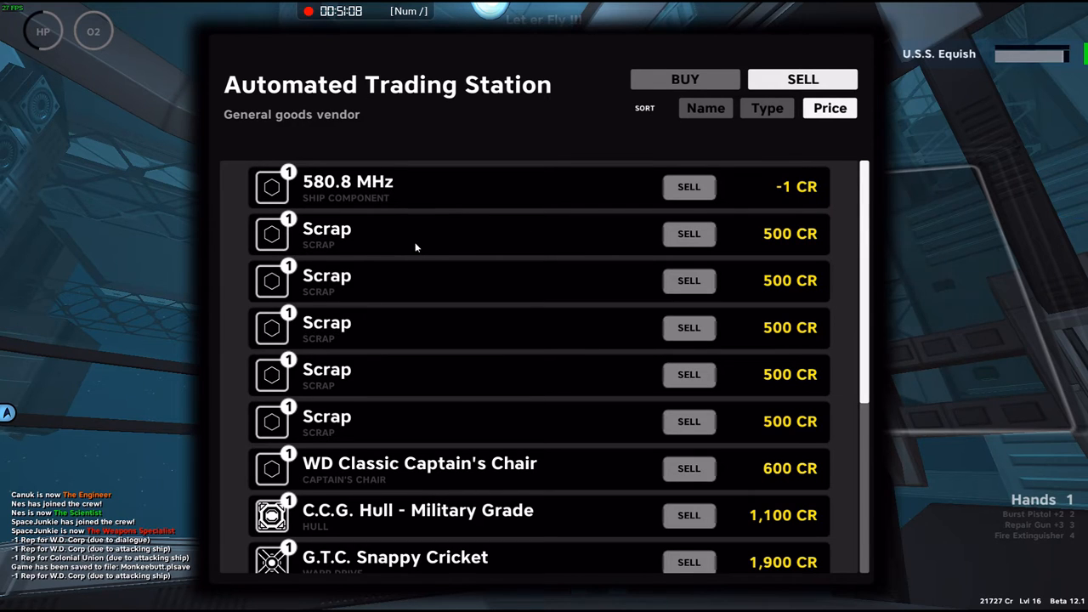
pyautogui.moveTo(688, 235)
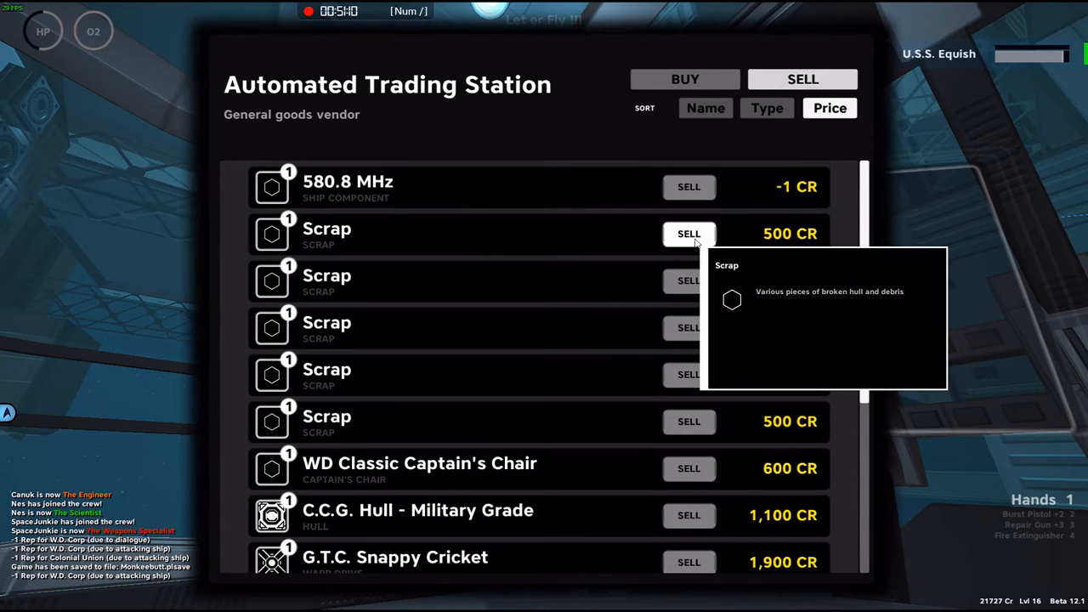
# Step: Sell Scrap at the trading station and scroll down to the pricier turret stock
pyautogui.click(689, 234)
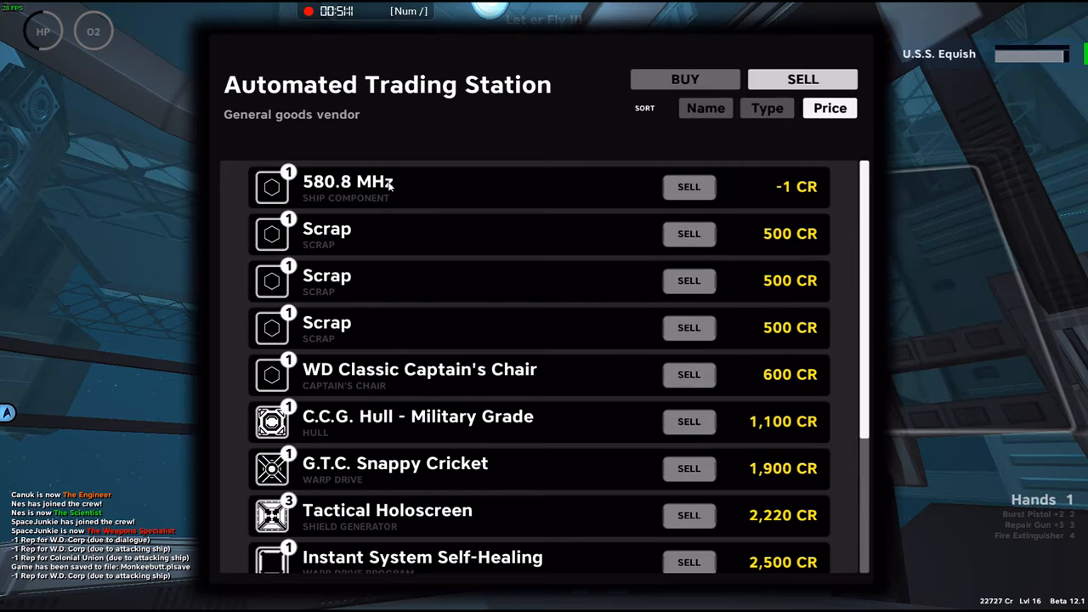
pyautogui.moveTo(453, 385)
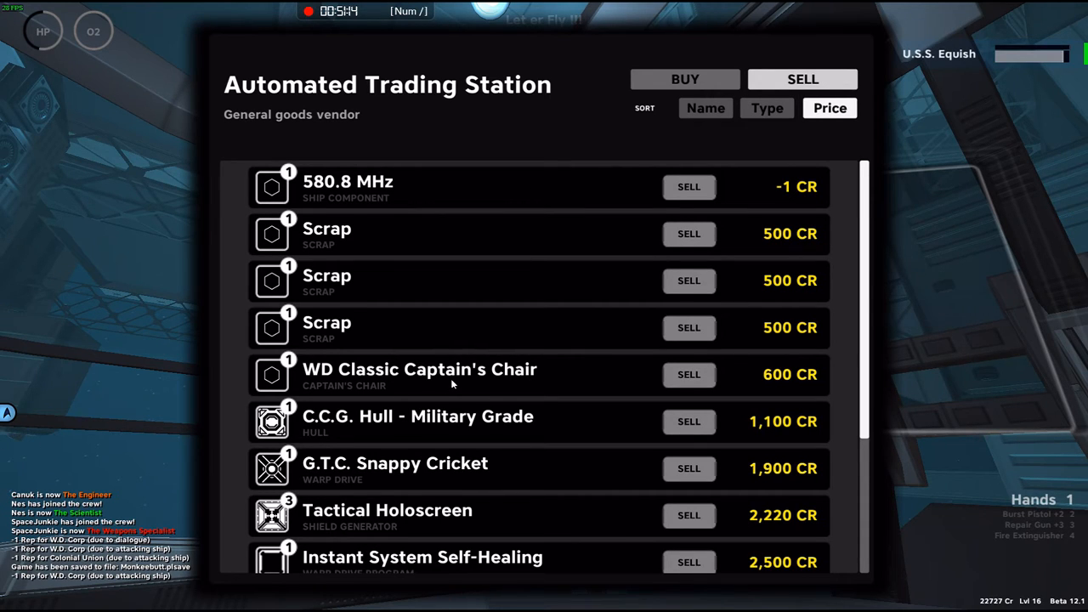
pyautogui.moveTo(272, 378)
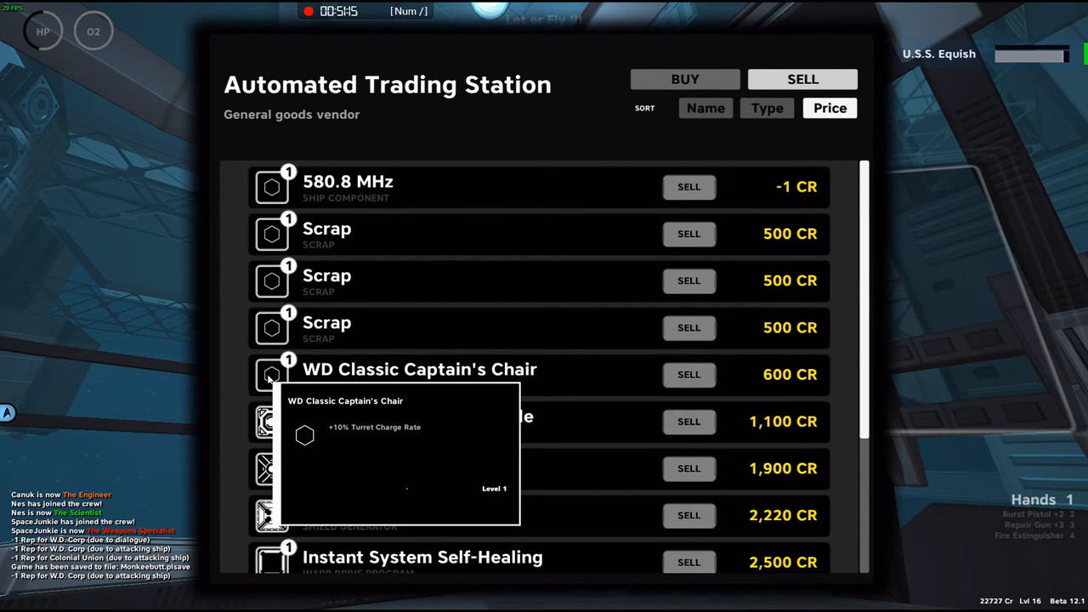
pyautogui.moveTo(546, 367)
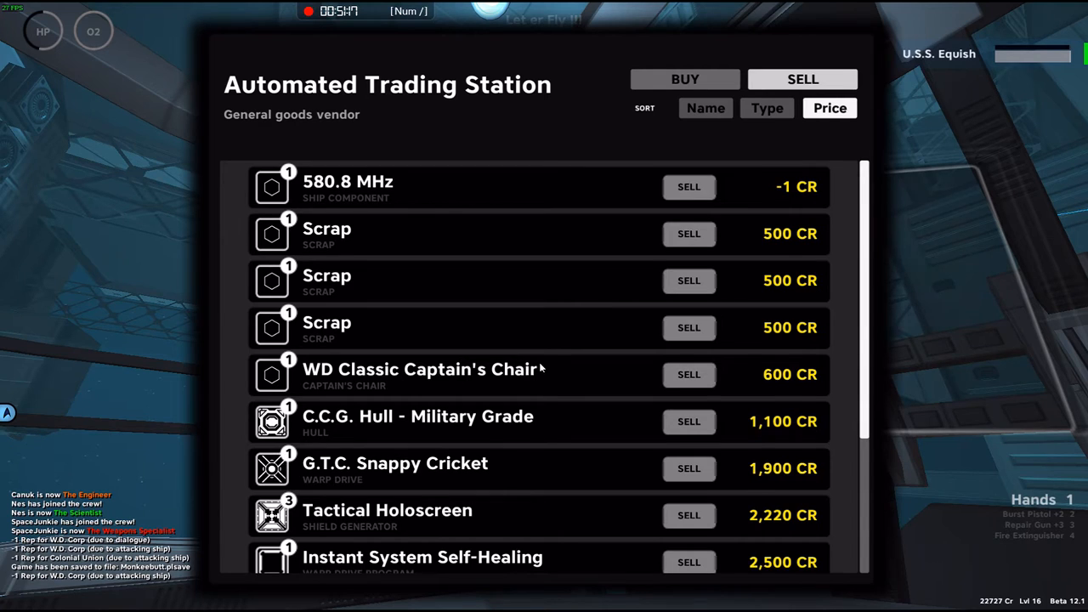
pyautogui.scroll(-3)
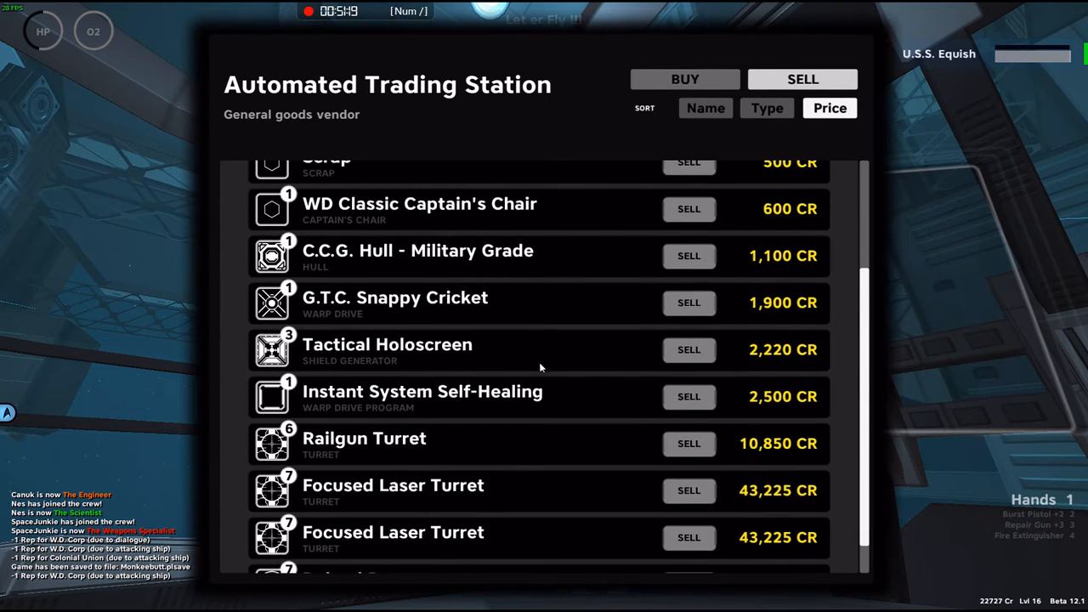
pyautogui.scroll(-3)
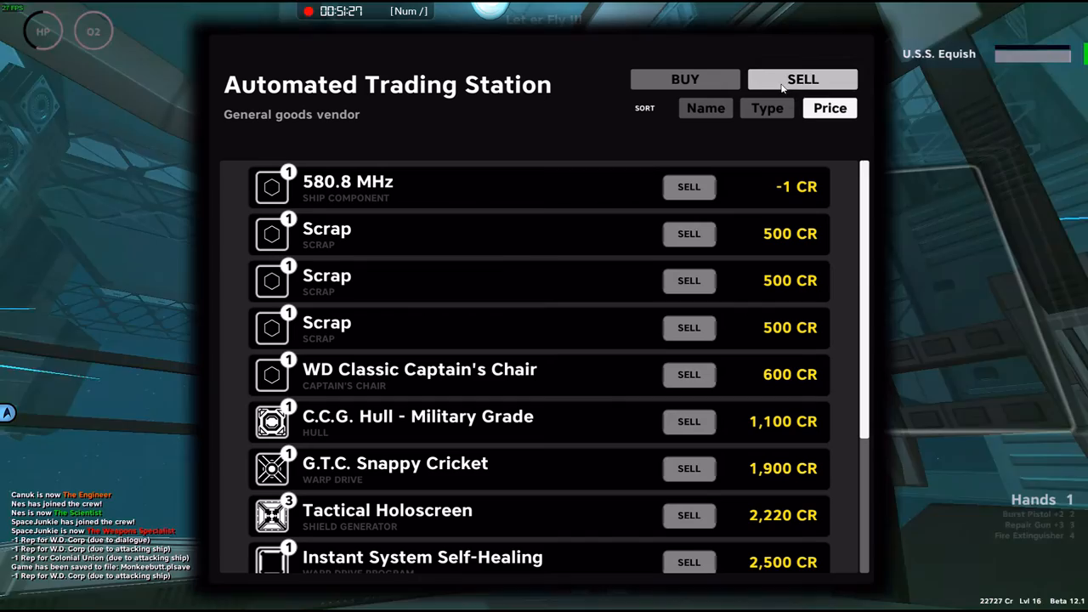
pyautogui.moveTo(765, 82)
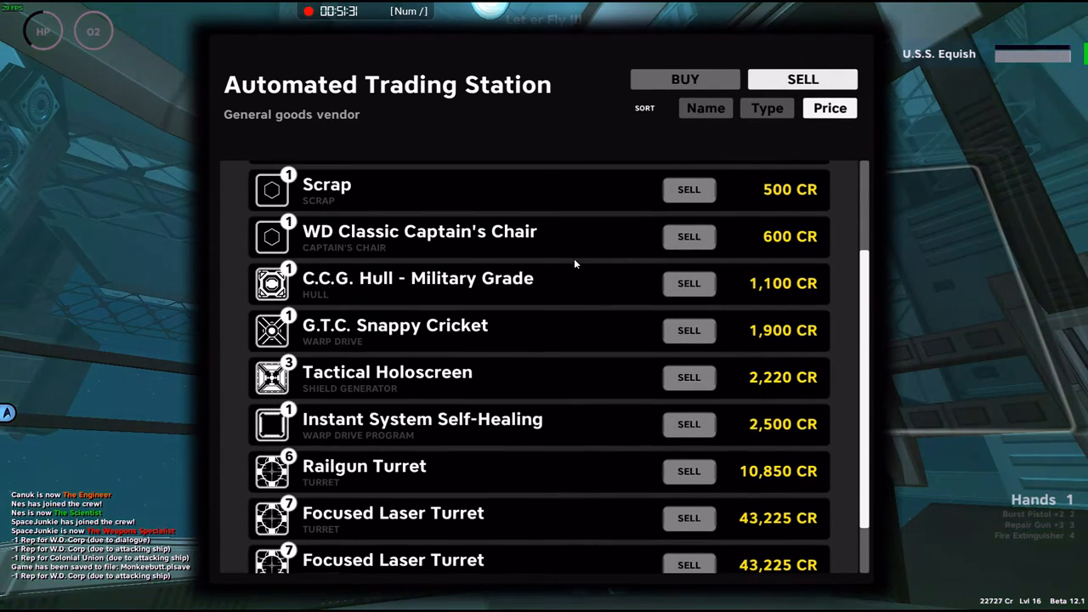
pyautogui.scroll(-3)
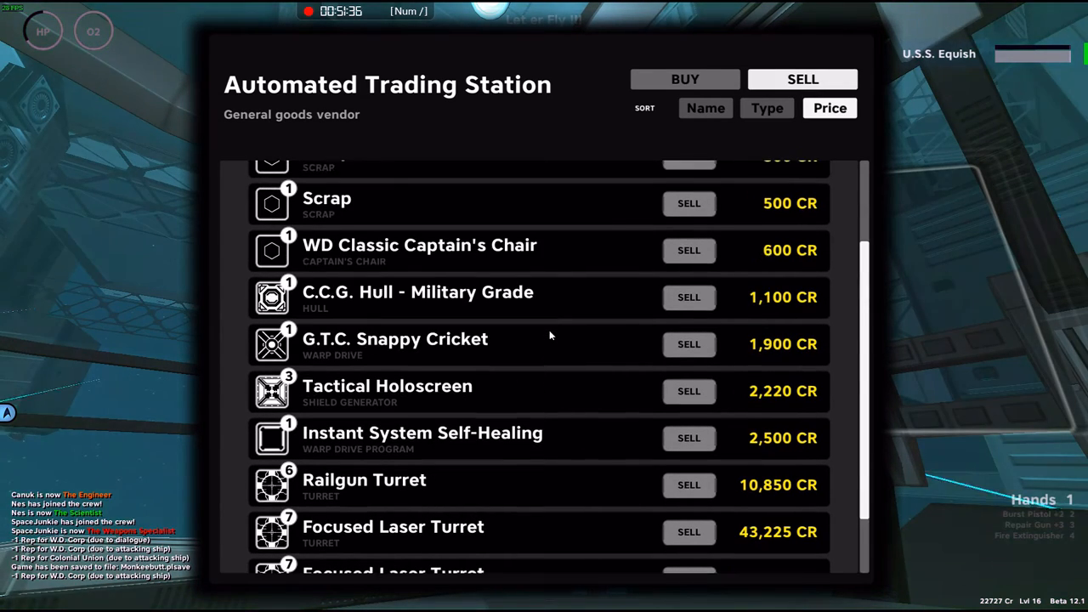
pyautogui.moveTo(599, 323)
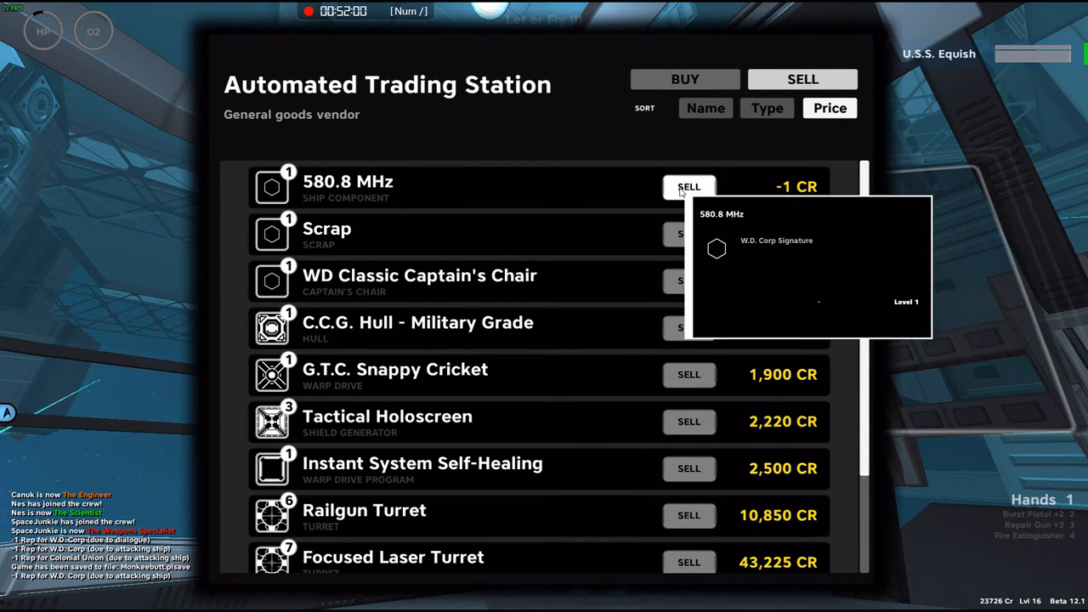
# Step: Sell the 580.8 MHz item, then review the ship's installed basics such as the O2 generator
pyautogui.click(689, 185)
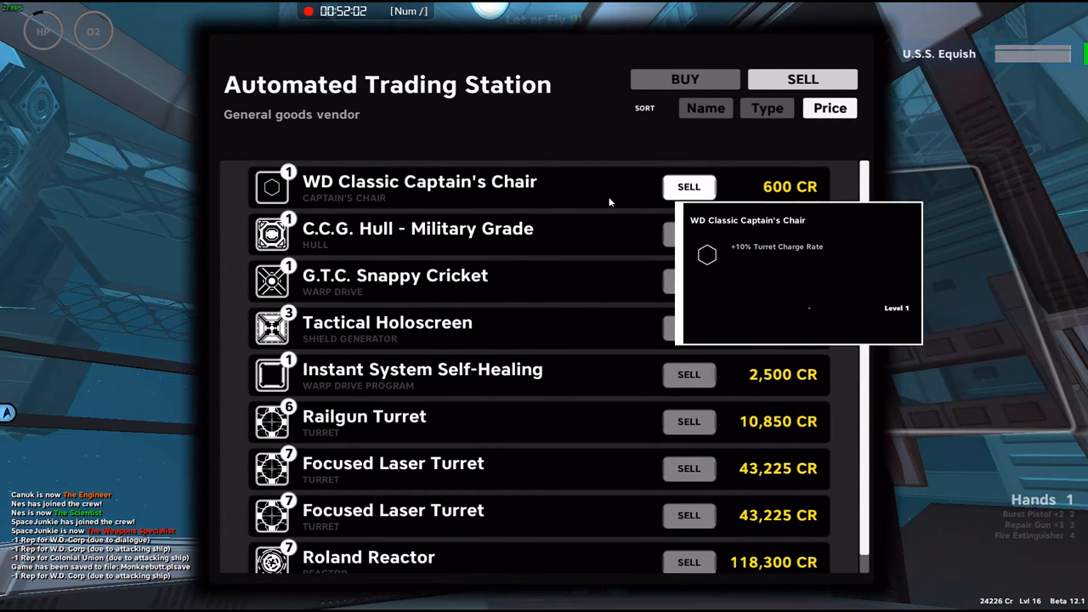
pyautogui.moveTo(764, 156)
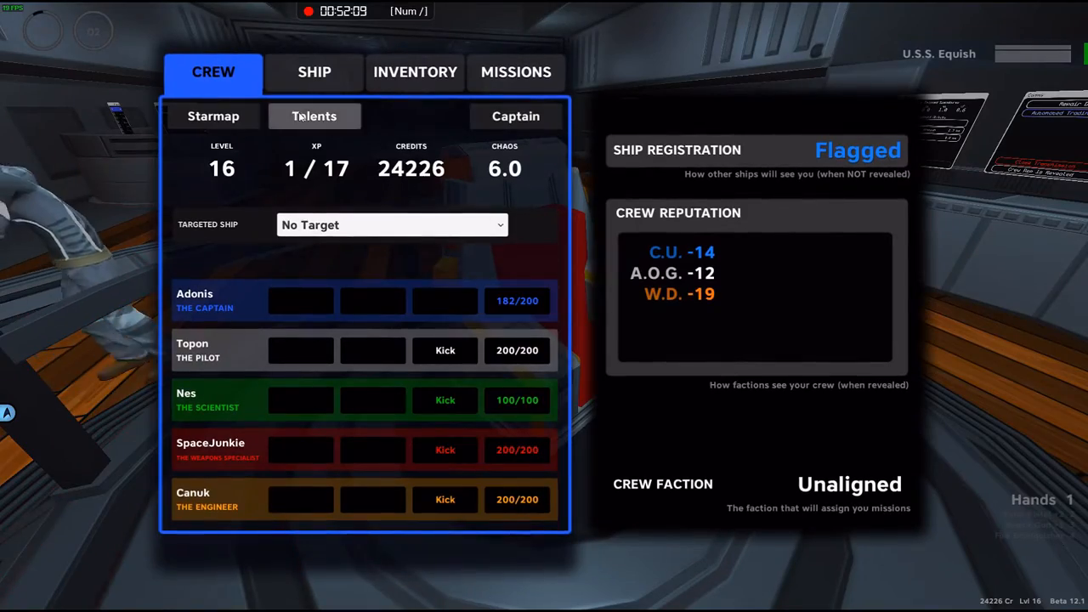
pyautogui.click(313, 71)
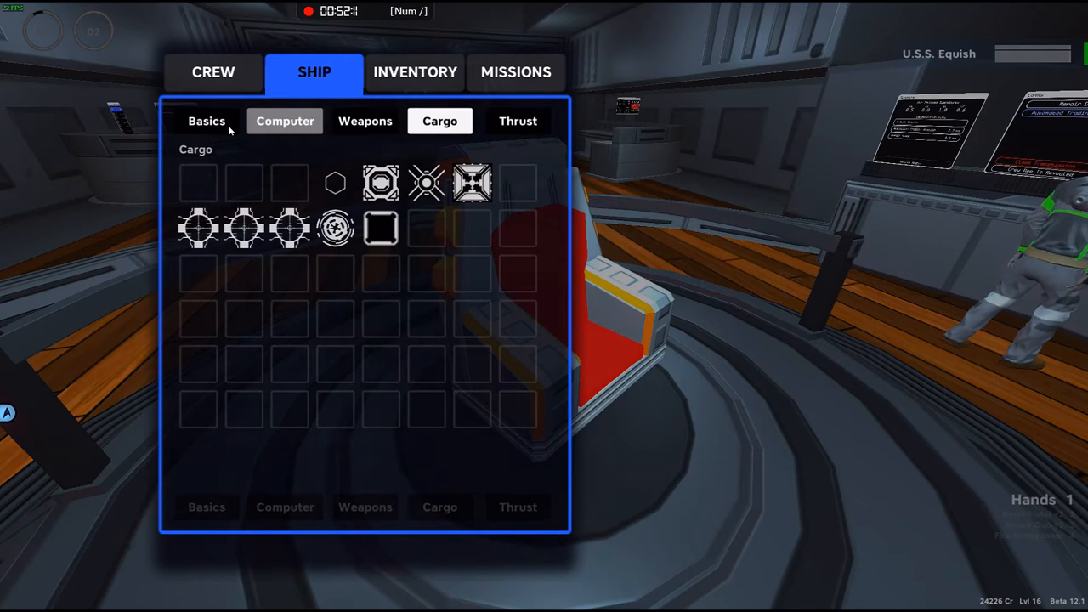
pyautogui.click(208, 121)
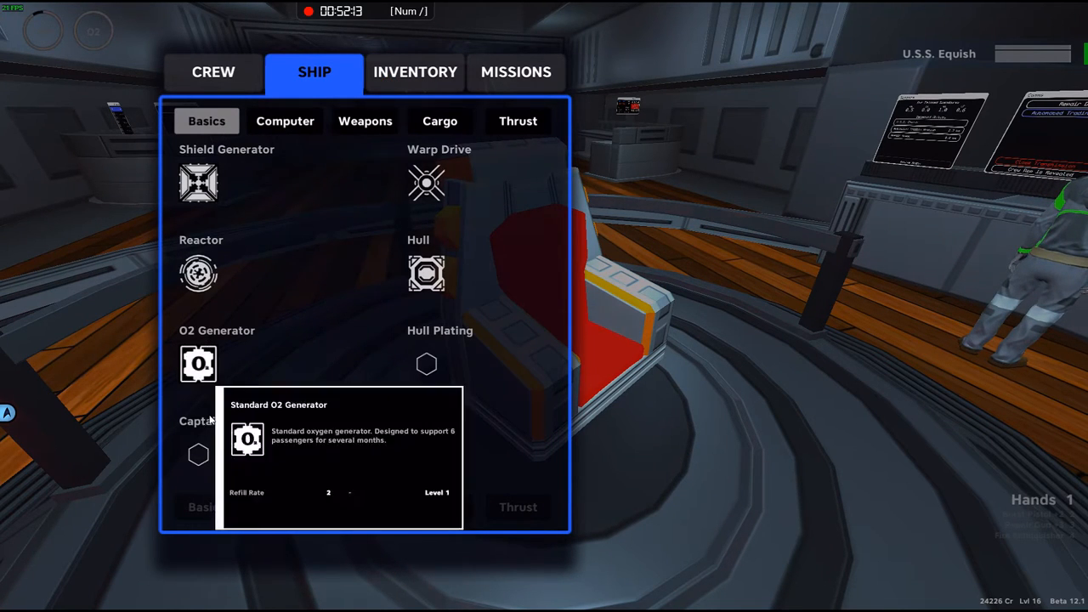
pyautogui.moveTo(197, 454)
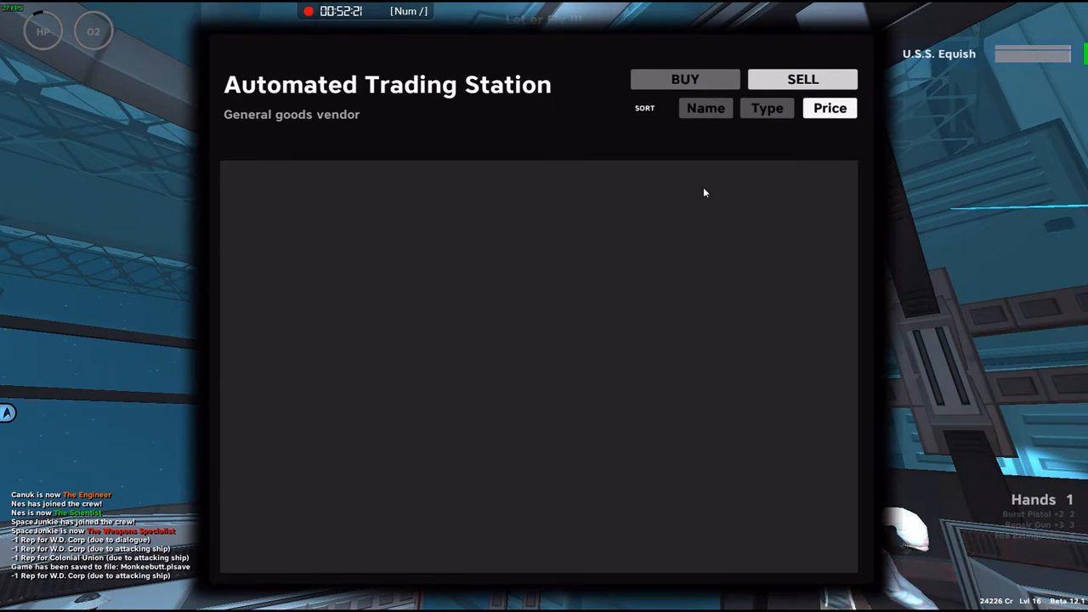
pyautogui.click(803, 78)
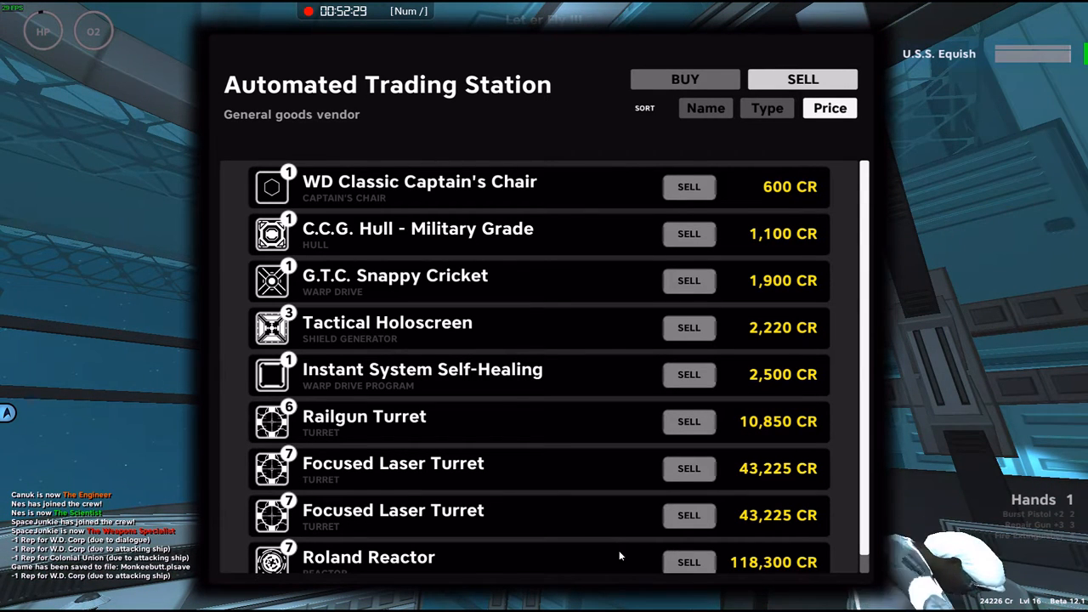
pyautogui.moveTo(622, 555)
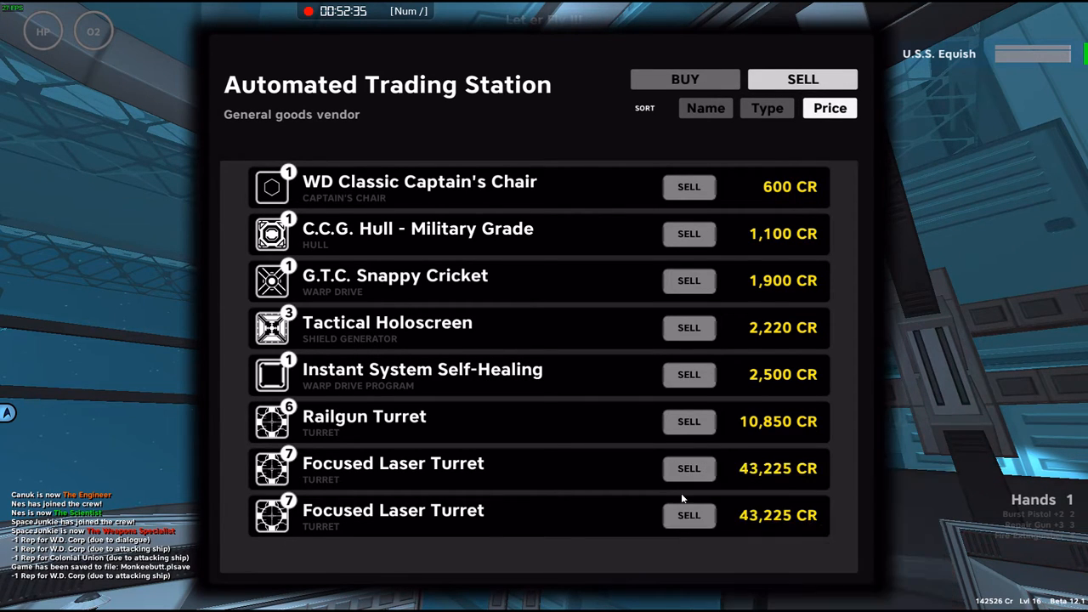
pyautogui.moveTo(814, 539)
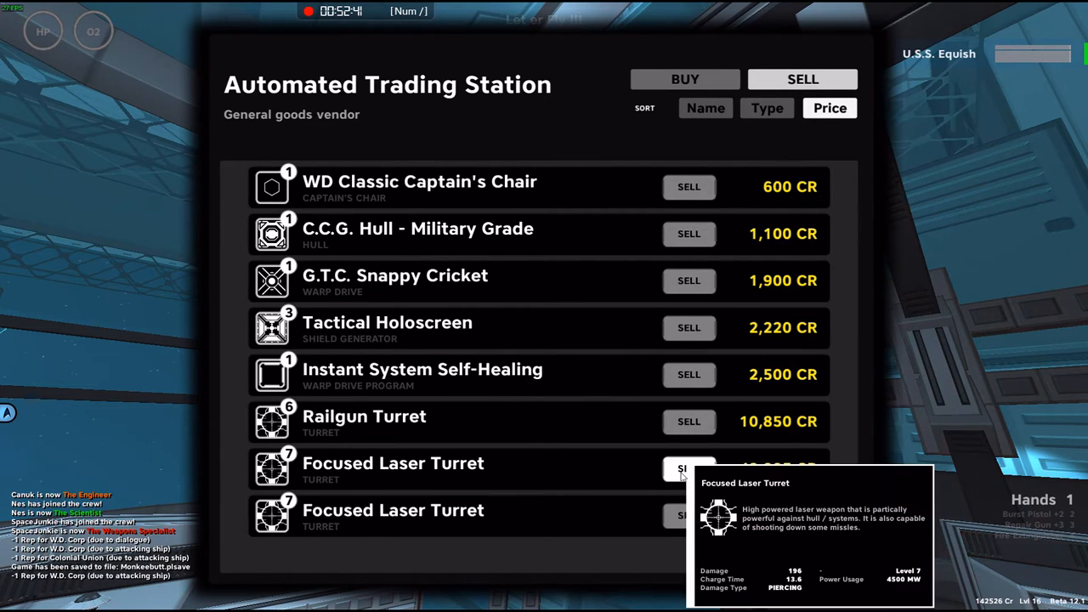
pyautogui.moveTo(687, 517)
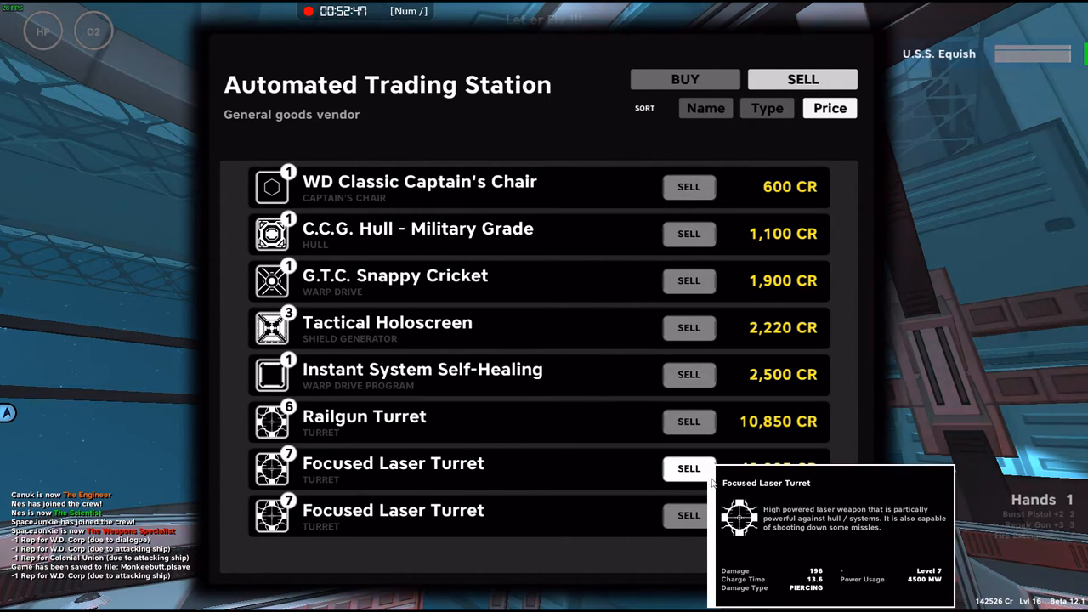
# Step: Sell both Focused Laser Turrets, the Railgun Turret, Instant System Self-Healing, the WD Classic Captain's Chair and the C.C.G. Military Hull
pyautogui.click(687, 469)
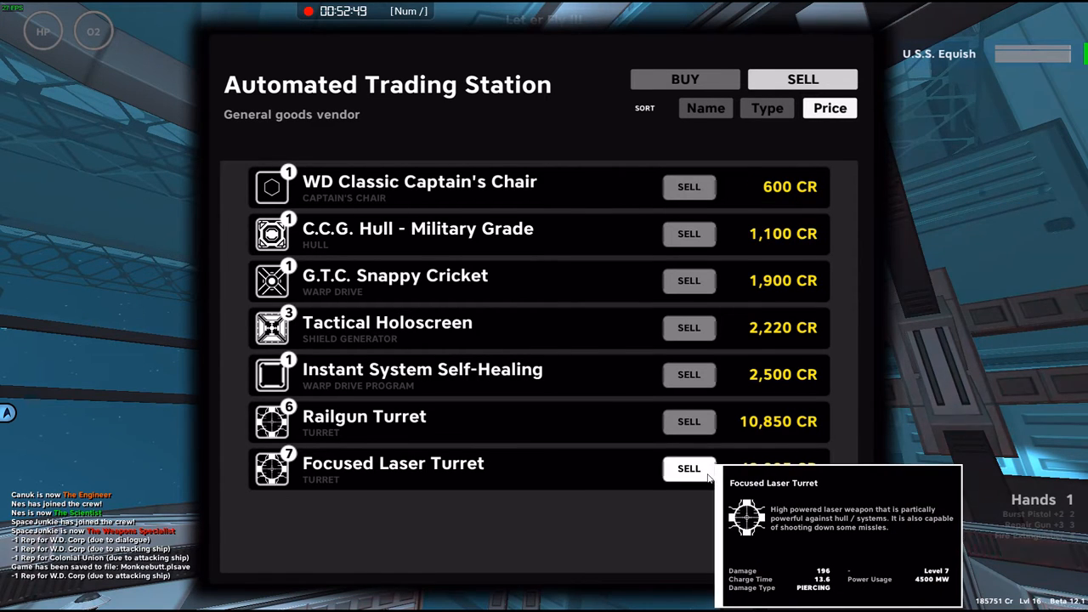
pyautogui.click(689, 470)
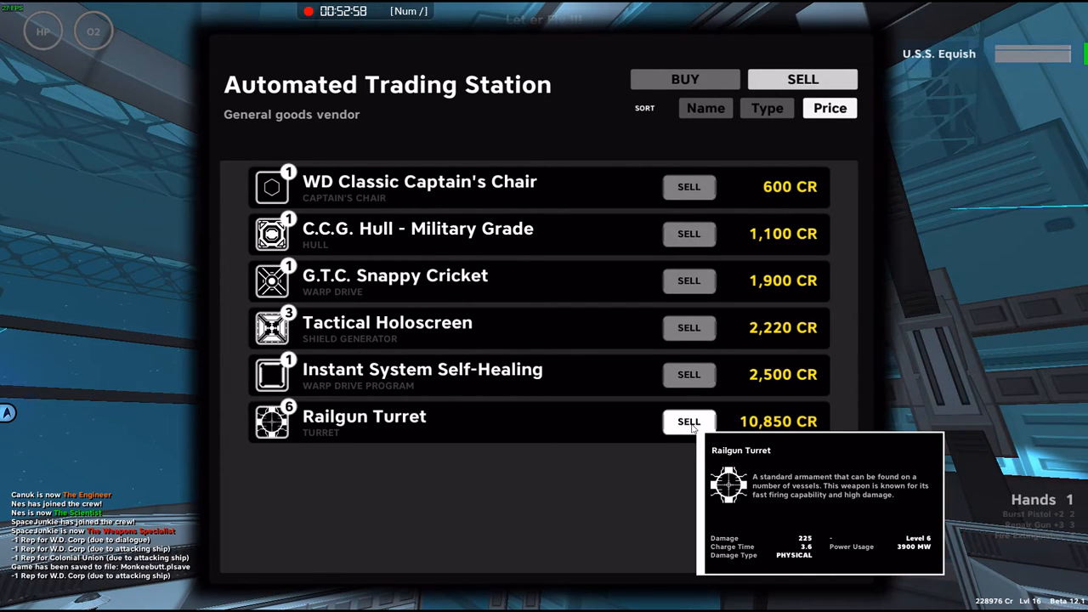
pyautogui.click(689, 422)
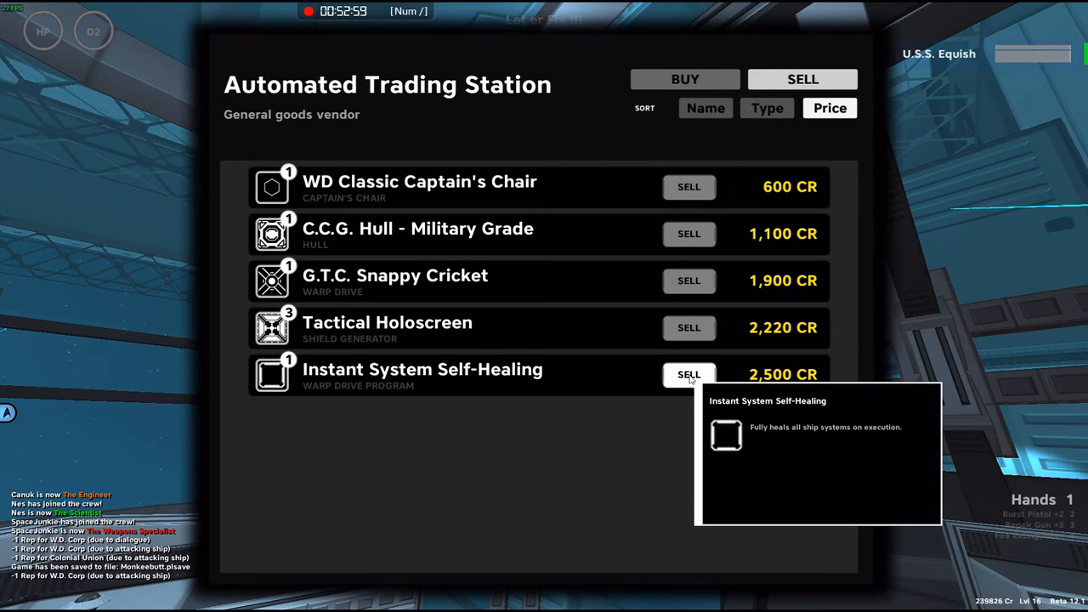
pyautogui.click(688, 376)
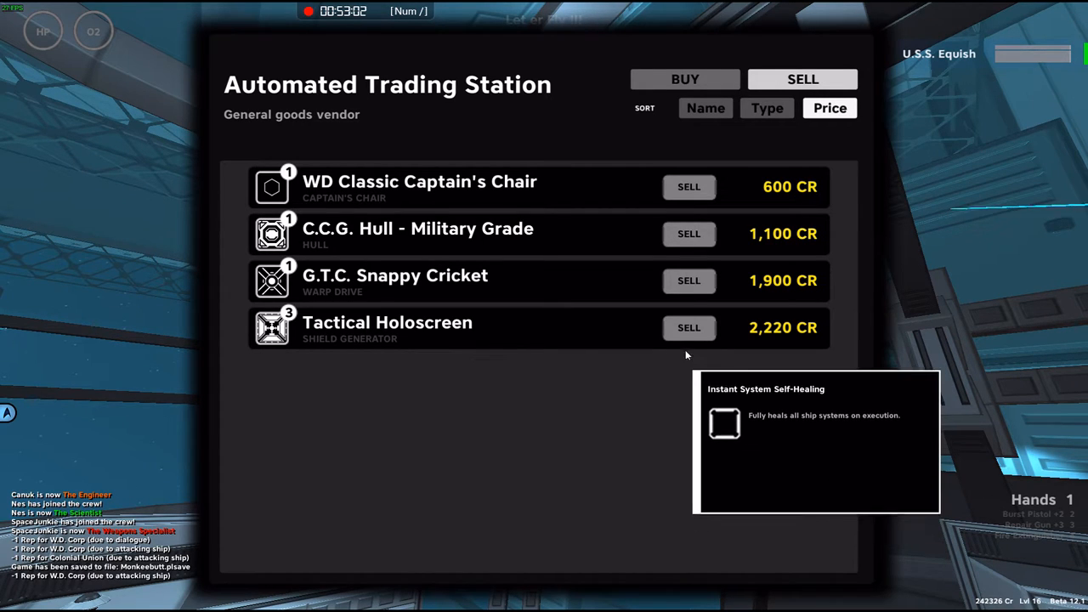
pyautogui.click(689, 185)
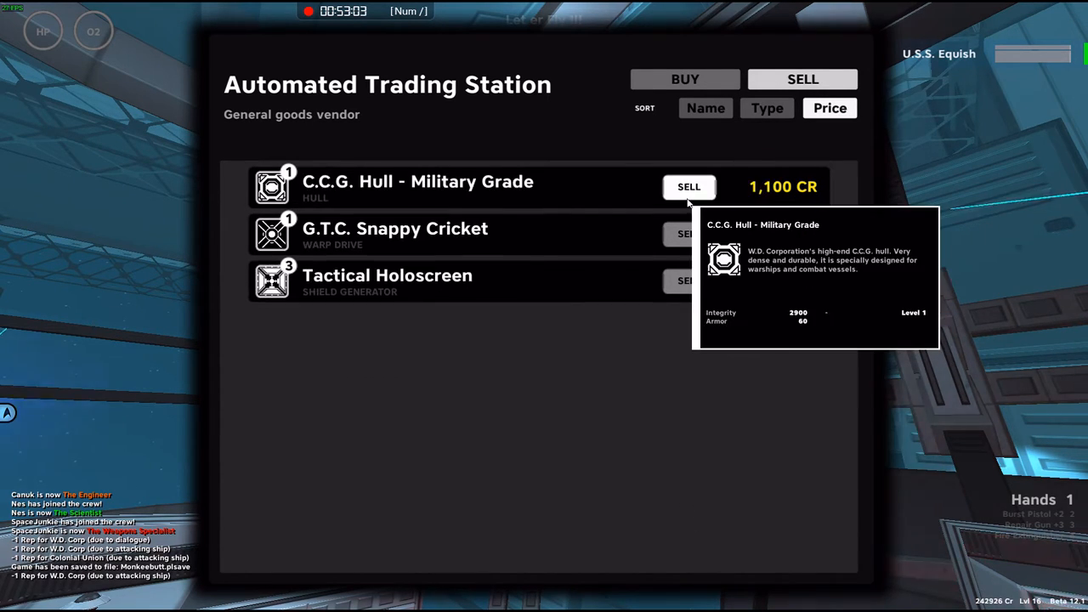
pyautogui.click(689, 186)
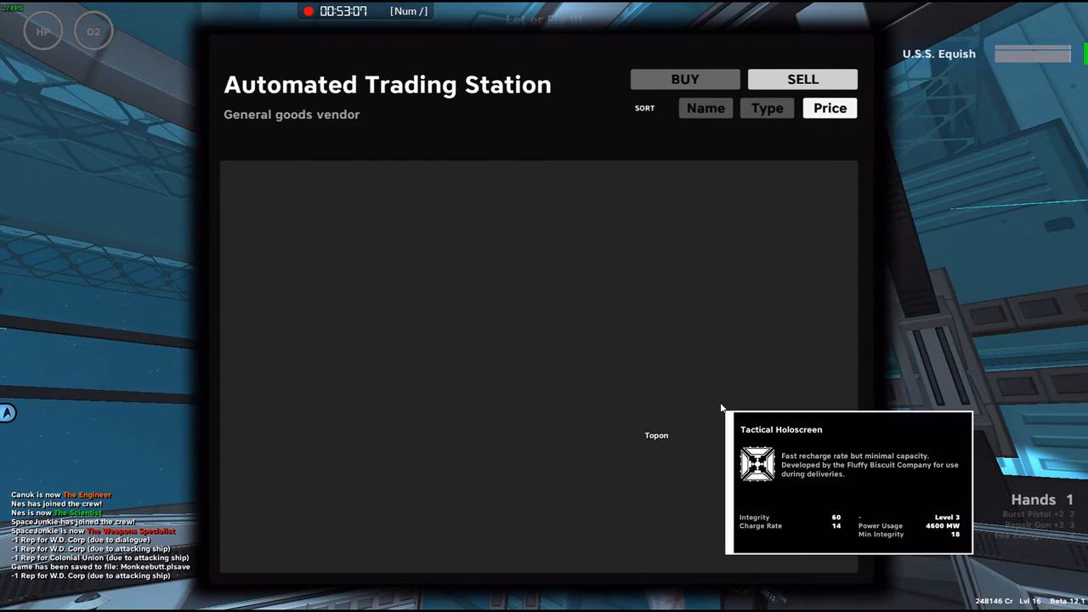
# Step: Leave the trader and save the game over the Monkeebutt save file
pyautogui.press('Escape')
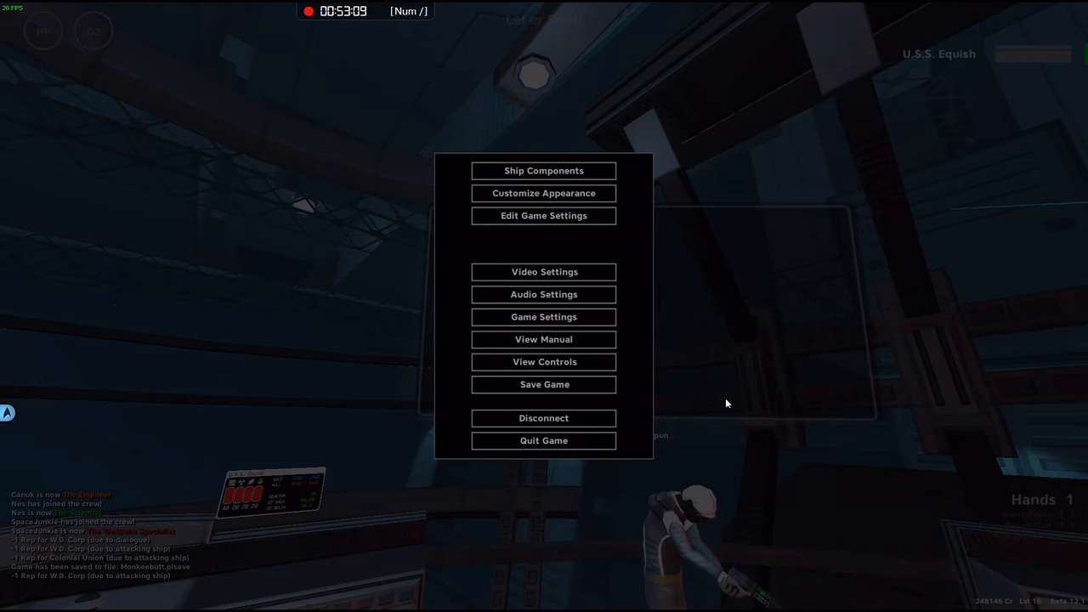
pyautogui.click(545, 384)
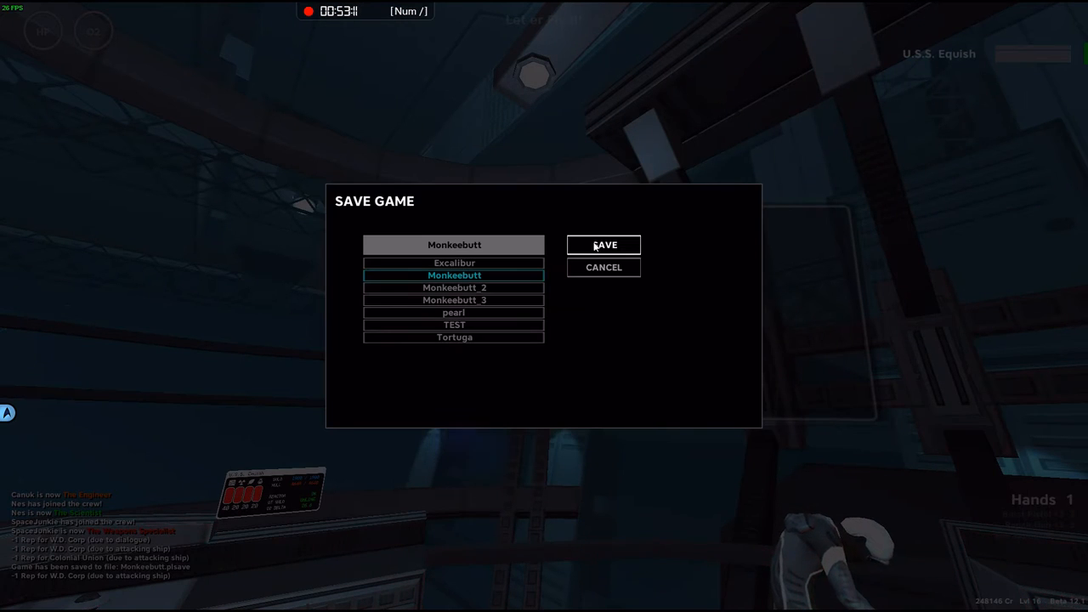
pyautogui.click(603, 244)
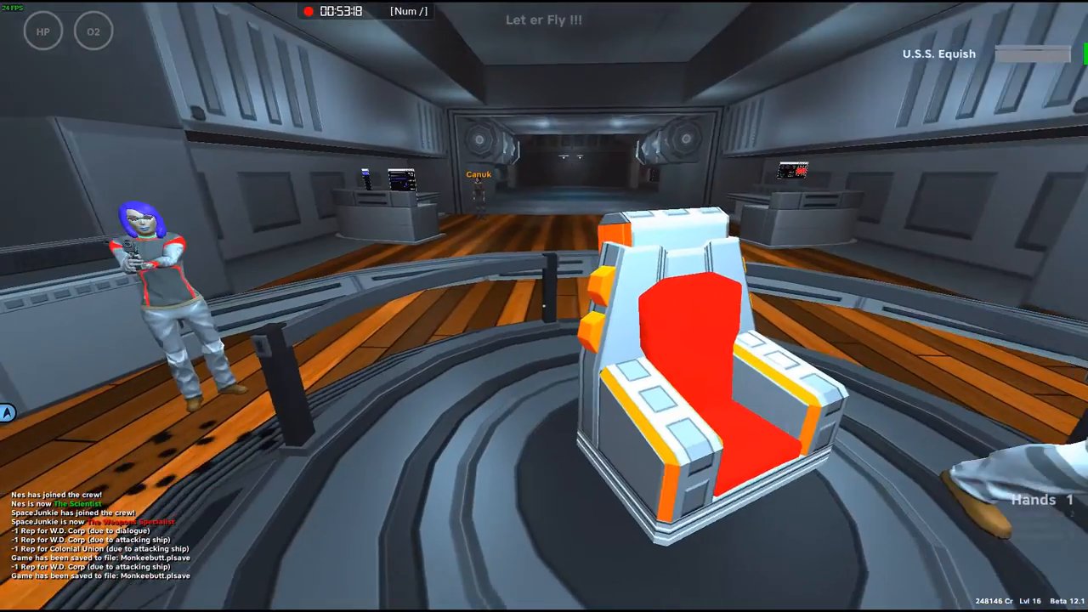
# Step: Return to the pilot's seat on the bridge and bring up the captain's orders list
pyautogui.press('Tab')
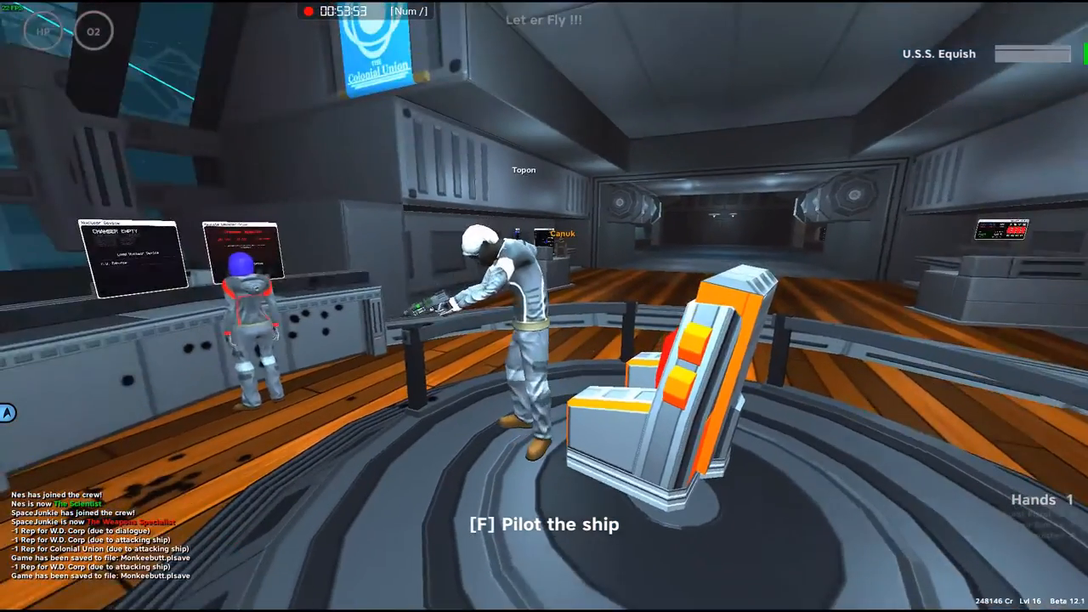
pyautogui.press('f')
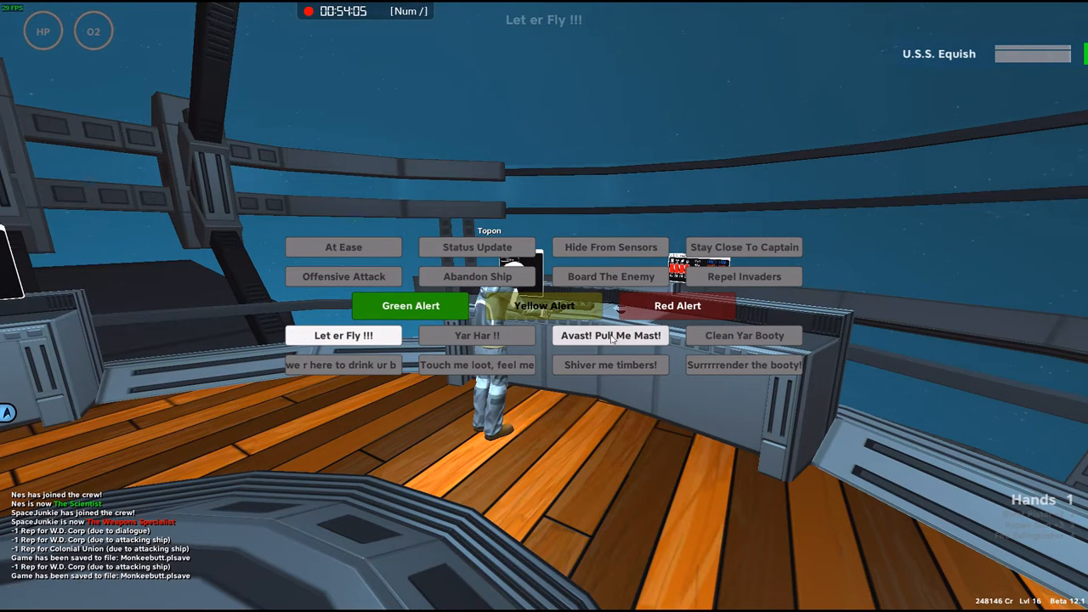
# Step: Issue an order to the crew from the command menu, leading to the crew overview
pyautogui.click(611, 335)
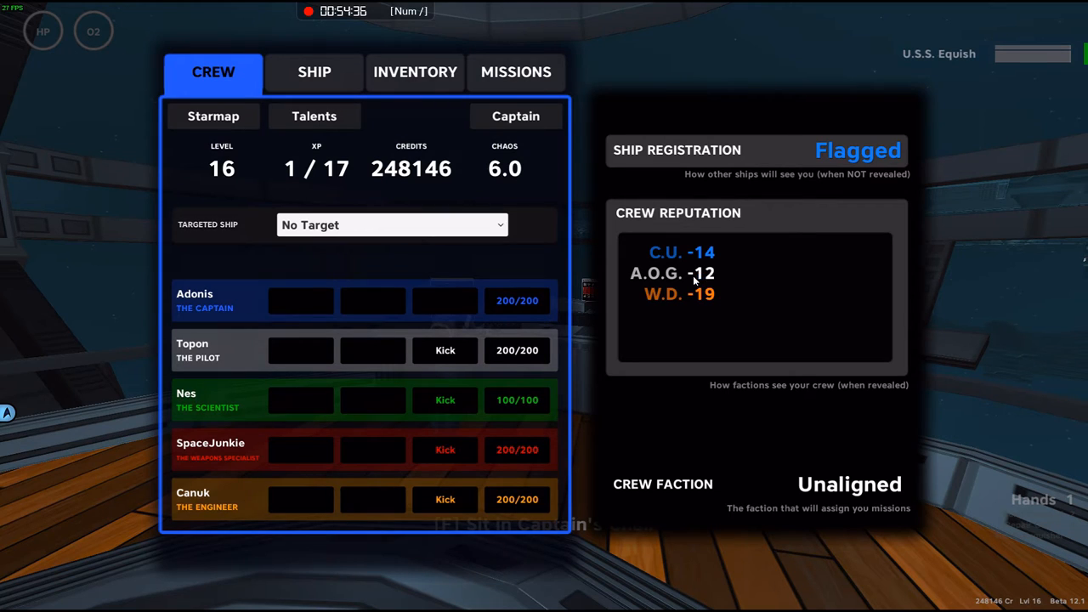
pyautogui.moveTo(721, 279)
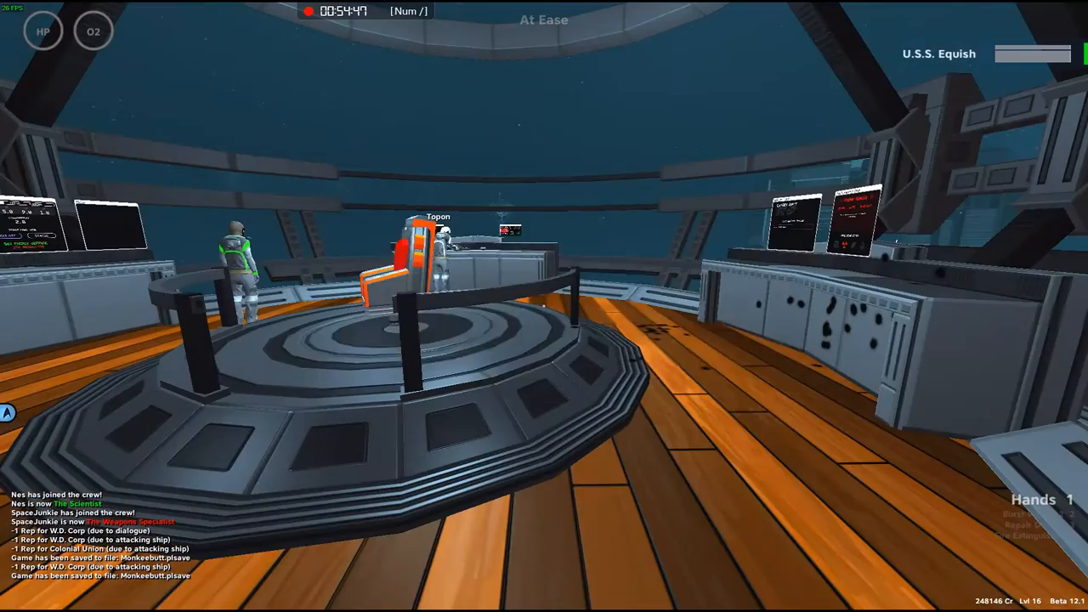
# Step: Engage the warp drive with the orders list and 'Let er Fly !!!' shout showing
pyautogui.click(344, 335)
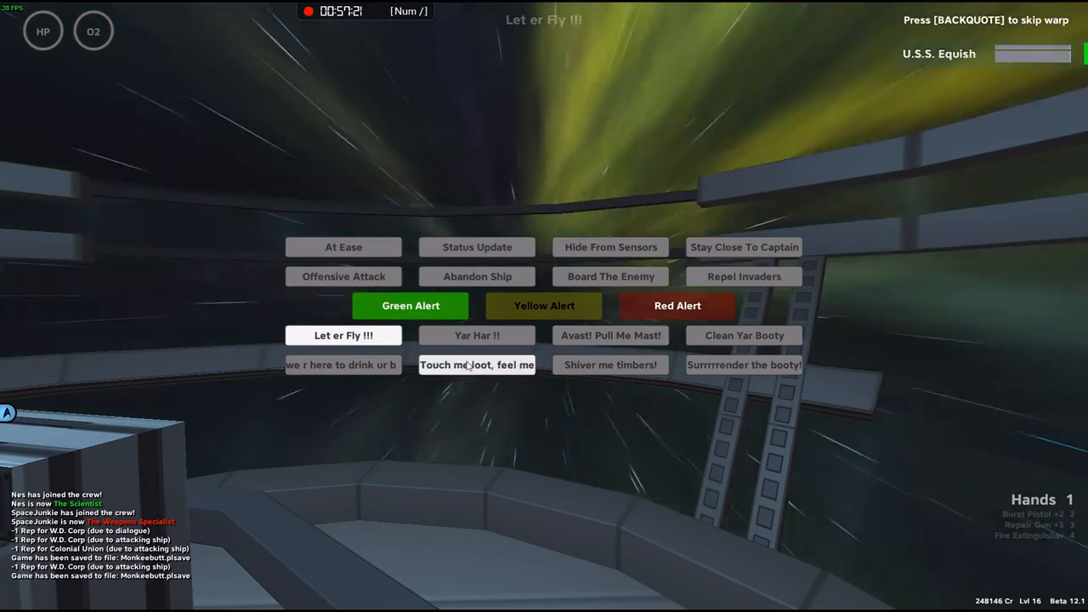
# Step: Broadcast the 'Yar Har !!' call to the crew as the ship drops out of warp
pyautogui.click(476, 335)
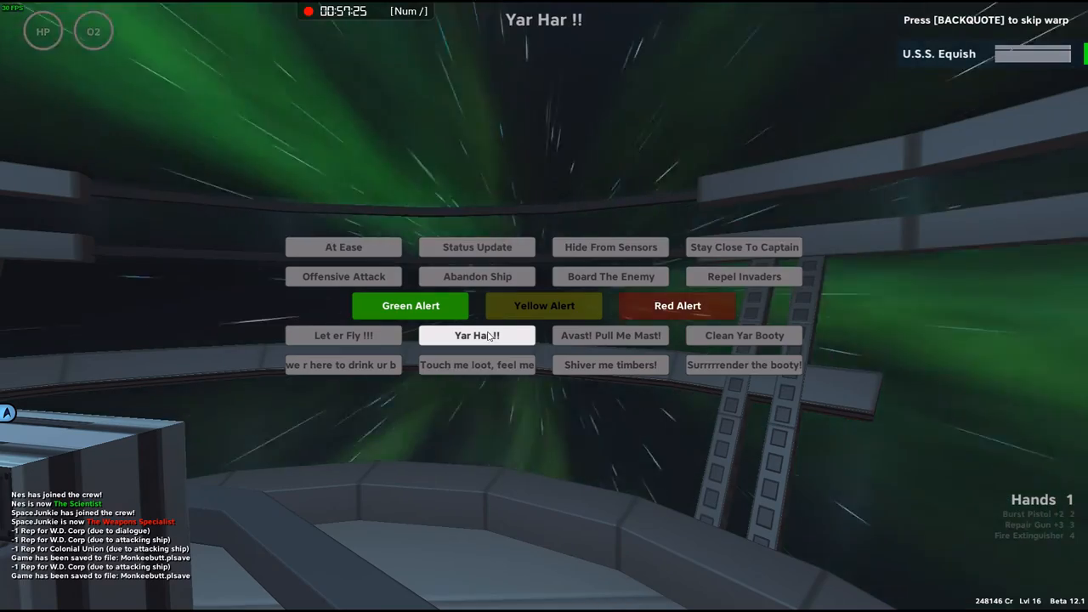
pyautogui.click(476, 335)
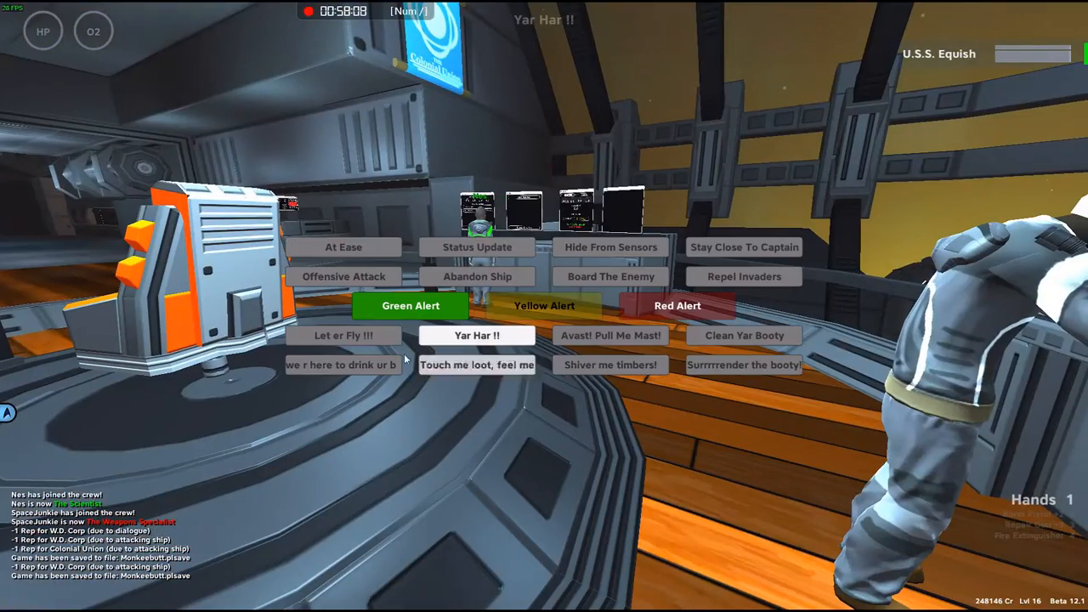
# Step: Dismiss the orders panel and teleport onto the U.S.S. Equish teleporter pad
pyautogui.click(344, 335)
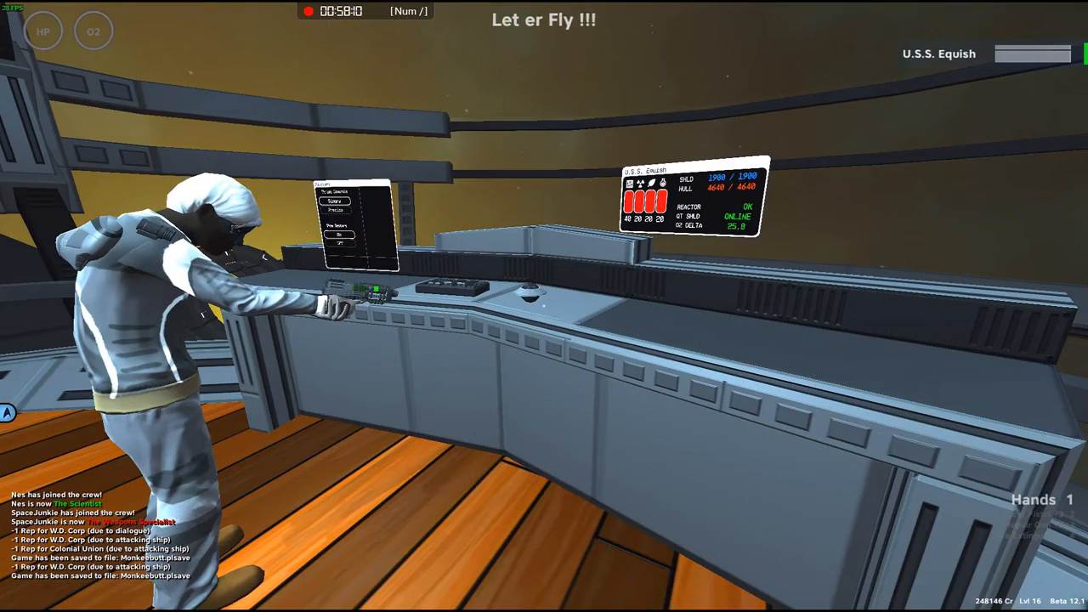
pyautogui.press('Escape')
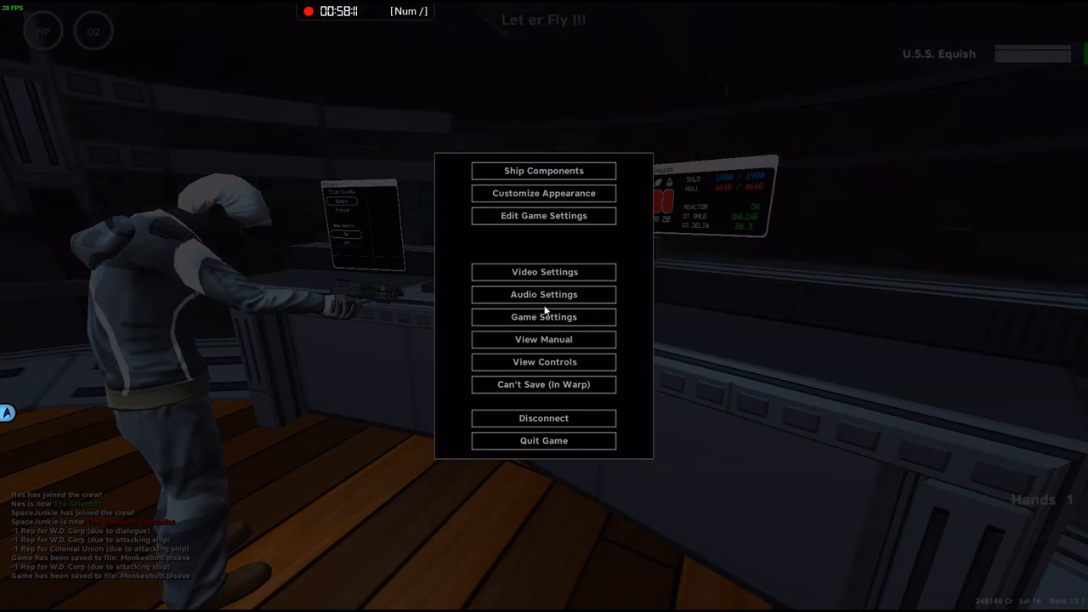
pyautogui.moveTo(544, 326)
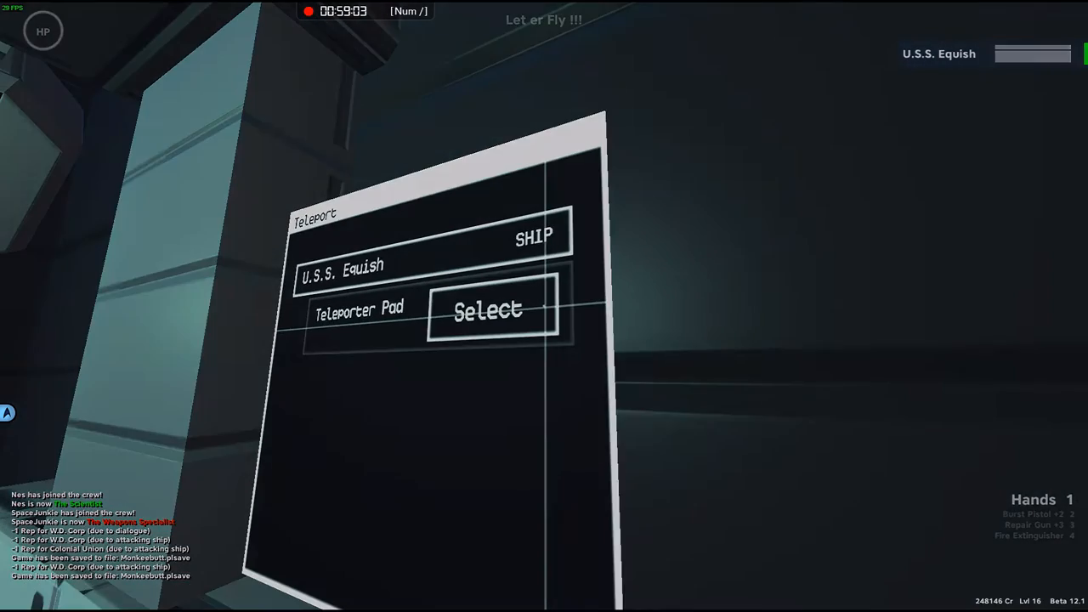
pyautogui.click(490, 312)
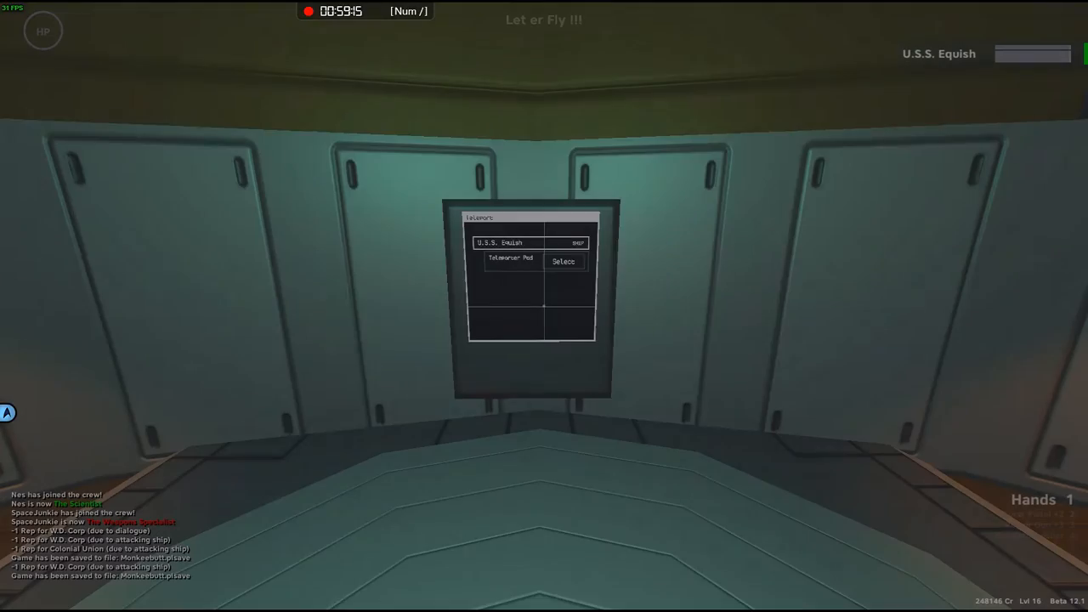
# Step: Interact with the trader Gruff to open his dialogue offering to trade
pyautogui.click(564, 262)
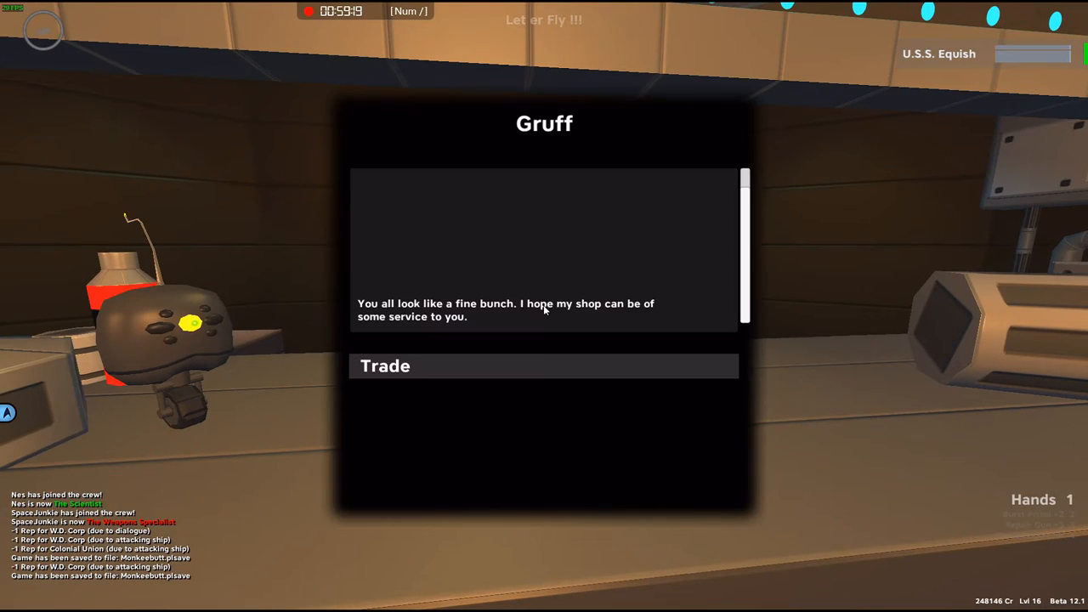
# Step: Trade with Gruff and browse his buy list of Port Ale, Emergency Rations and Phase Pistols
pyautogui.click(384, 365)
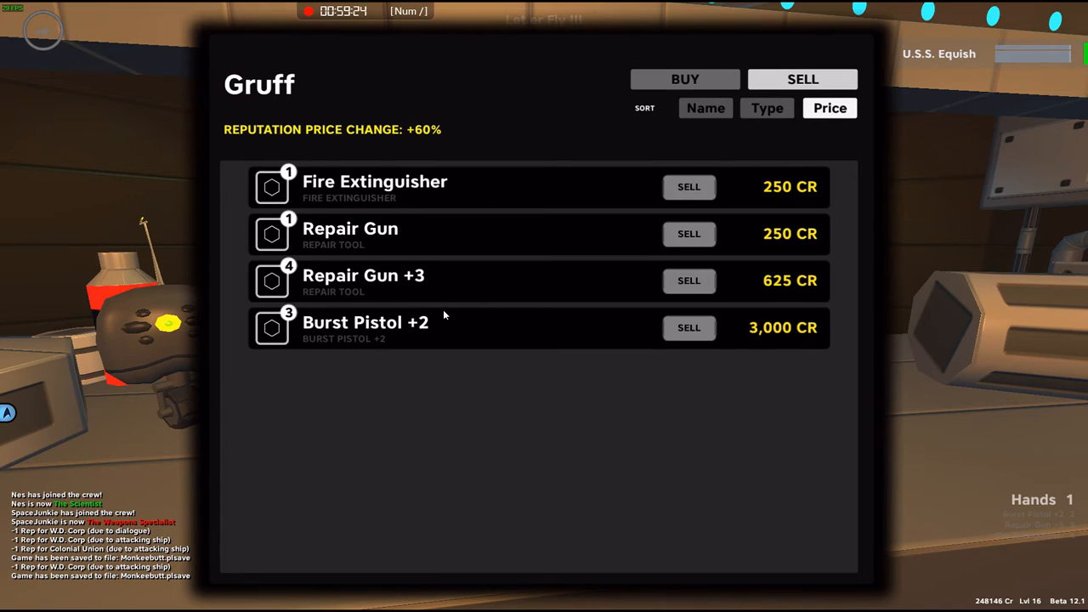
pyautogui.moveTo(391, 184)
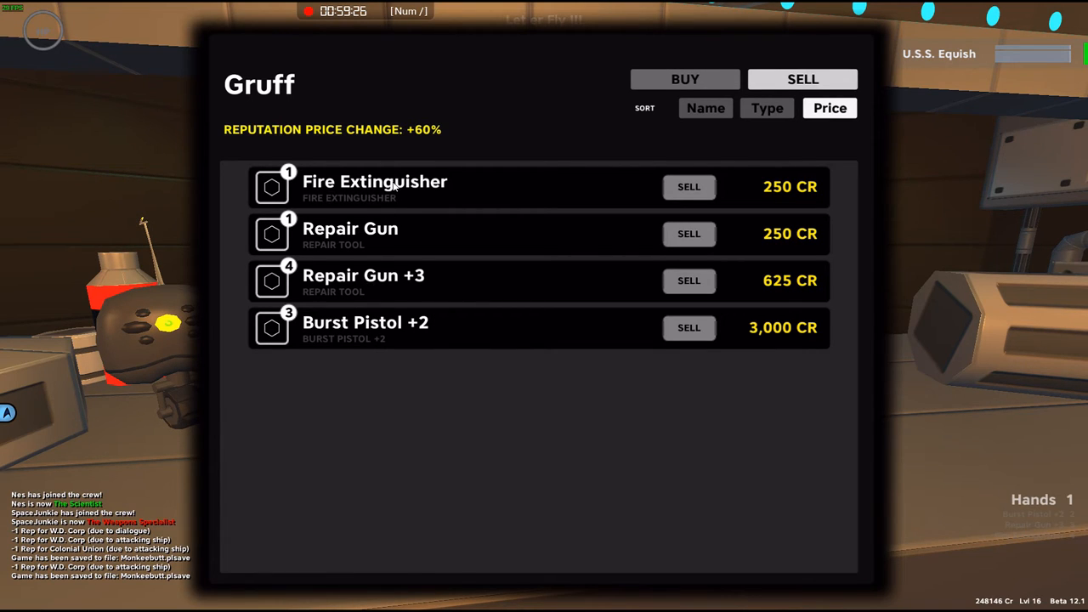
pyautogui.moveTo(339, 339)
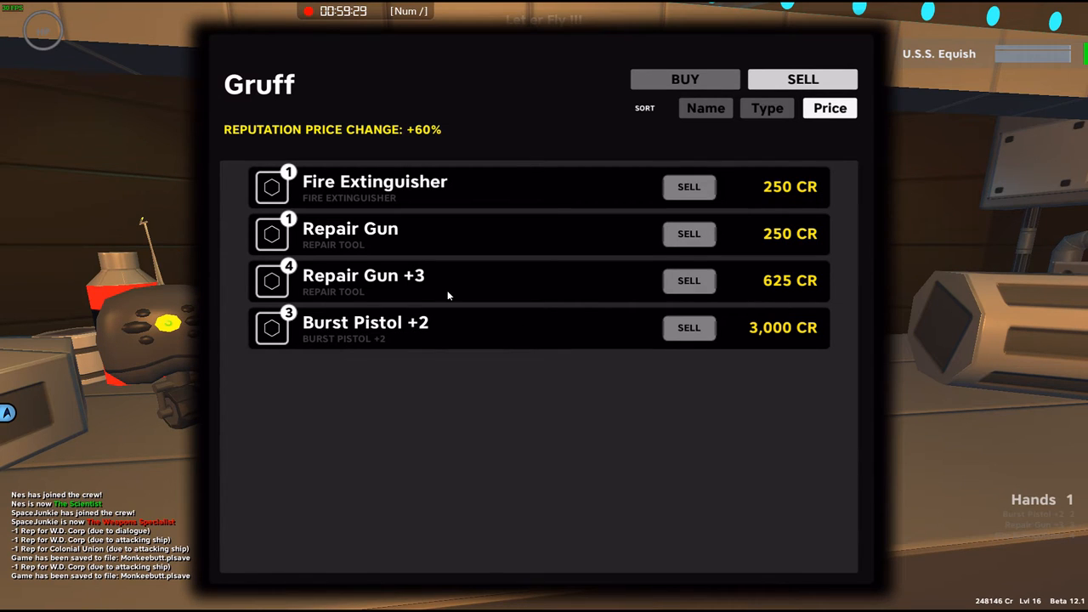
pyautogui.click(686, 78)
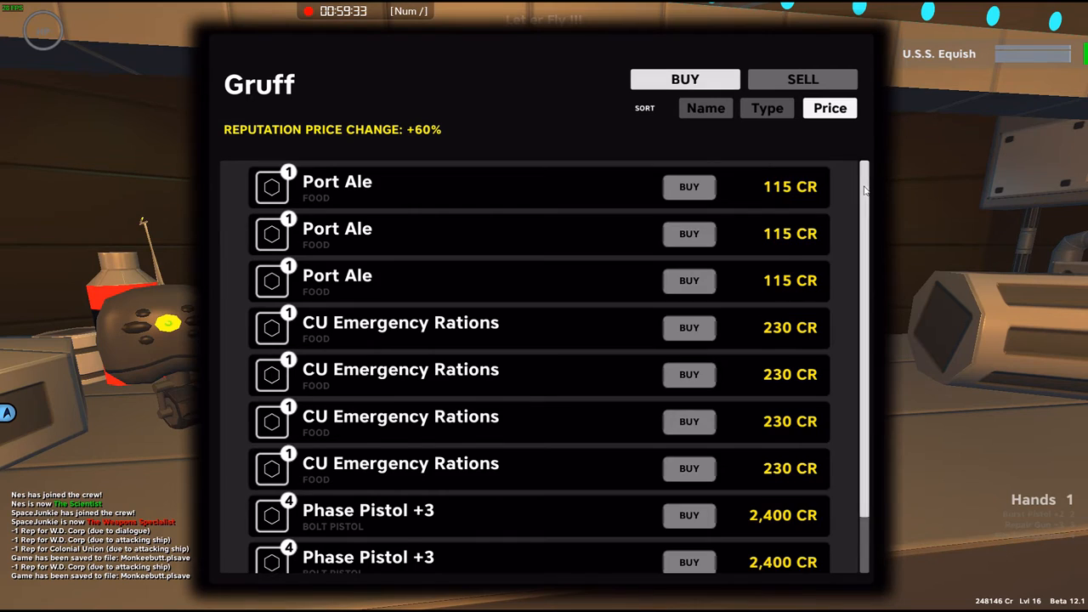
pyautogui.scroll(-3)
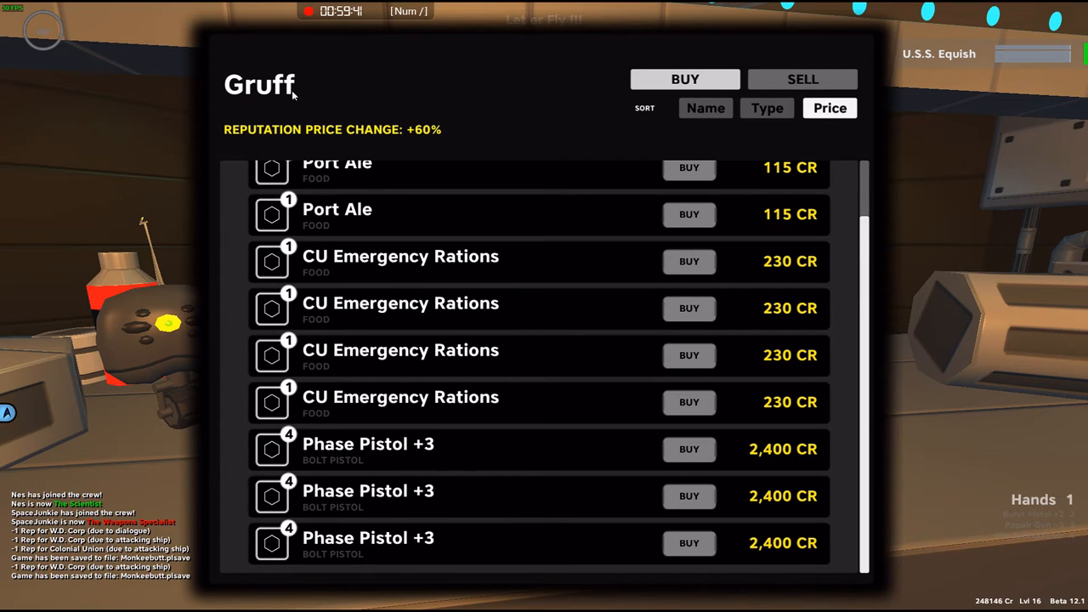
pyautogui.moveTo(912, 169)
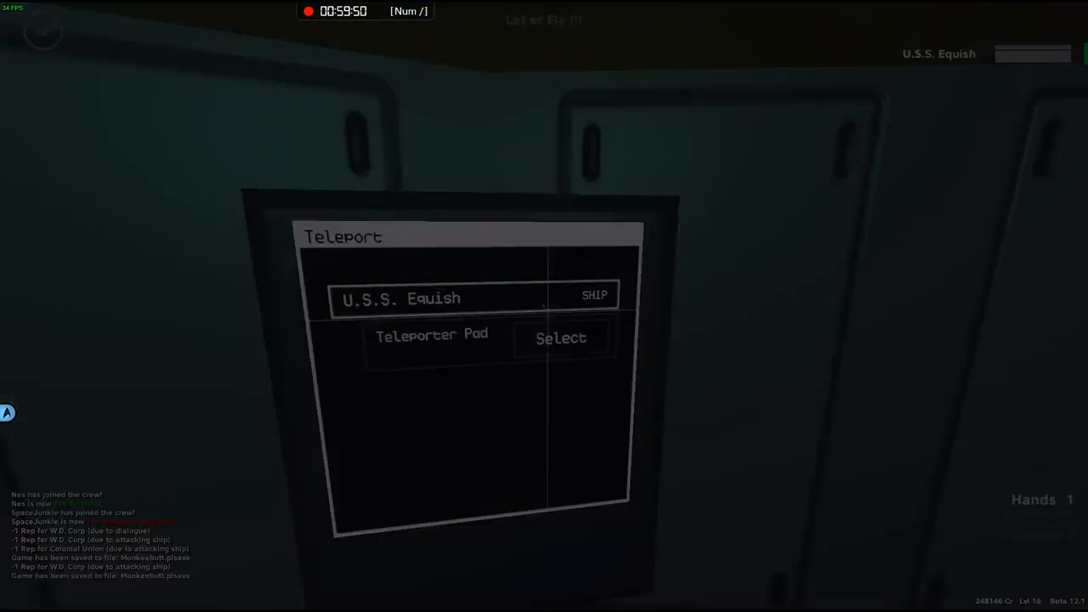
# Step: Teleport to the U.S.S. Equish pod and arrive at the exotic goods terminal
pyautogui.click(561, 337)
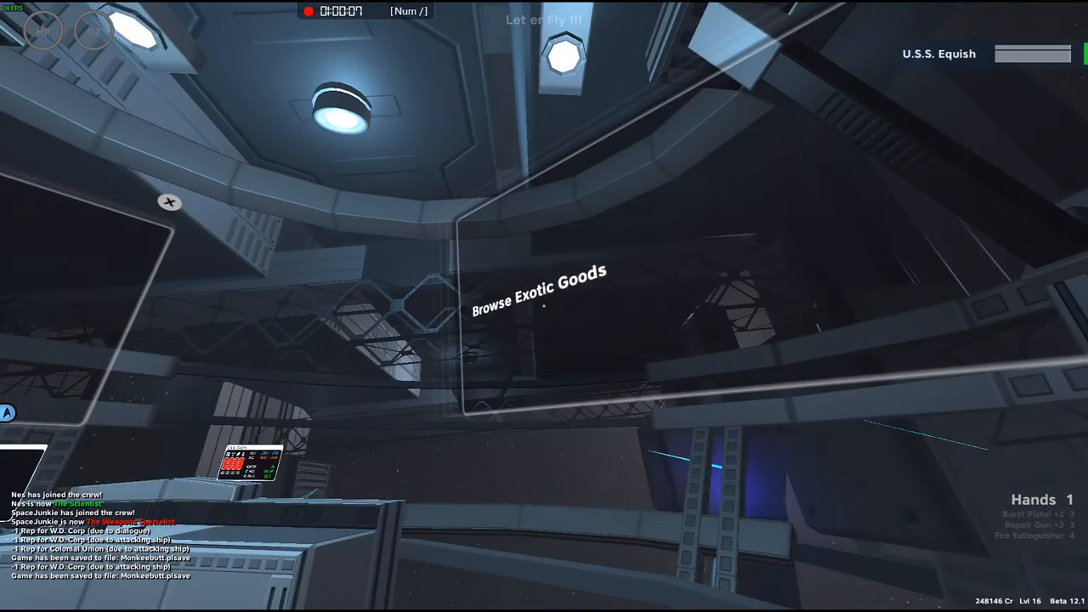
# Step: Browse Gruff's Stuff buy list down to the W.D. Small device and Ludicrous Range Jump Module
pyautogui.click(541, 298)
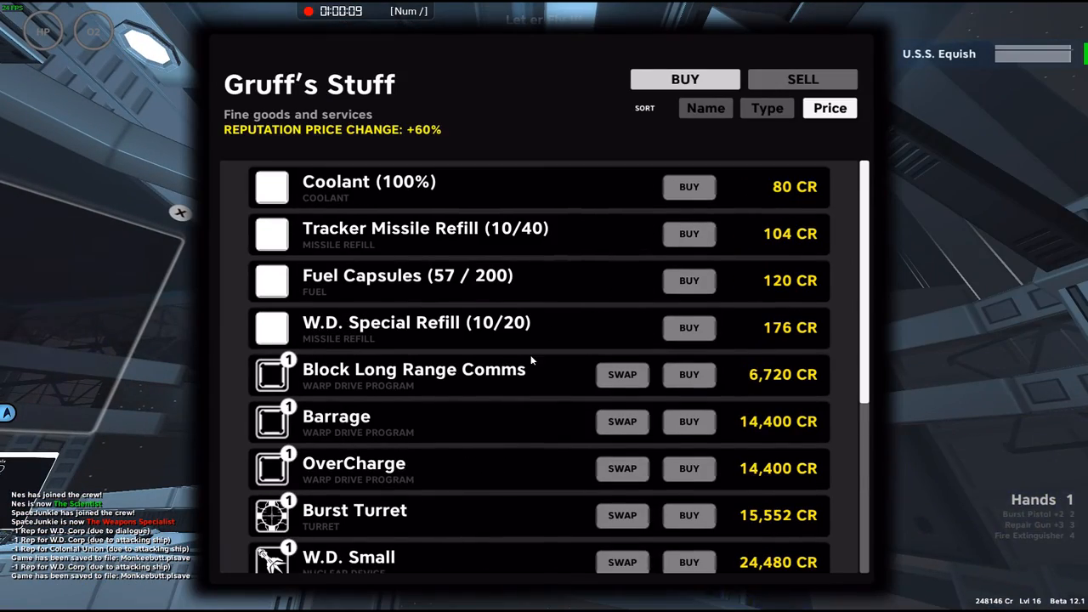
pyautogui.scroll(-3)
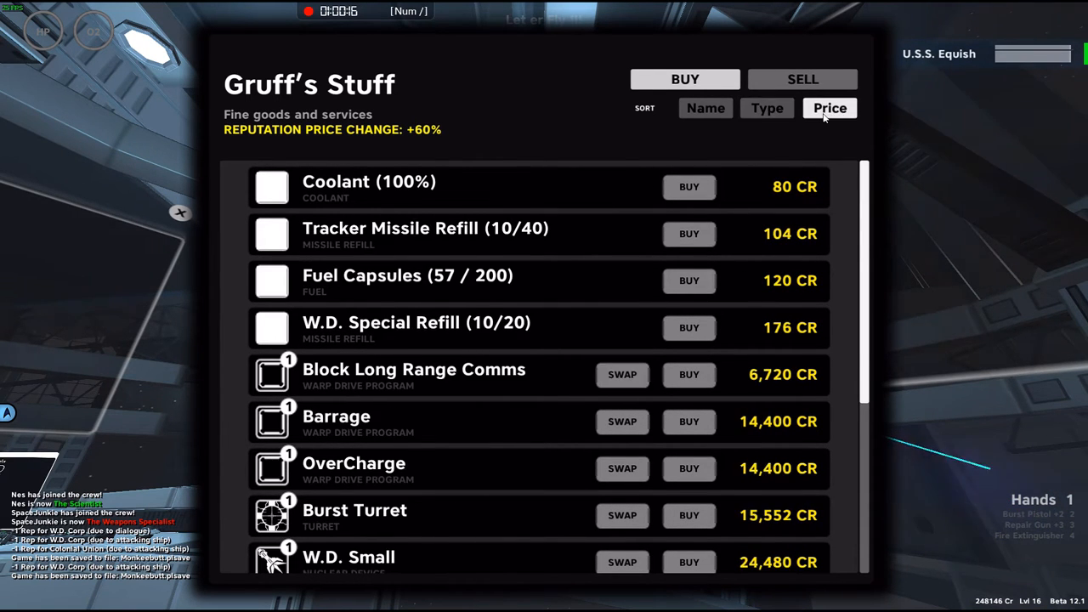
pyautogui.scroll(-3)
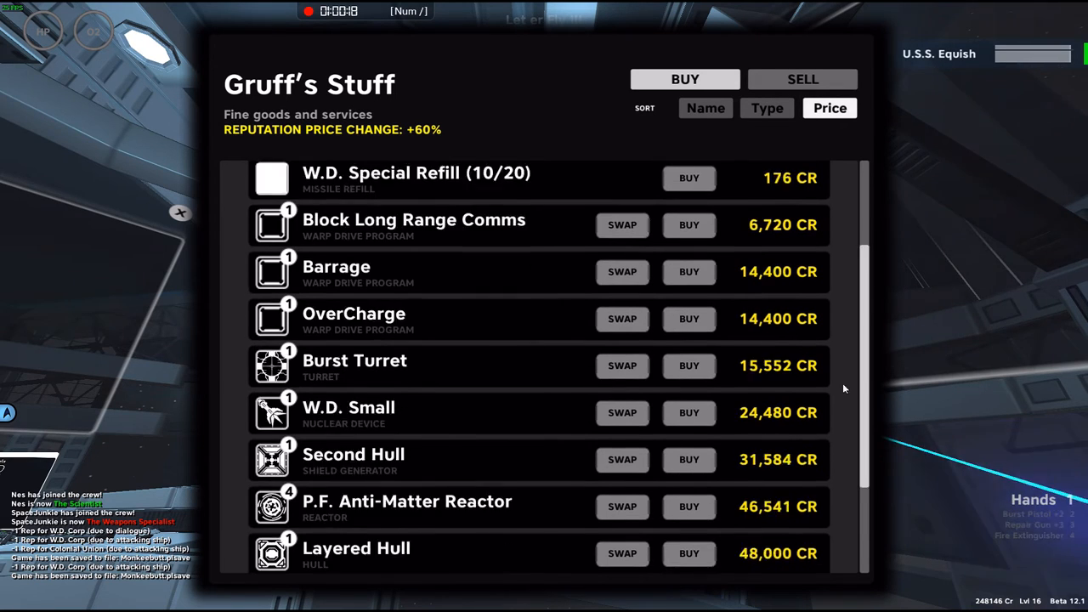
pyautogui.scroll(-3)
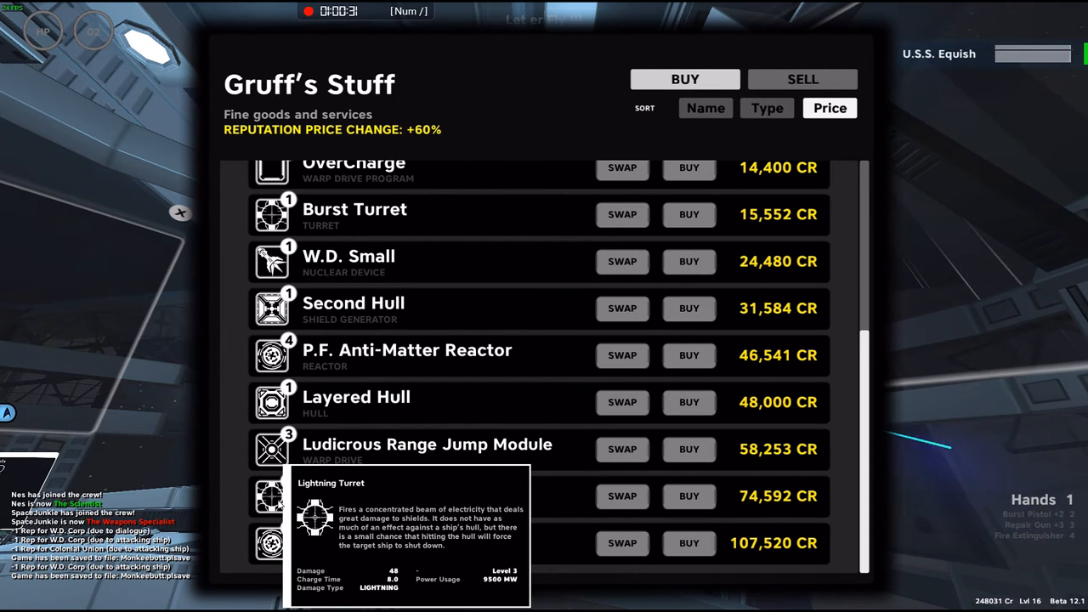
pyautogui.moveTo(296, 451)
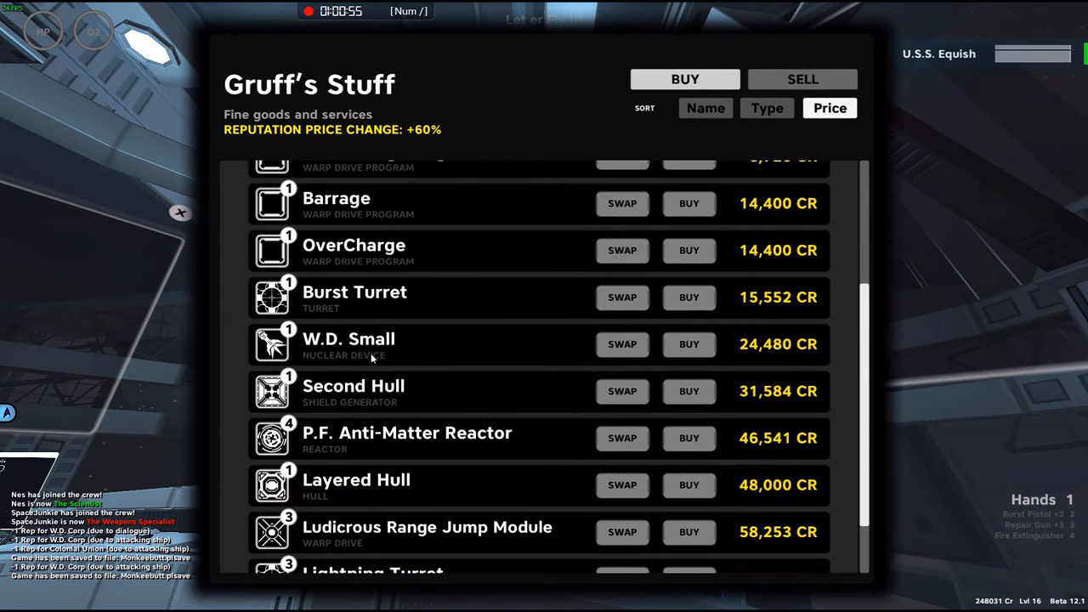
pyautogui.scroll(3)
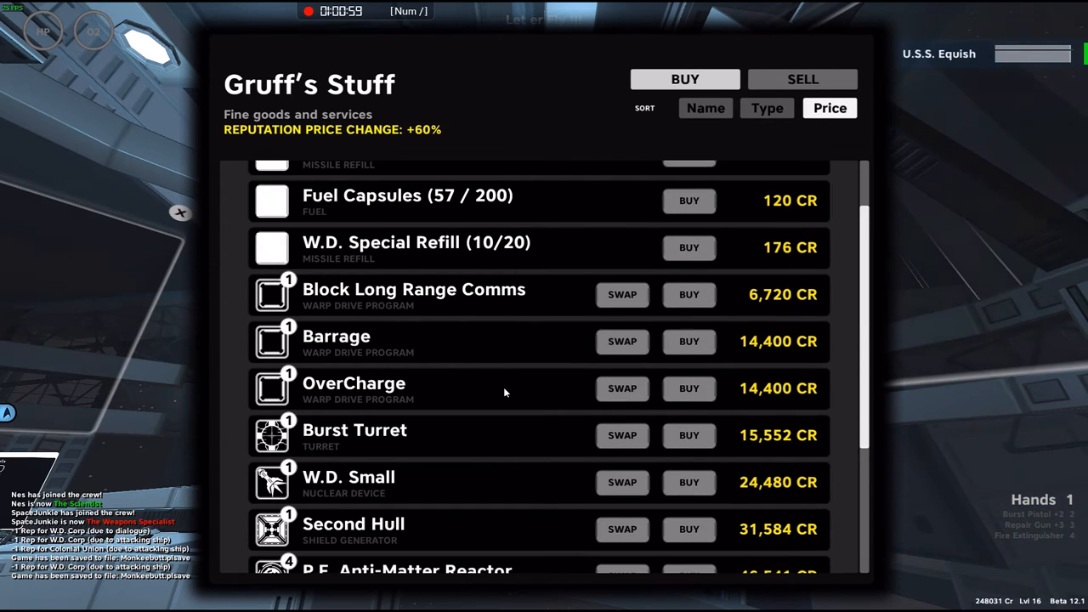
pyautogui.scroll(-3)
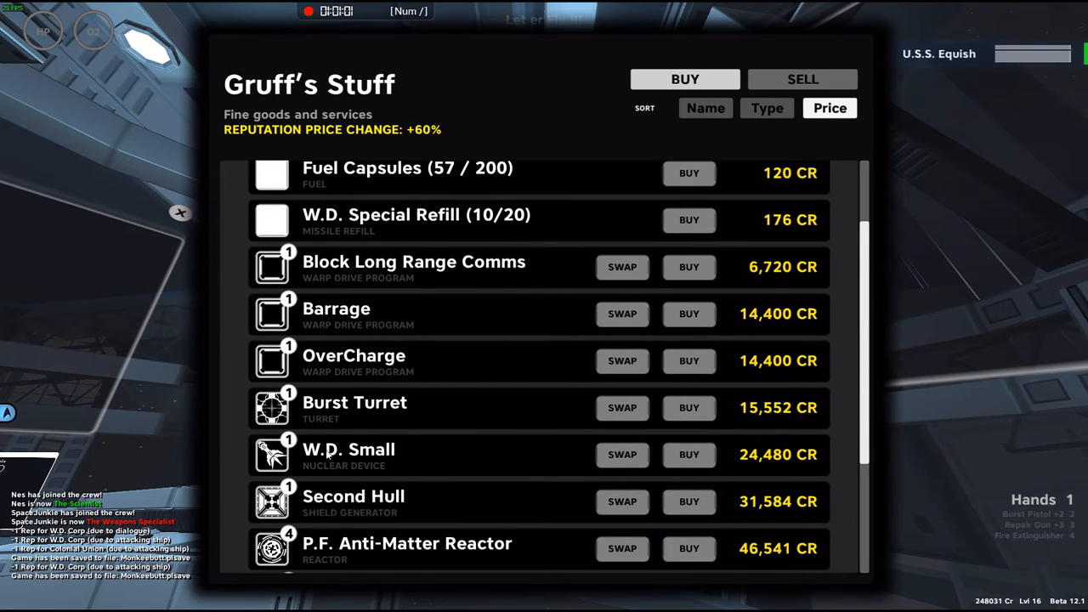
pyautogui.moveTo(306, 415)
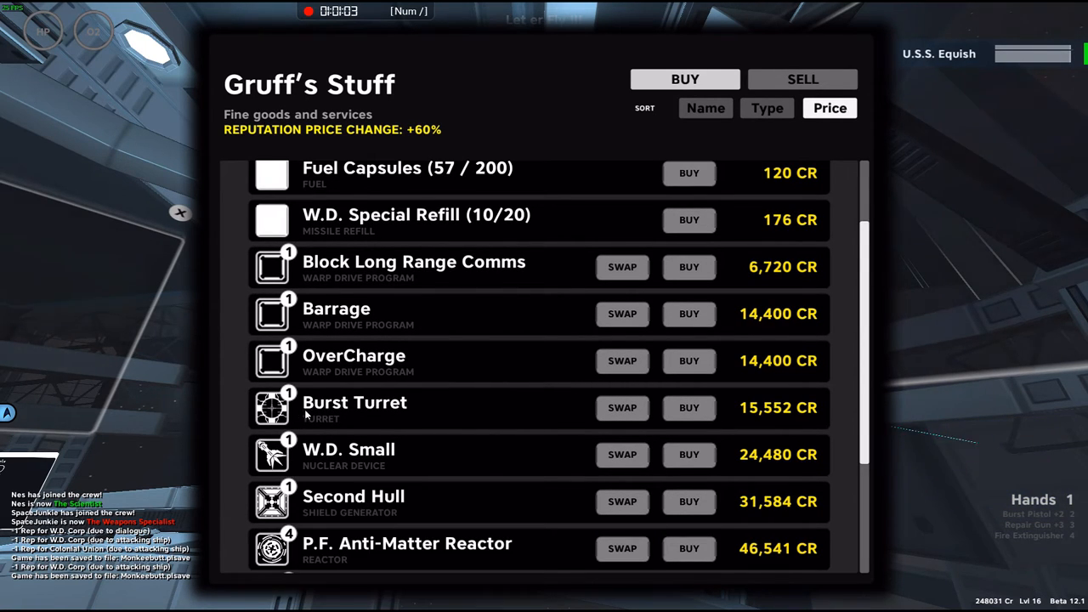
pyautogui.moveTo(688, 456)
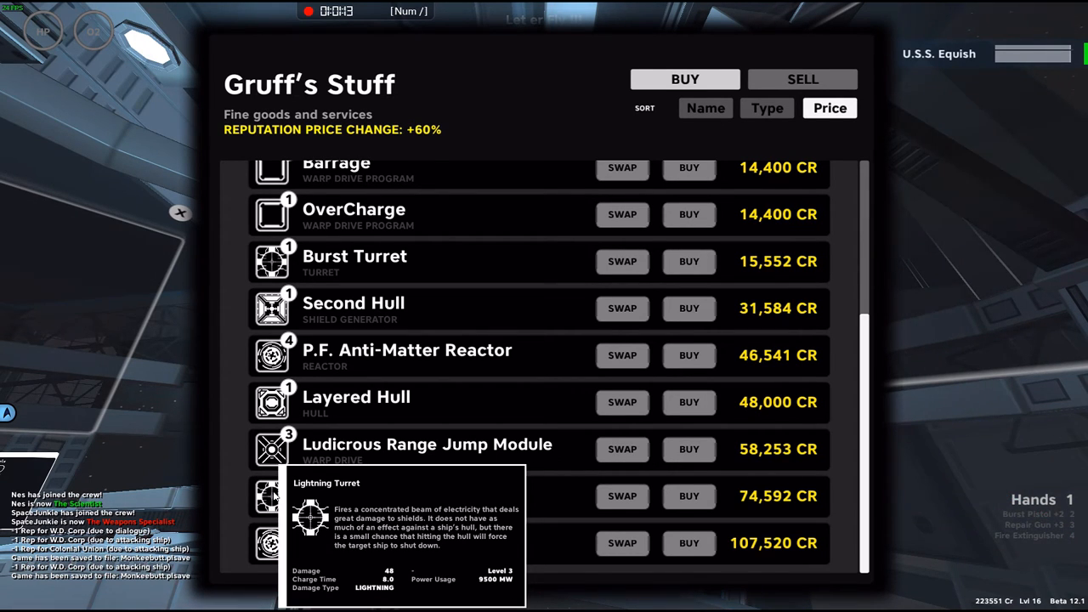
pyautogui.moveTo(411, 476)
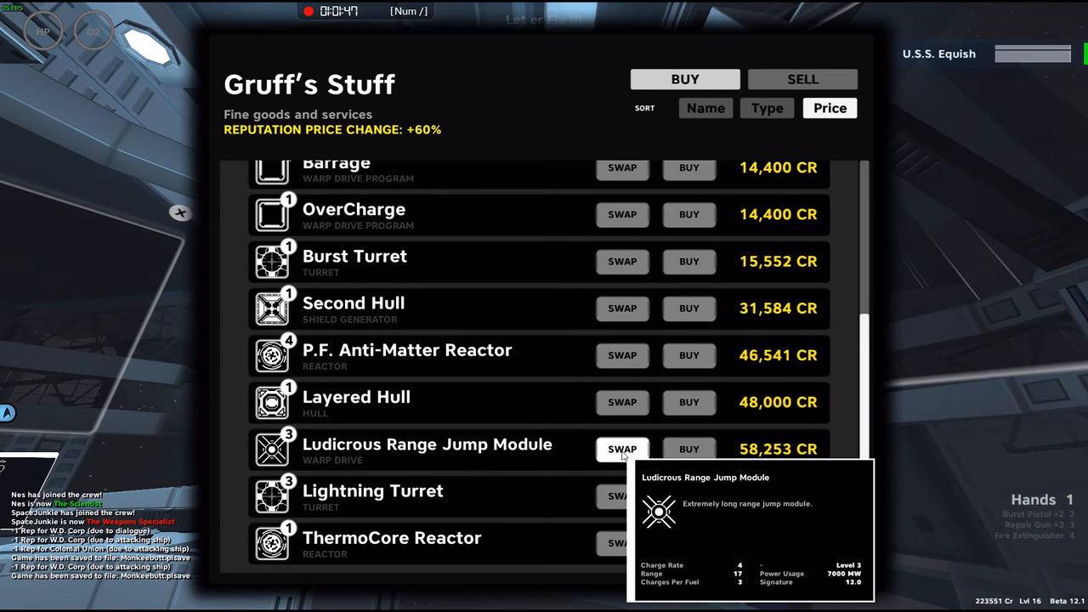
# Step: Confirm trading the Standard Jump Module for the Ludicrous Range Jump Module, leaving 169,843 credits
pyautogui.click(622, 449)
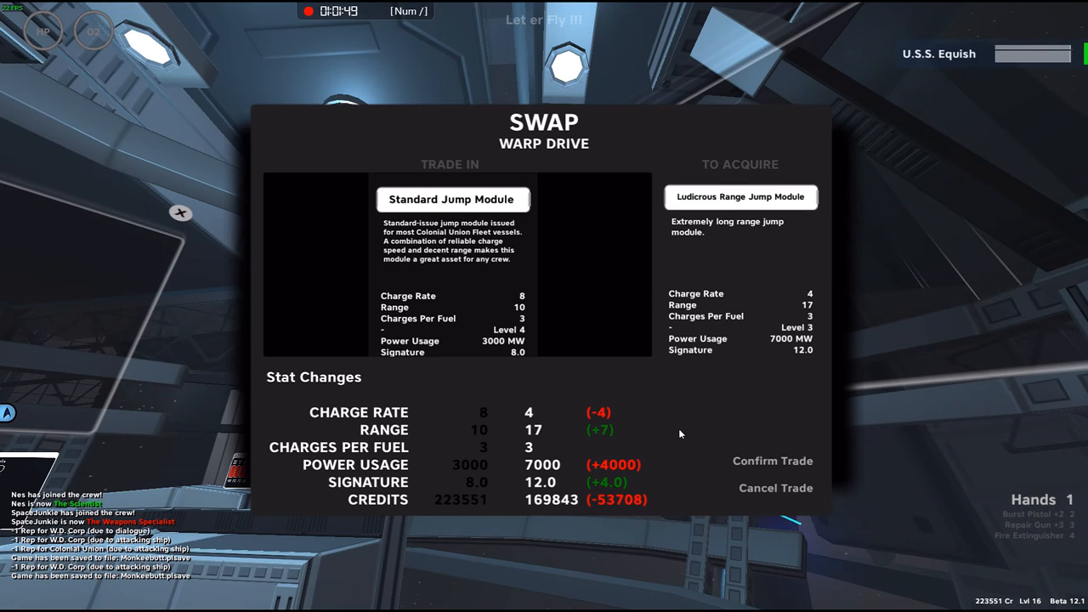
pyautogui.moveTo(626, 418)
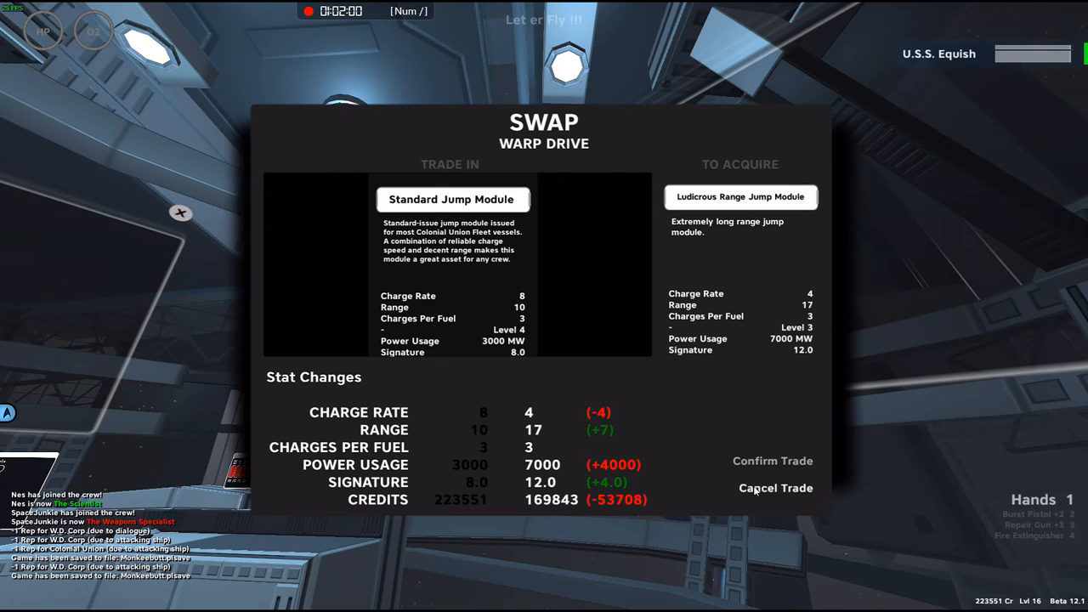
pyautogui.moveTo(633, 415)
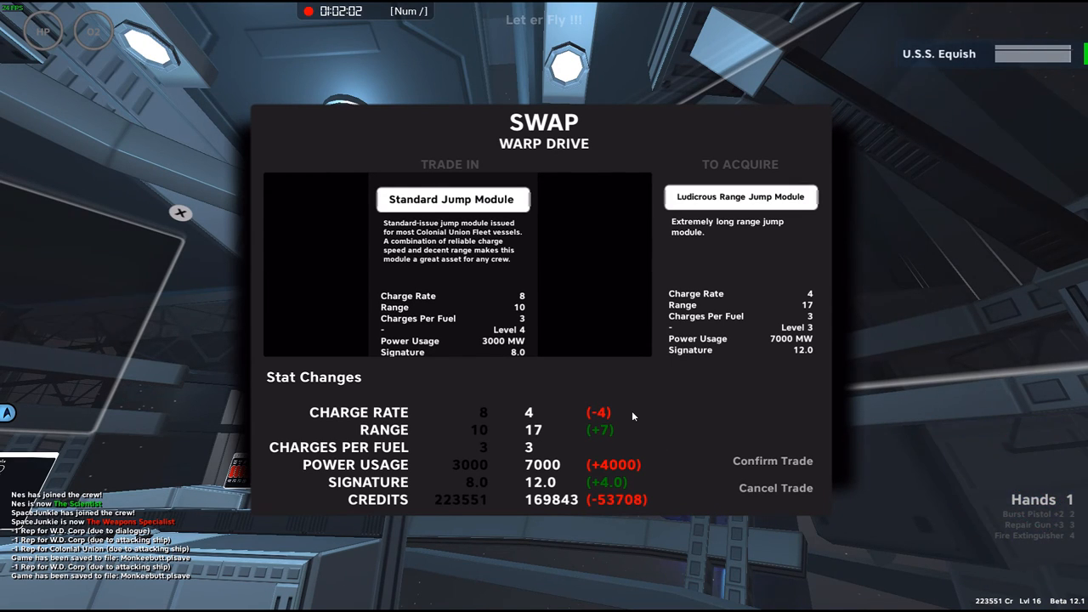
pyautogui.moveTo(538, 416)
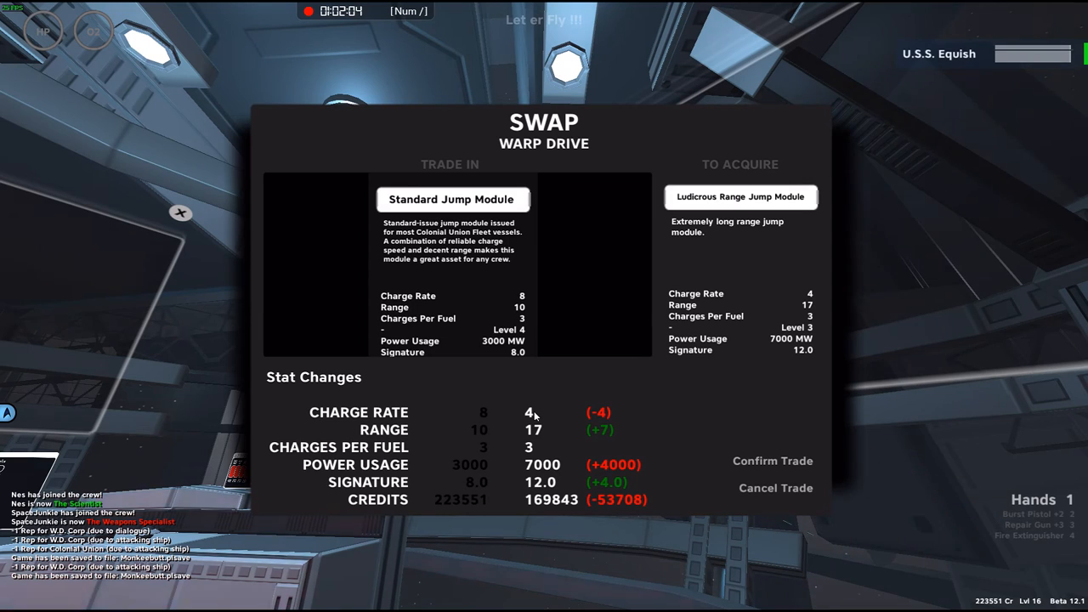
pyautogui.moveTo(639, 408)
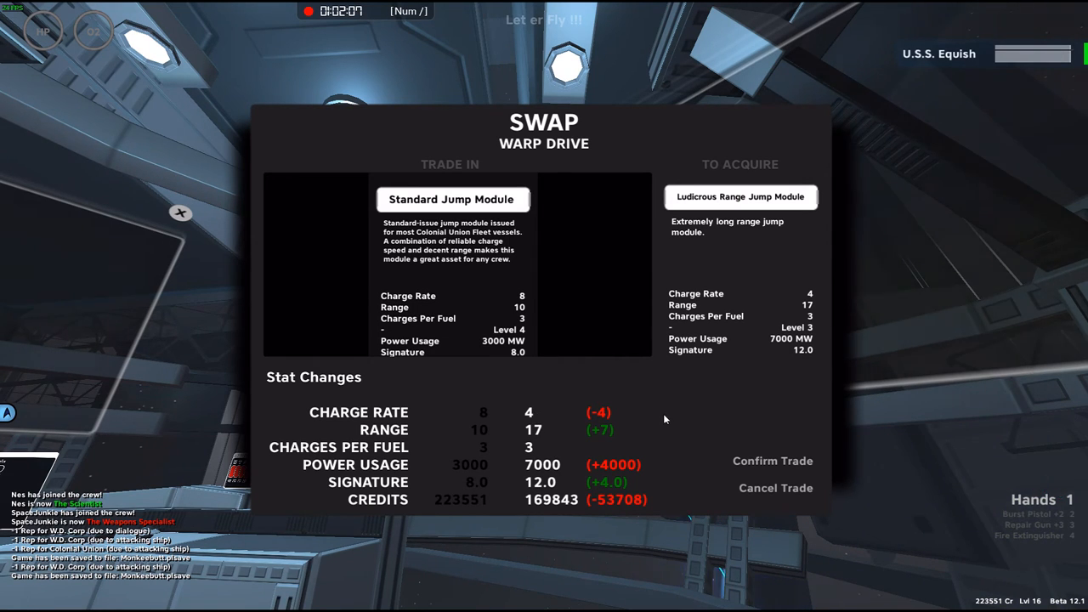
pyautogui.moveTo(687, 441)
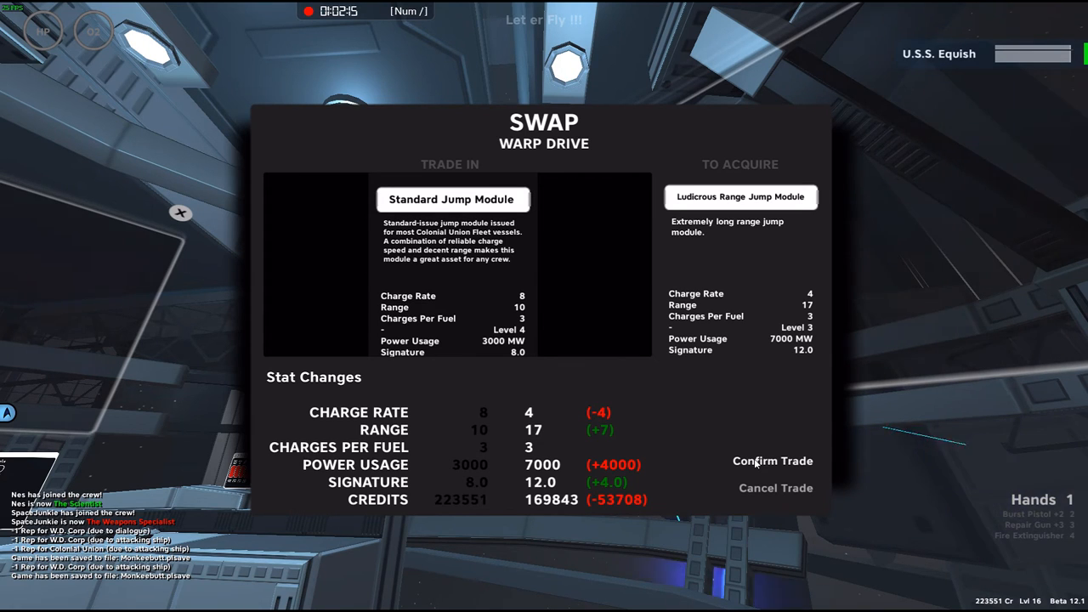
pyautogui.click(772, 461)
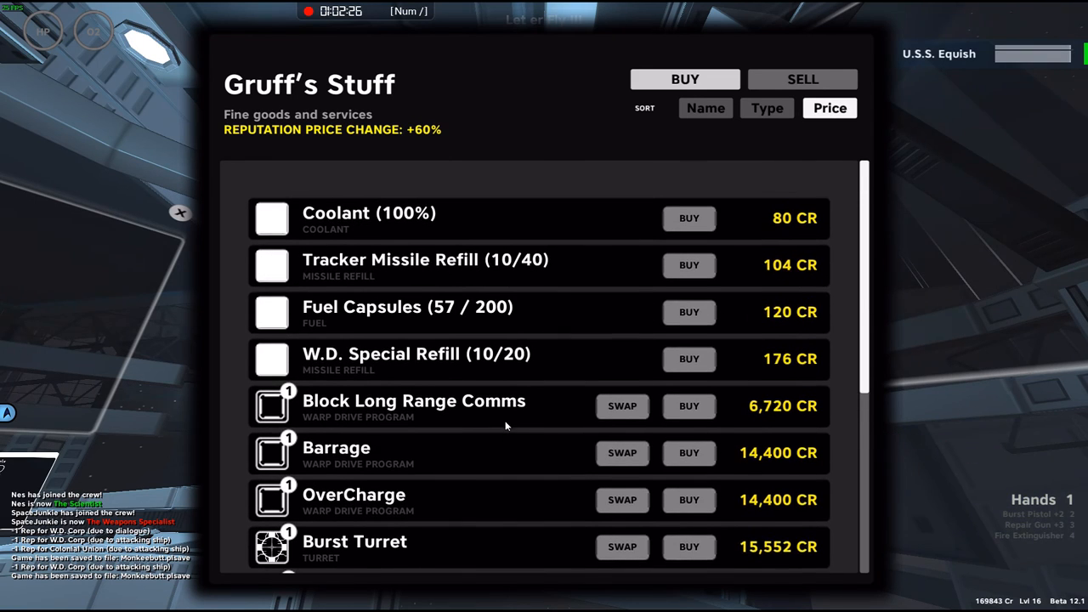
# Step: Buy a first batch of fuel capsules at Gruff's Stuff
pyautogui.scroll(-3)
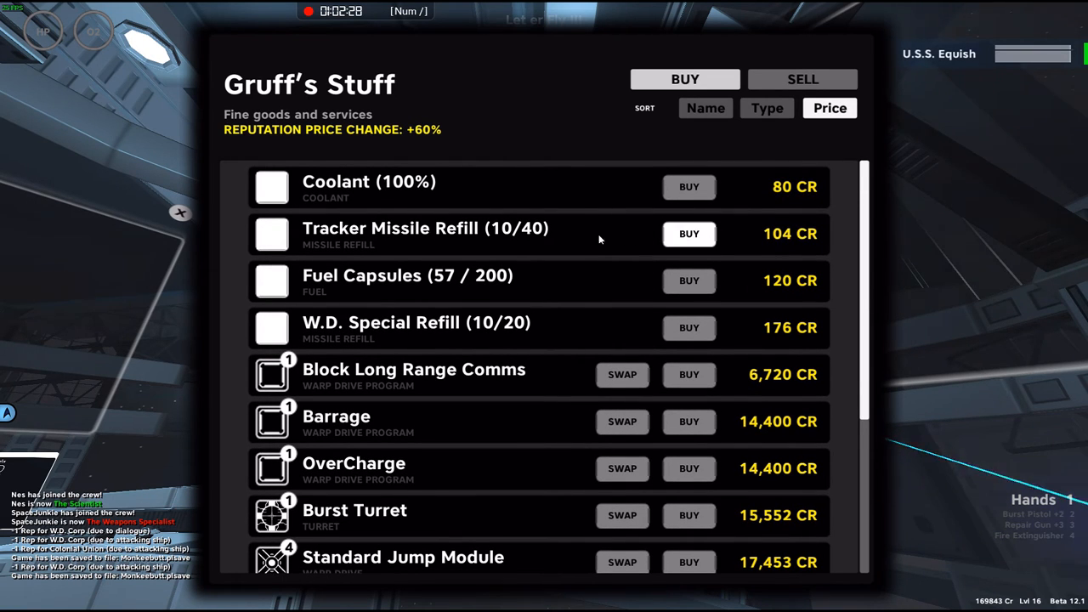
pyautogui.moveTo(555, 236)
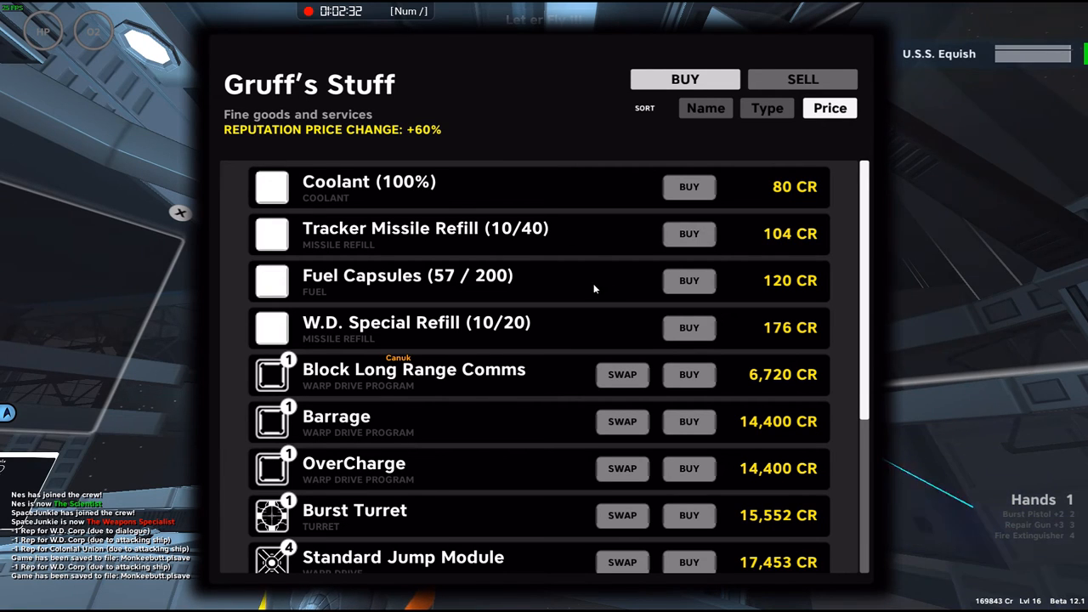
pyautogui.moveTo(689, 280)
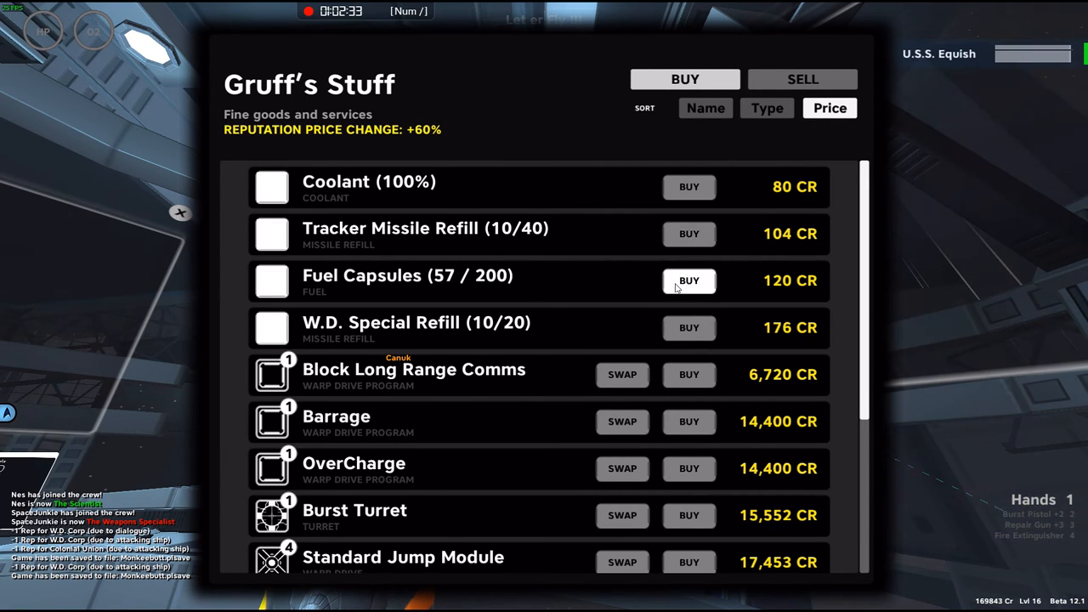
pyautogui.click(689, 281)
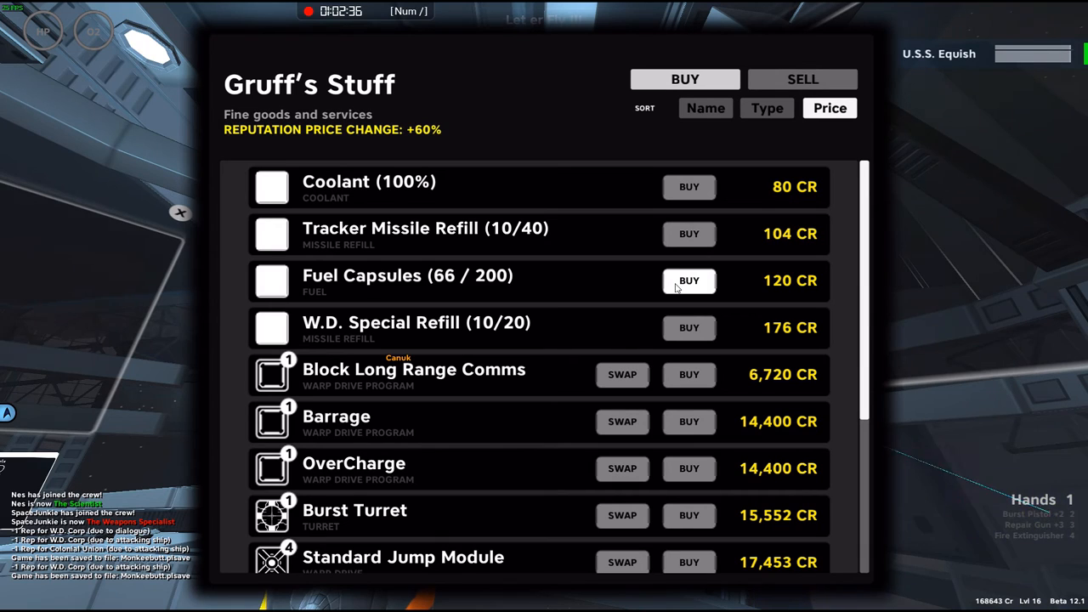
pyautogui.click(689, 281)
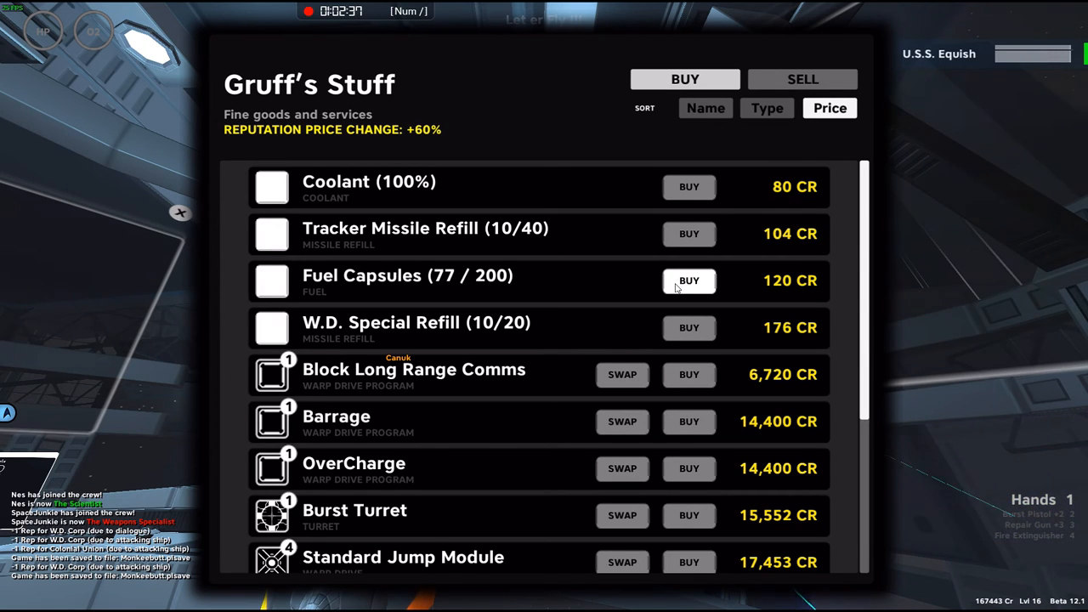
pyautogui.click(687, 281)
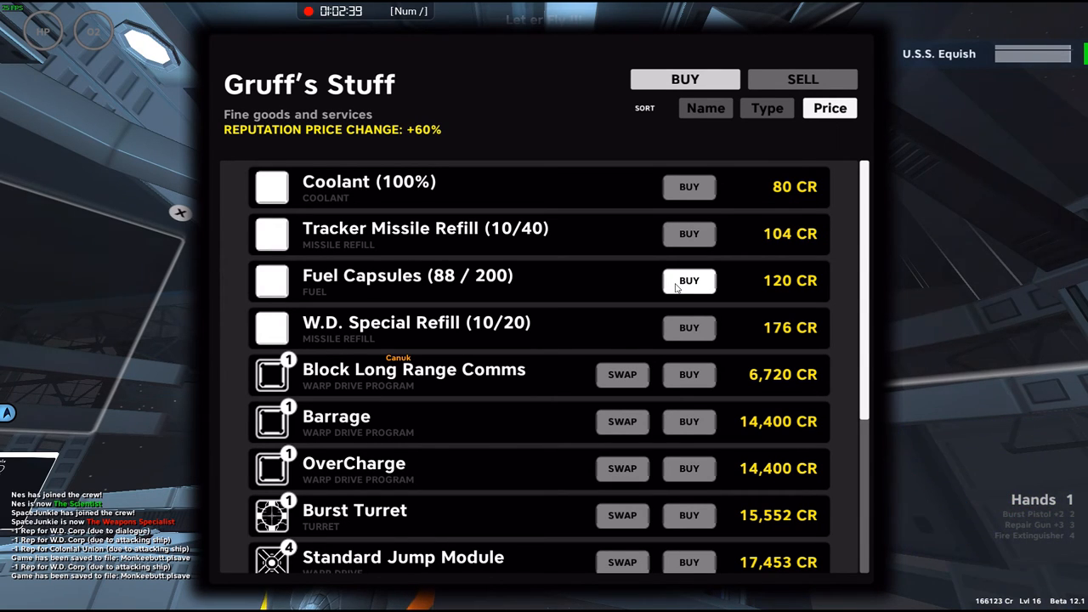
pyautogui.click(688, 281)
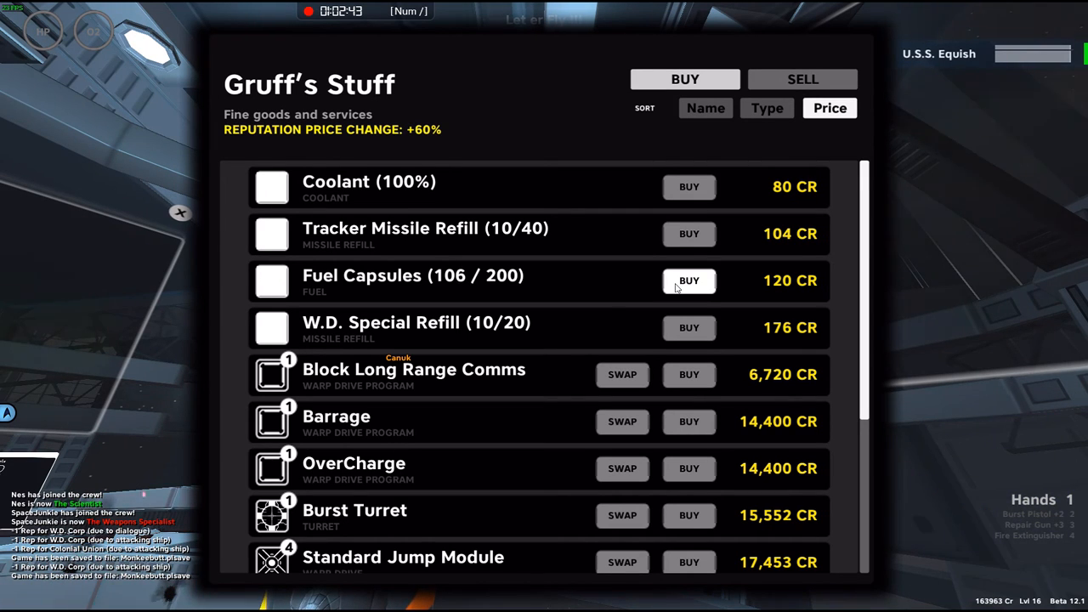
# Step: Refill W.D. Special missiles to 20/20 and tracker missiles to 40/40
pyautogui.click(688, 326)
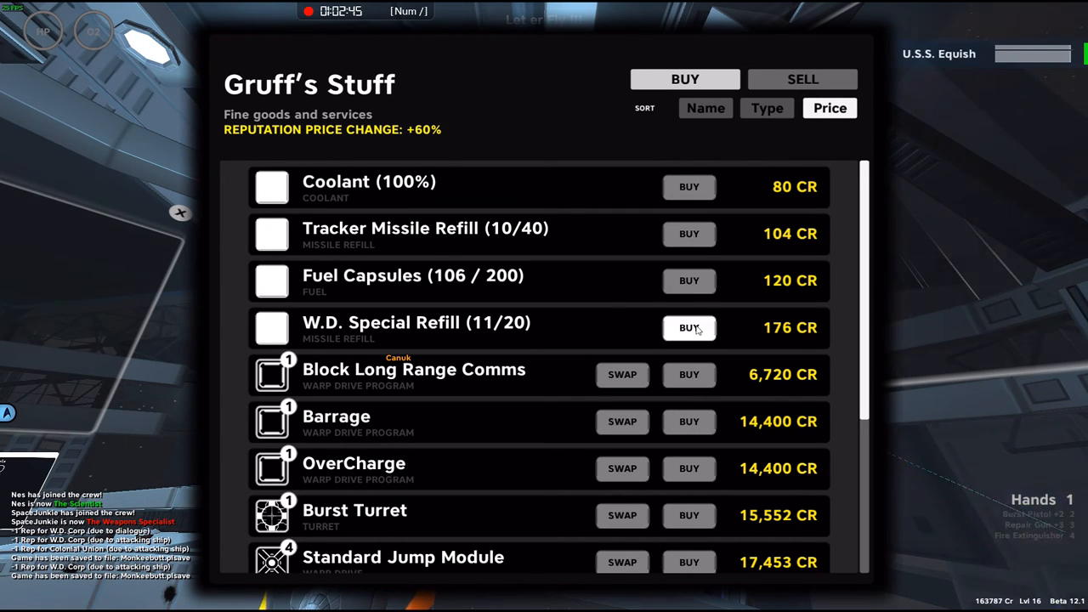
pyautogui.click(689, 328)
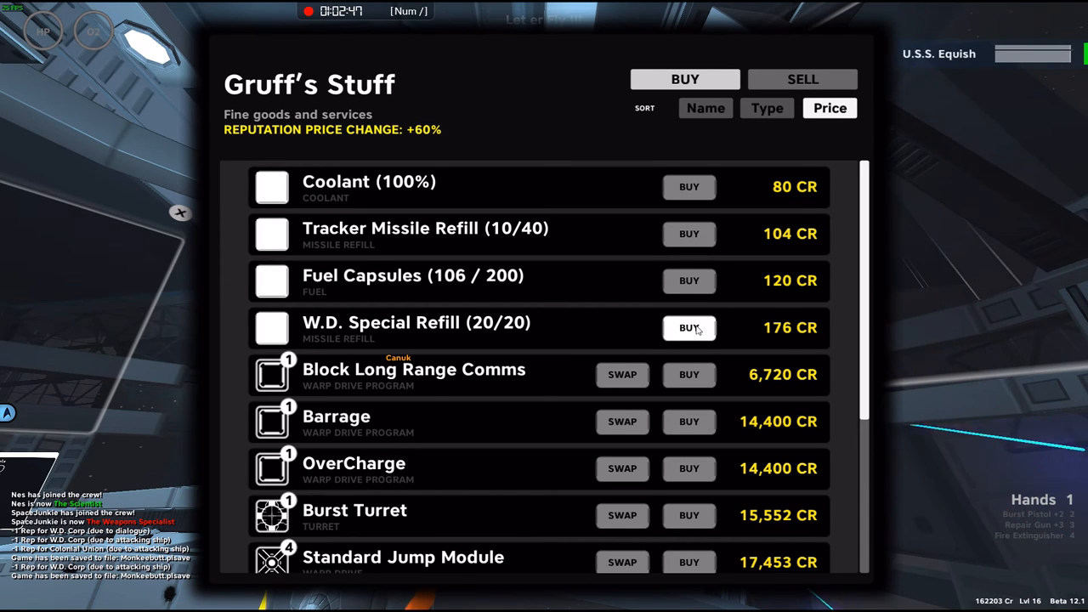
pyautogui.moveTo(689, 235)
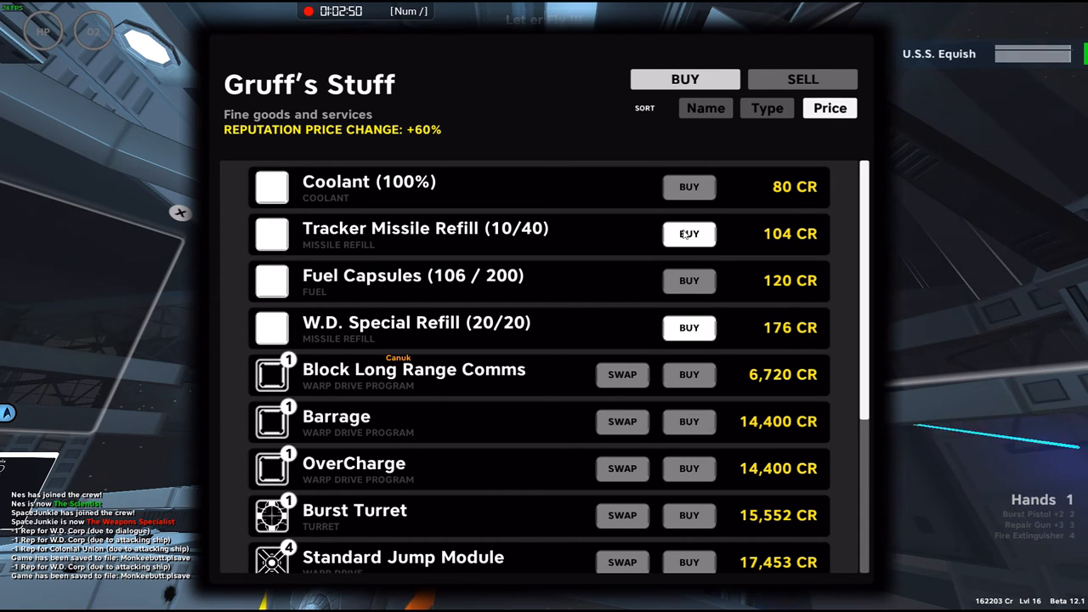
pyautogui.click(689, 235)
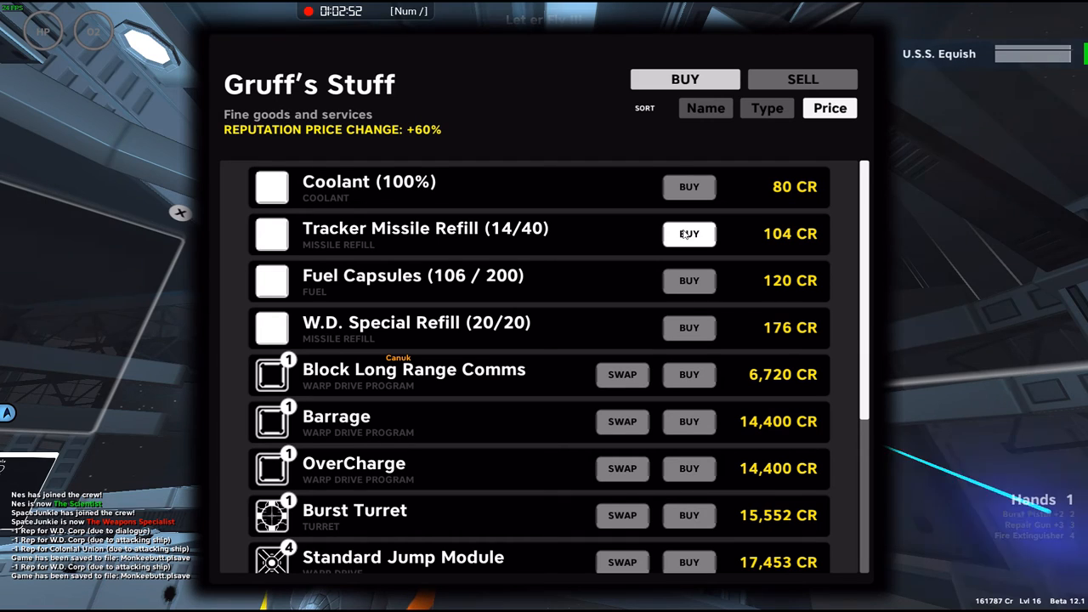
pyautogui.click(689, 235)
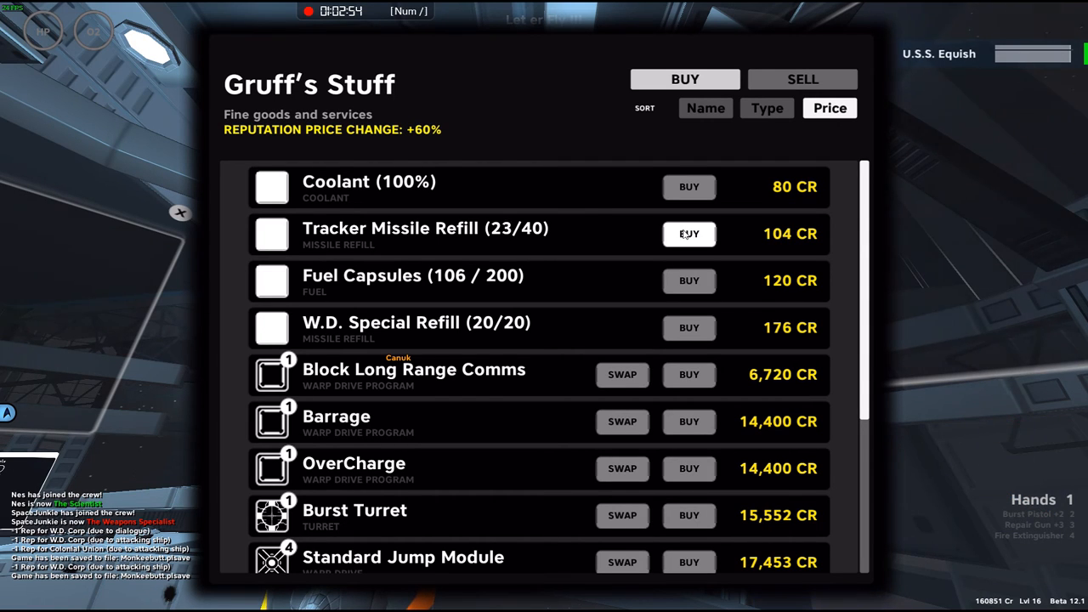
pyautogui.click(689, 234)
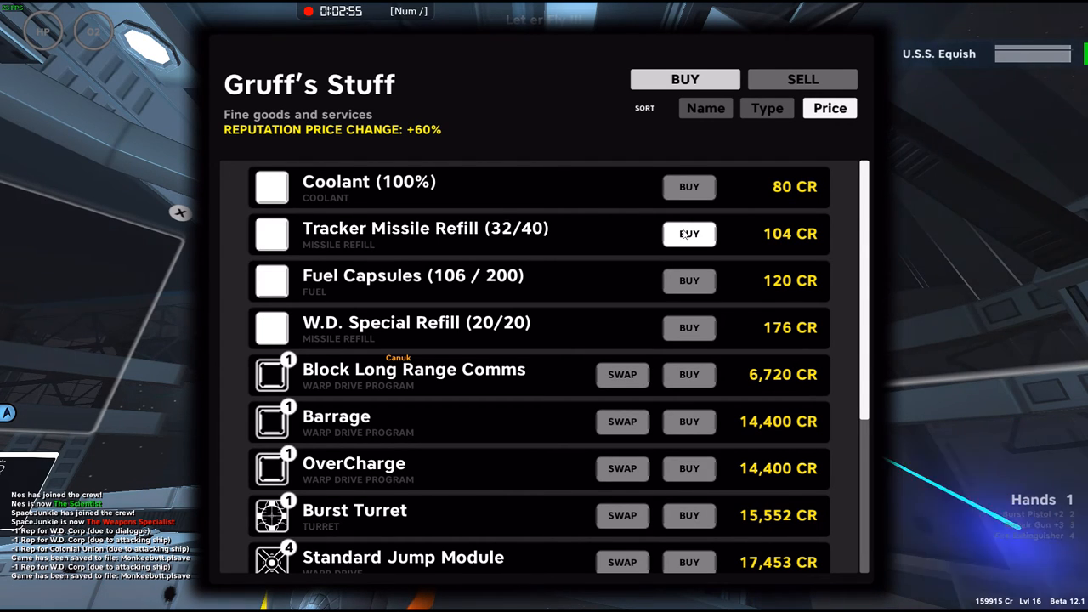
pyautogui.click(689, 235)
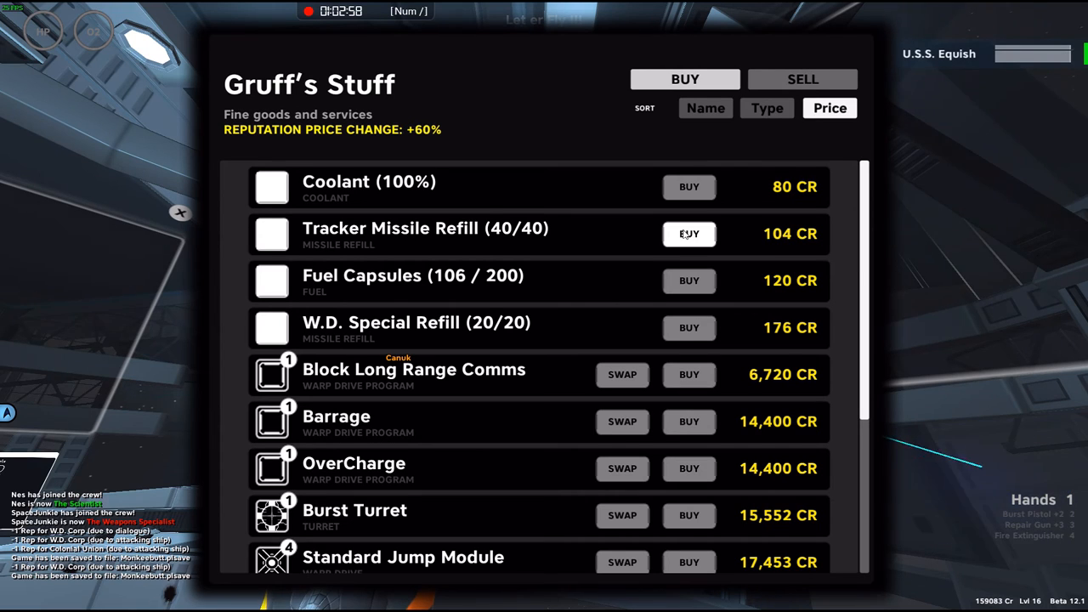
pyautogui.moveTo(648, 308)
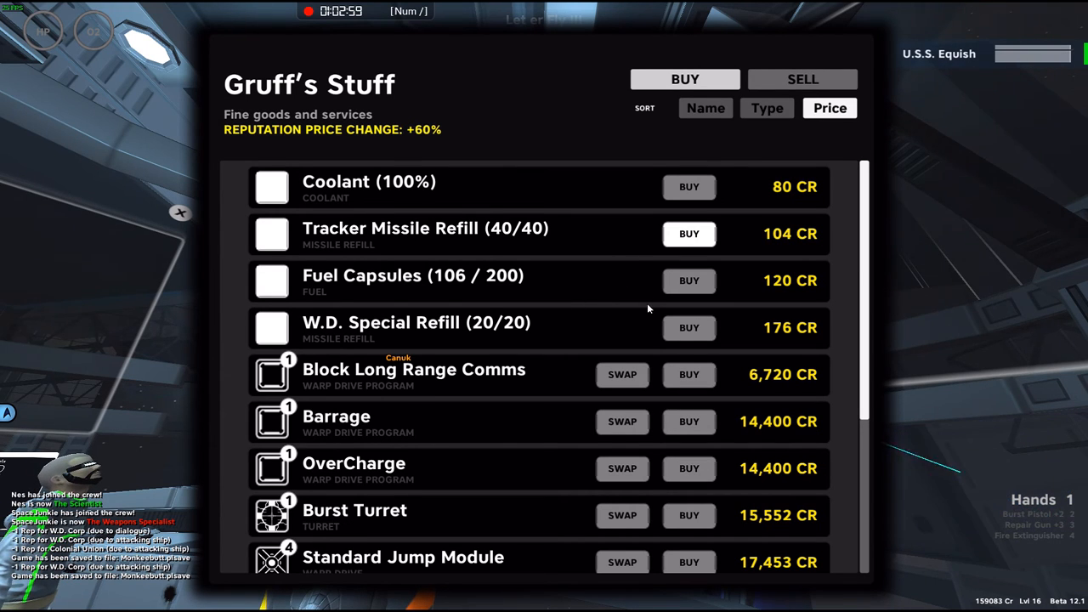
# Step: Buy fuel capsules until the ship's fuel reads 200/200
pyautogui.click(689, 281)
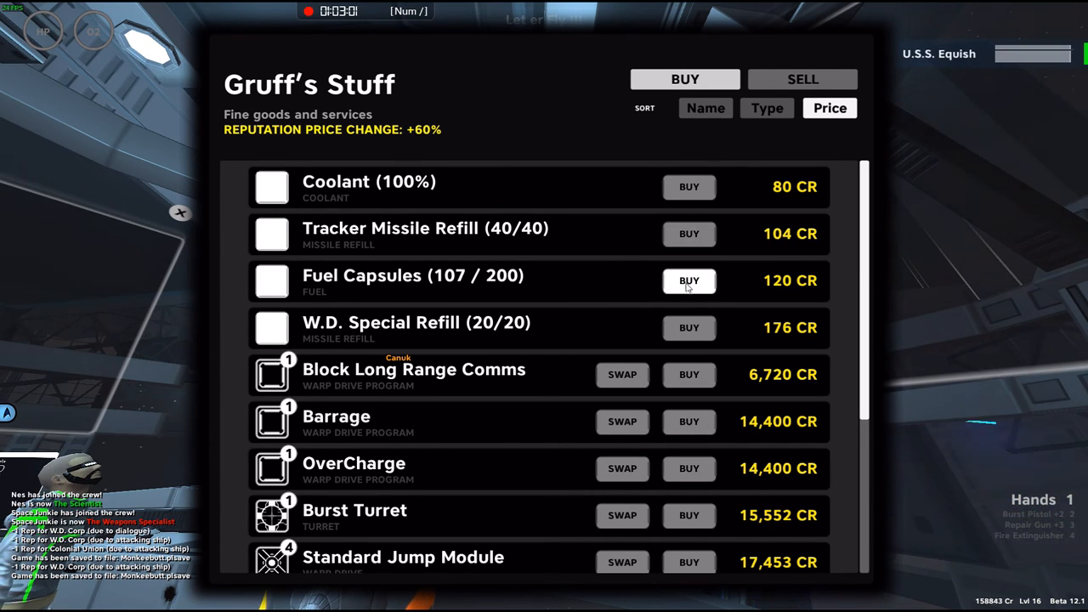
pyautogui.click(688, 280)
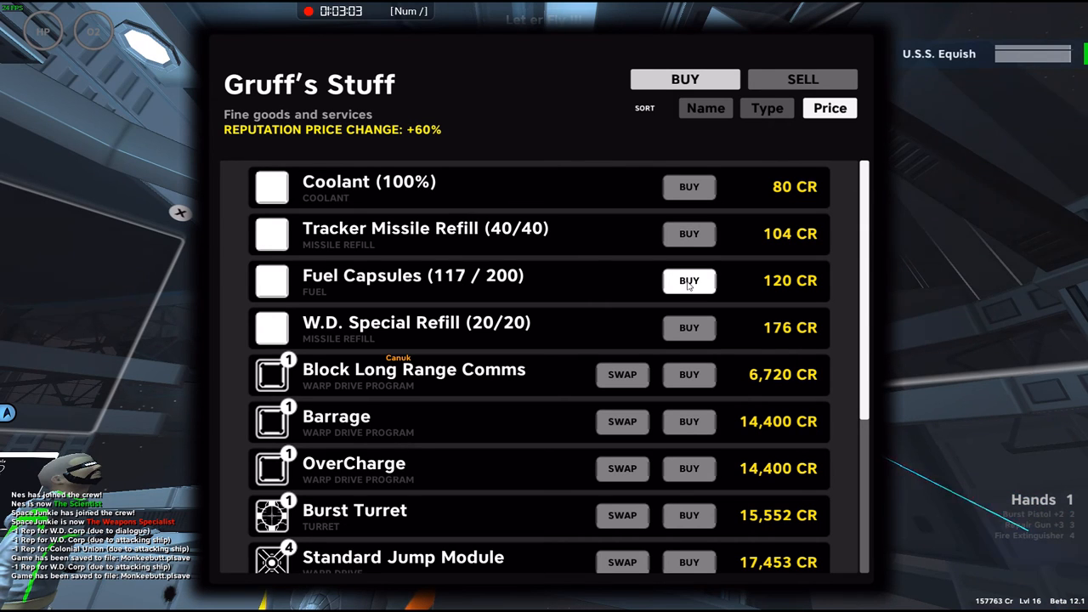
pyautogui.click(689, 281)
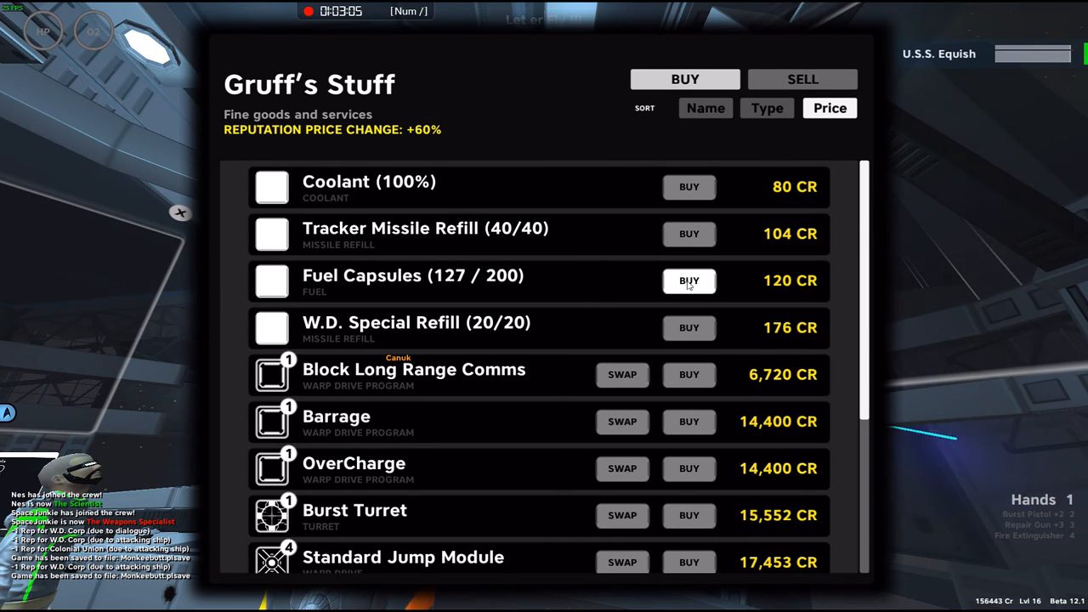
pyautogui.click(689, 281)
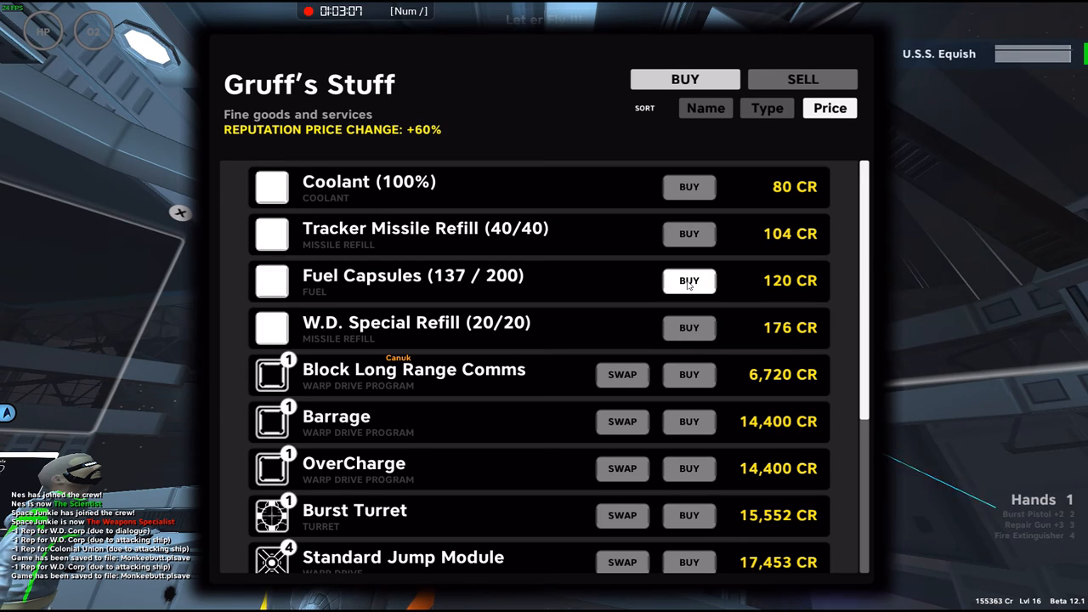
pyautogui.click(689, 281)
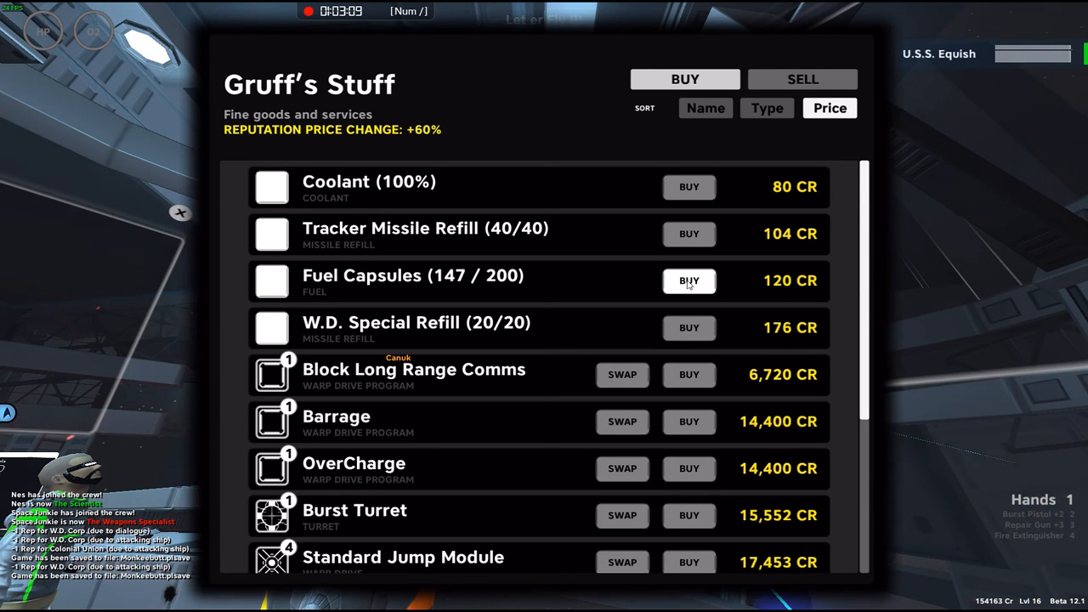
pyautogui.click(689, 281)
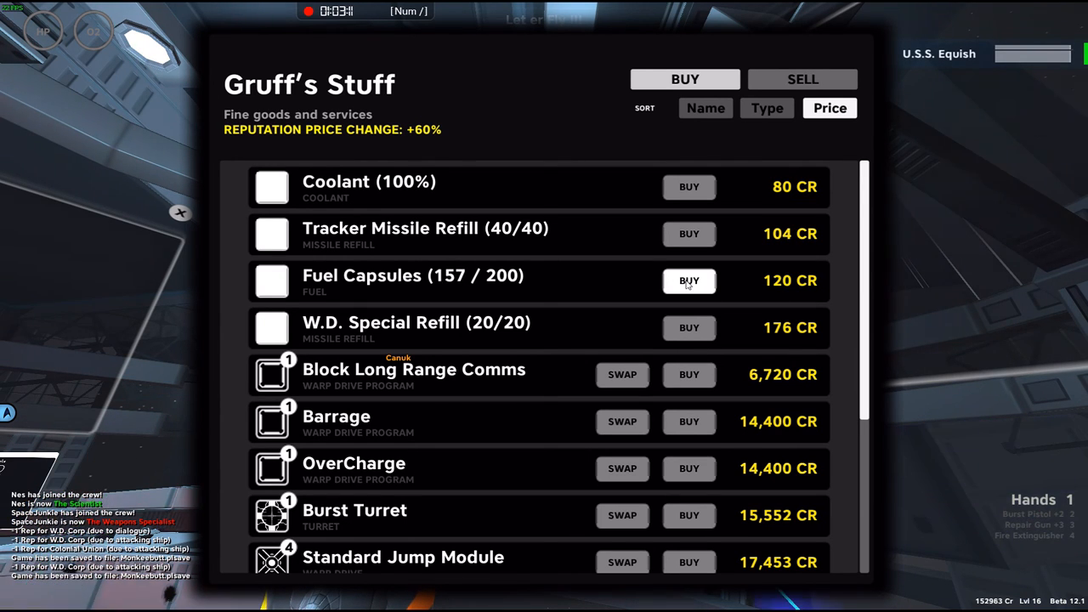
pyautogui.click(689, 281)
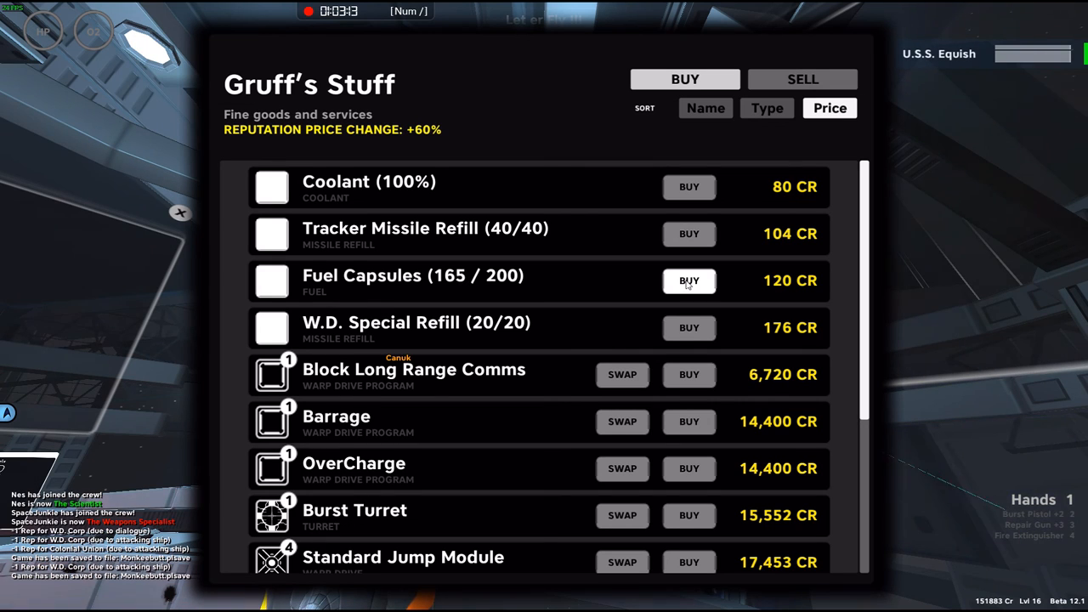
pyautogui.click(688, 280)
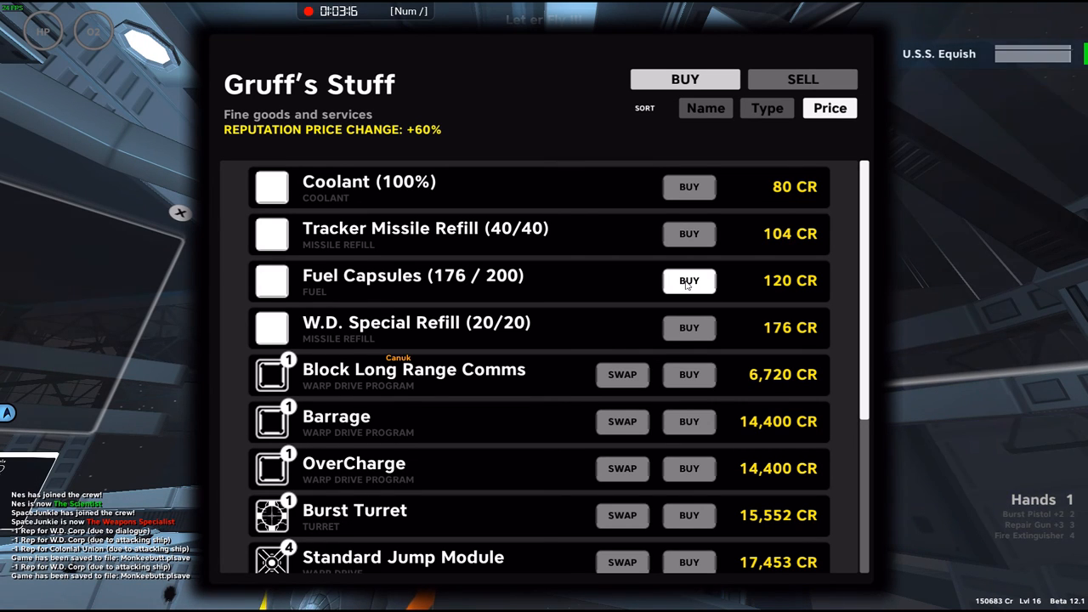
pyautogui.click(688, 281)
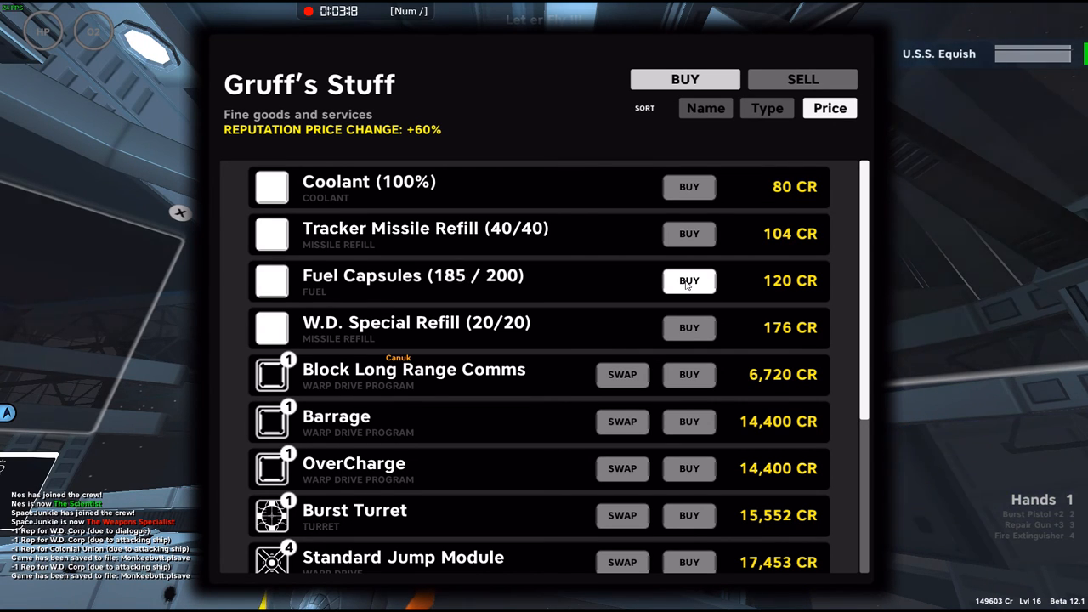
pyautogui.click(688, 281)
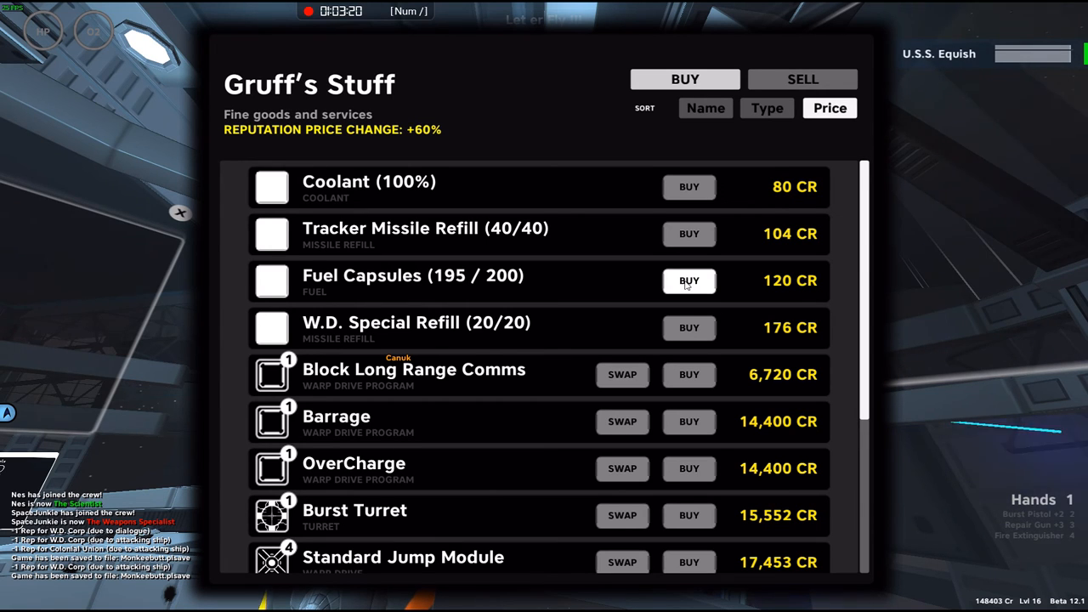
pyautogui.click(689, 281)
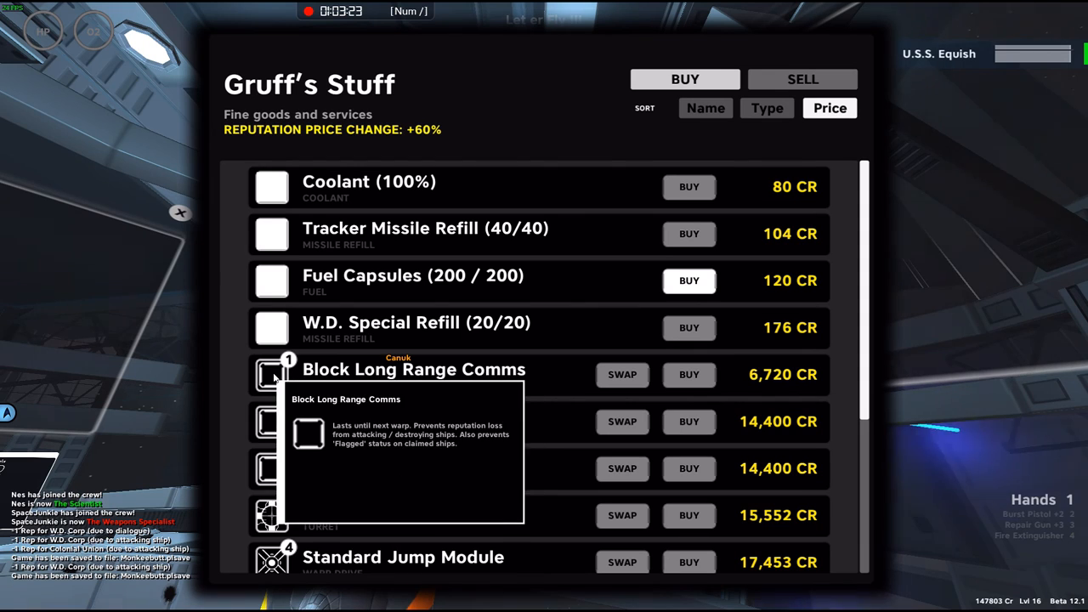
pyautogui.moveTo(299, 320)
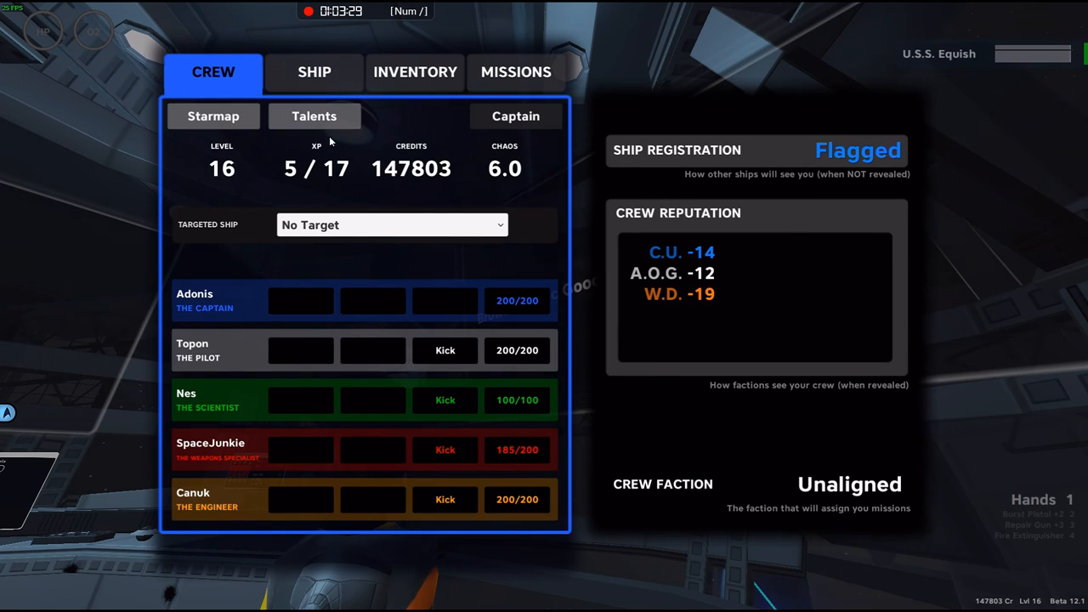
# Step: Review the captain's Talents, Inventory and Ship components, returning to the Crew overview
pyautogui.click(315, 115)
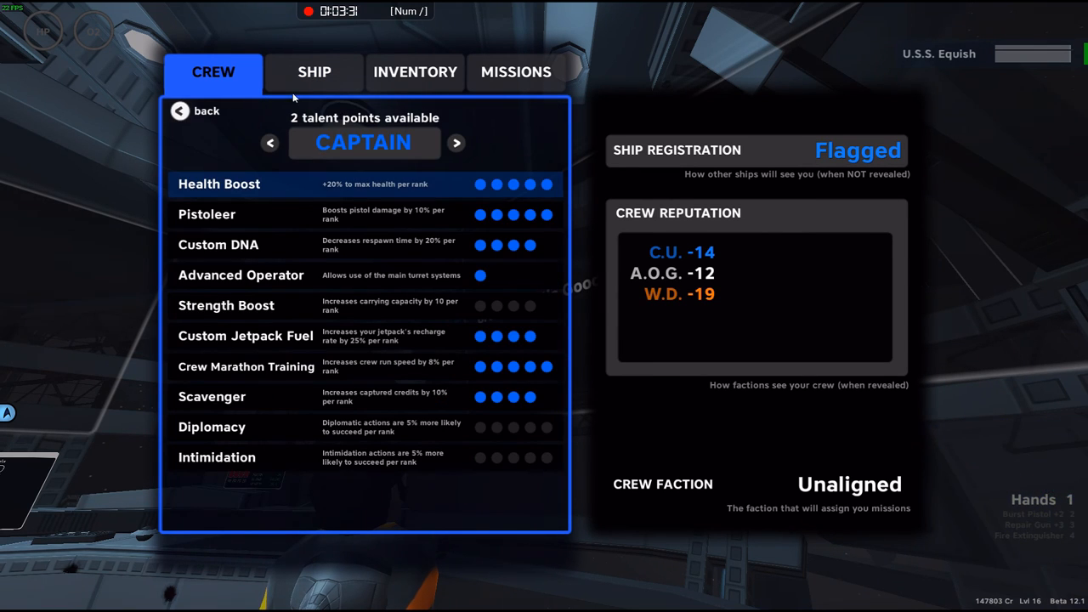
pyautogui.click(415, 71)
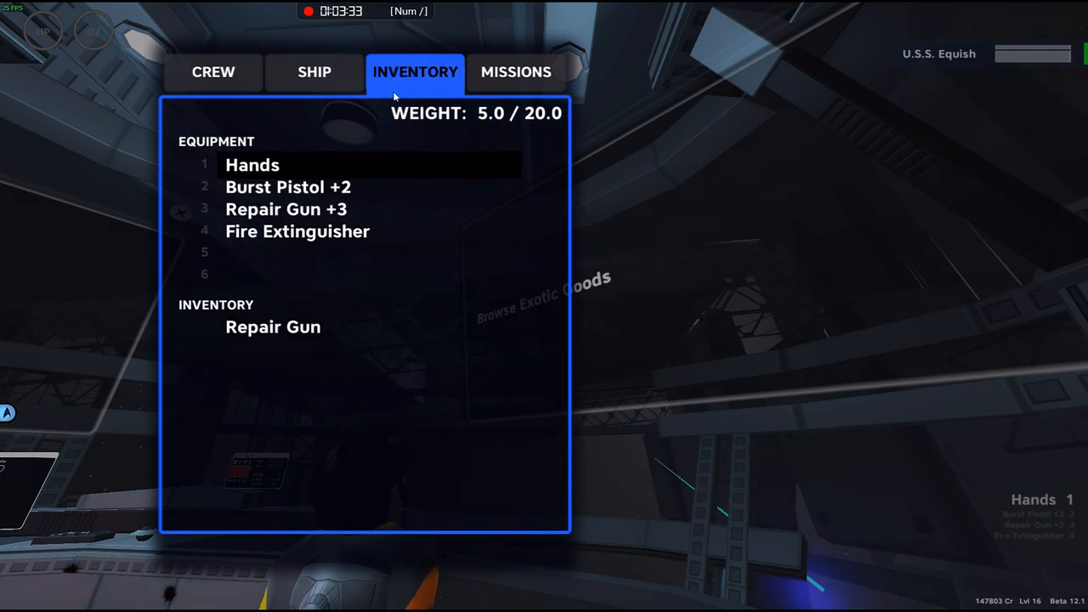
pyautogui.click(214, 72)
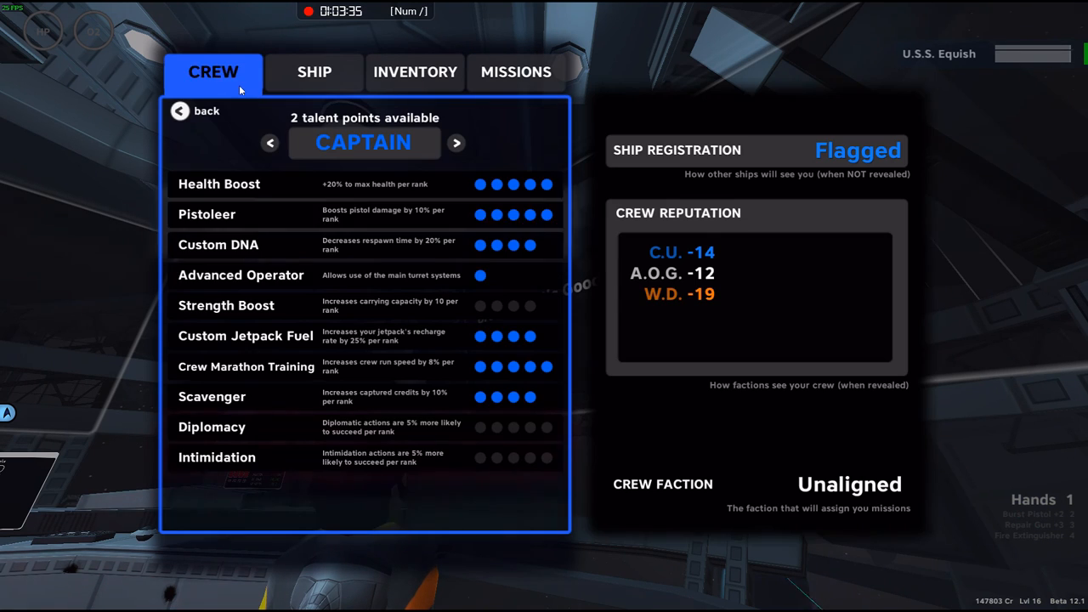
pyautogui.click(313, 71)
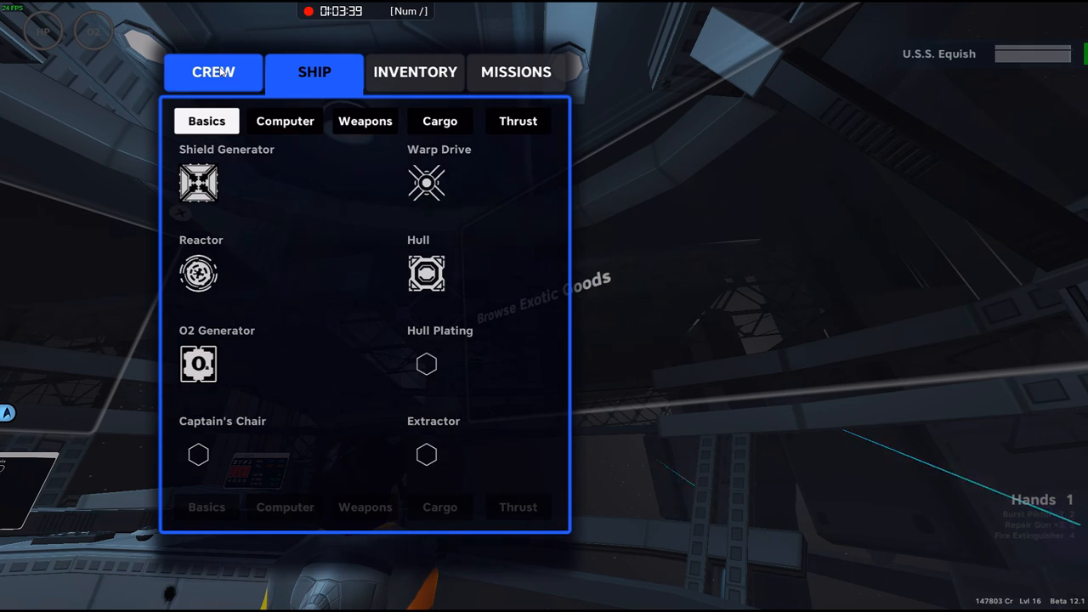
pyautogui.click(211, 72)
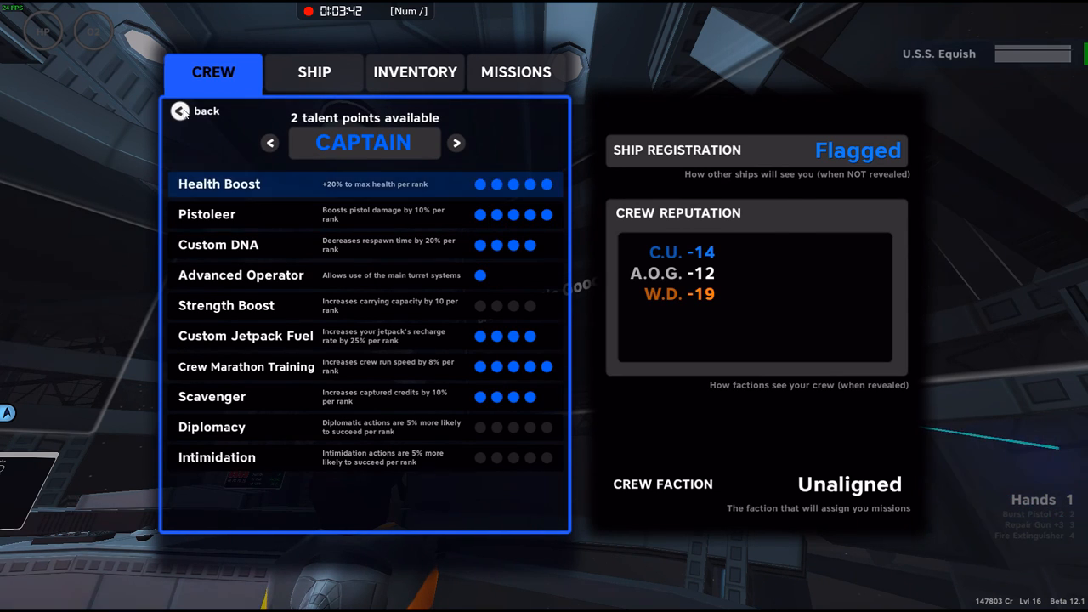
pyautogui.moveTo(242, 125)
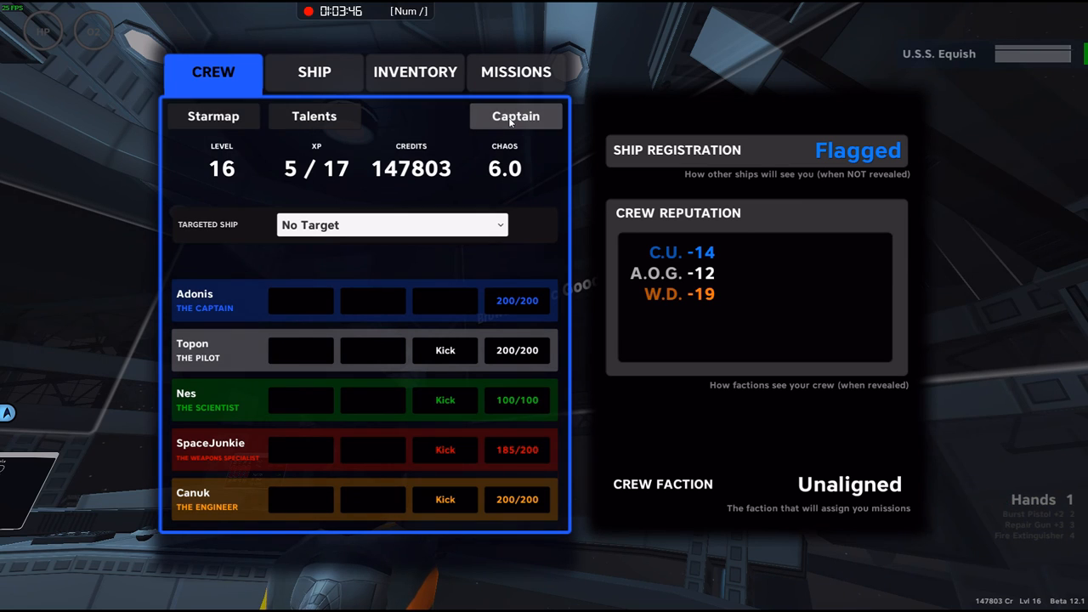
# Step: Raise the captain's crew allowance to 2,585 Cr
pyautogui.click(515, 116)
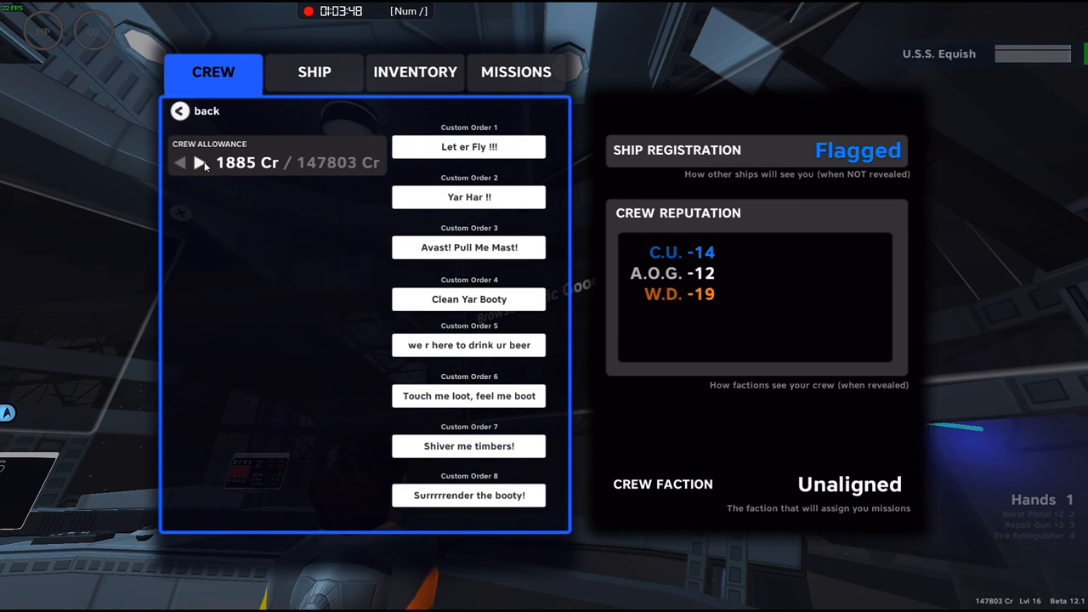
pyautogui.click(199, 164)
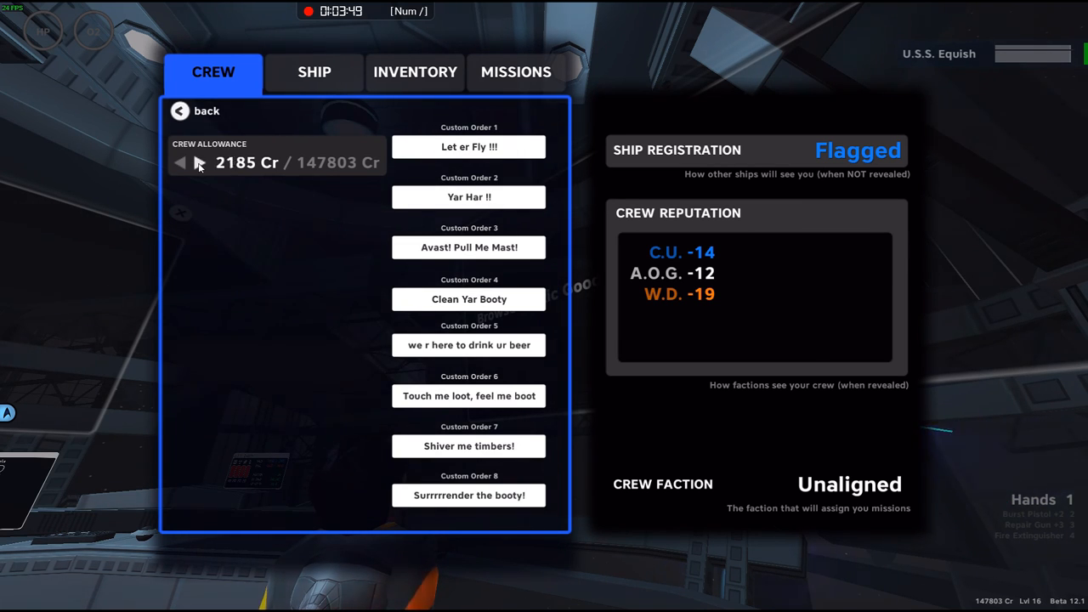
pyautogui.click(201, 163)
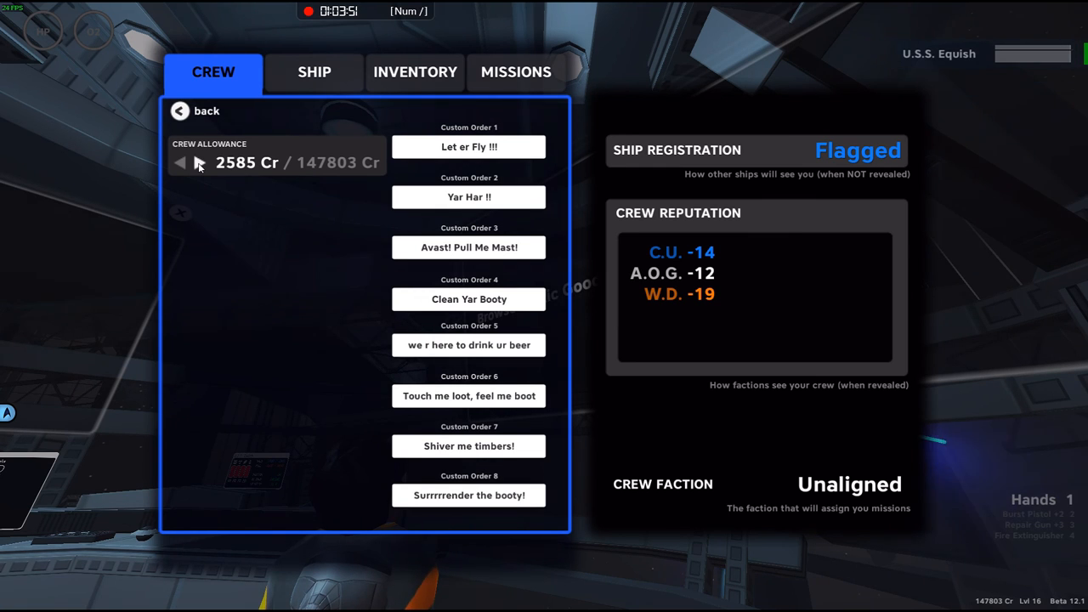
pyautogui.click(199, 163)
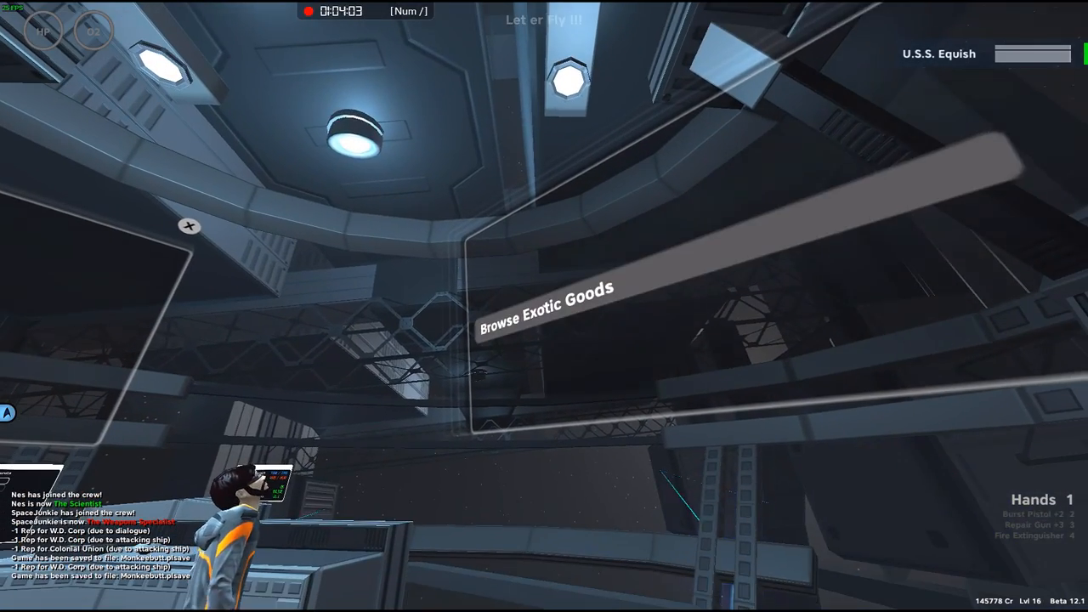
# Step: Reopen Gruff's Stuff shop and browse its item list
pyautogui.click(549, 309)
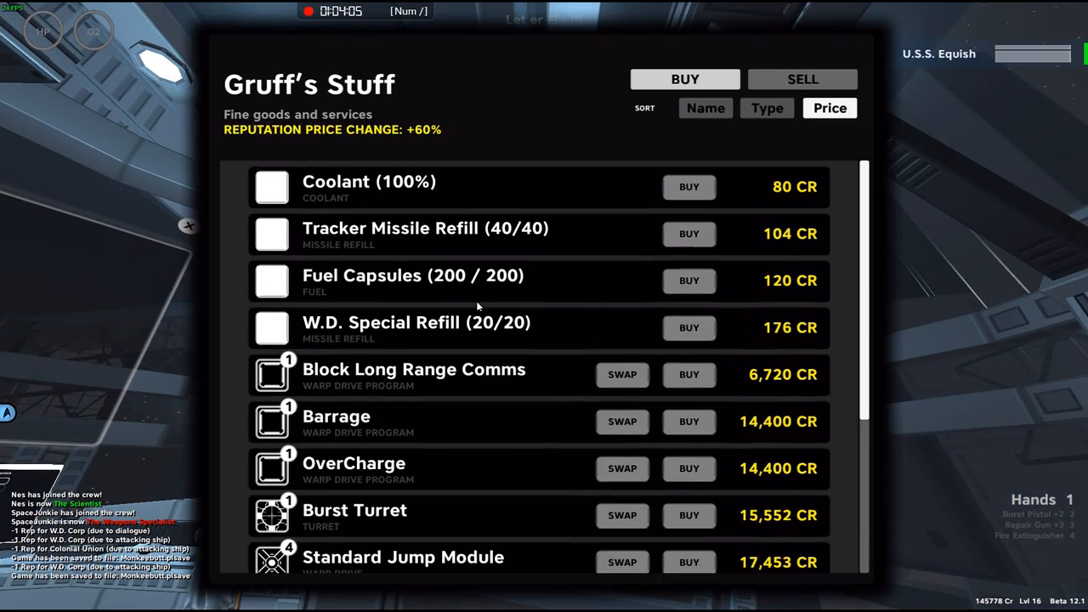
pyautogui.scroll(-3)
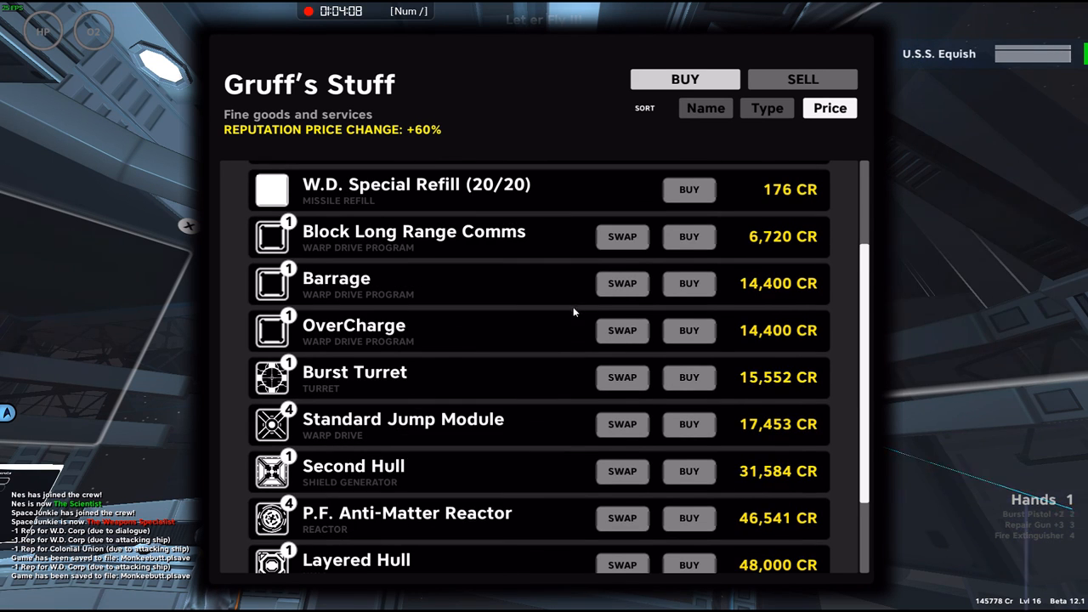